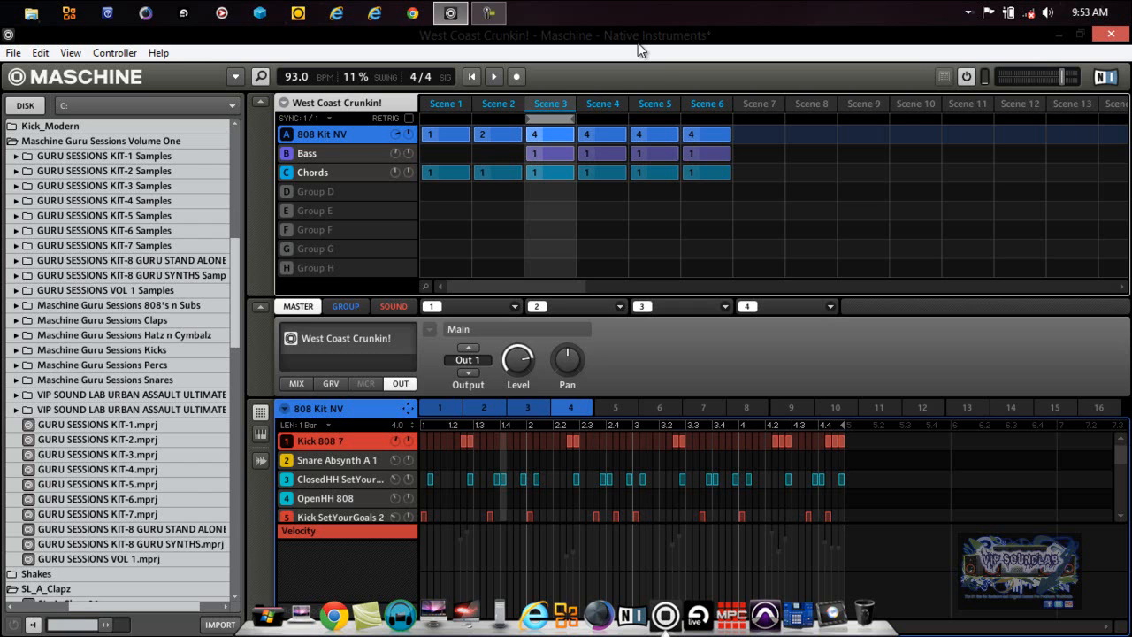
{"action": "mouse_move", "coordinate": [668, 78]}
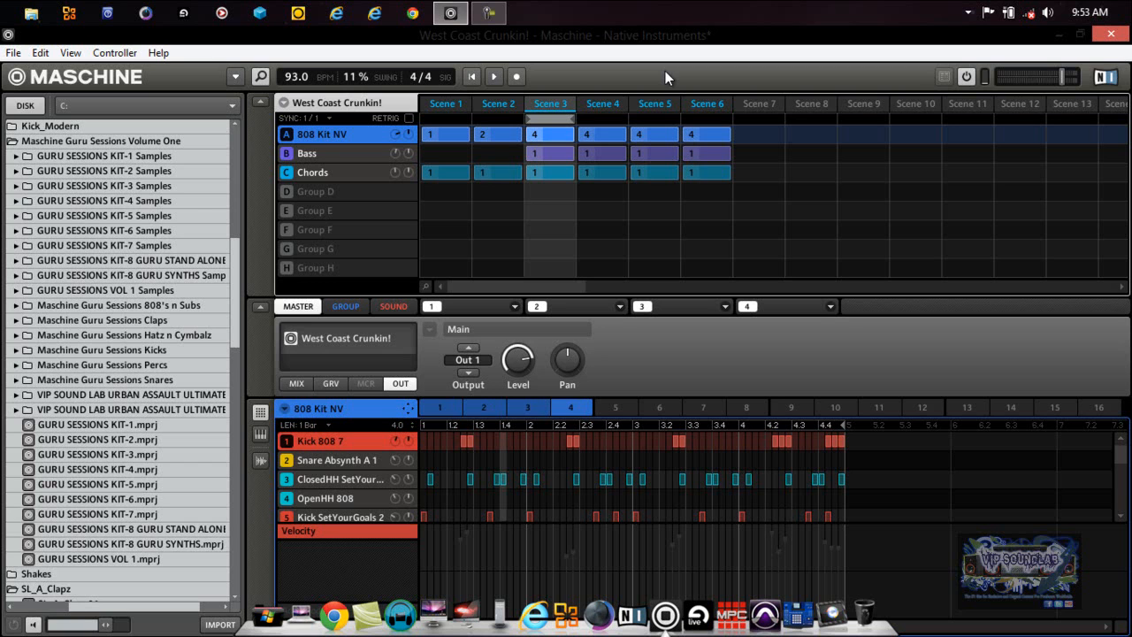
{"action": "mouse_move", "coordinate": [621, 344]}
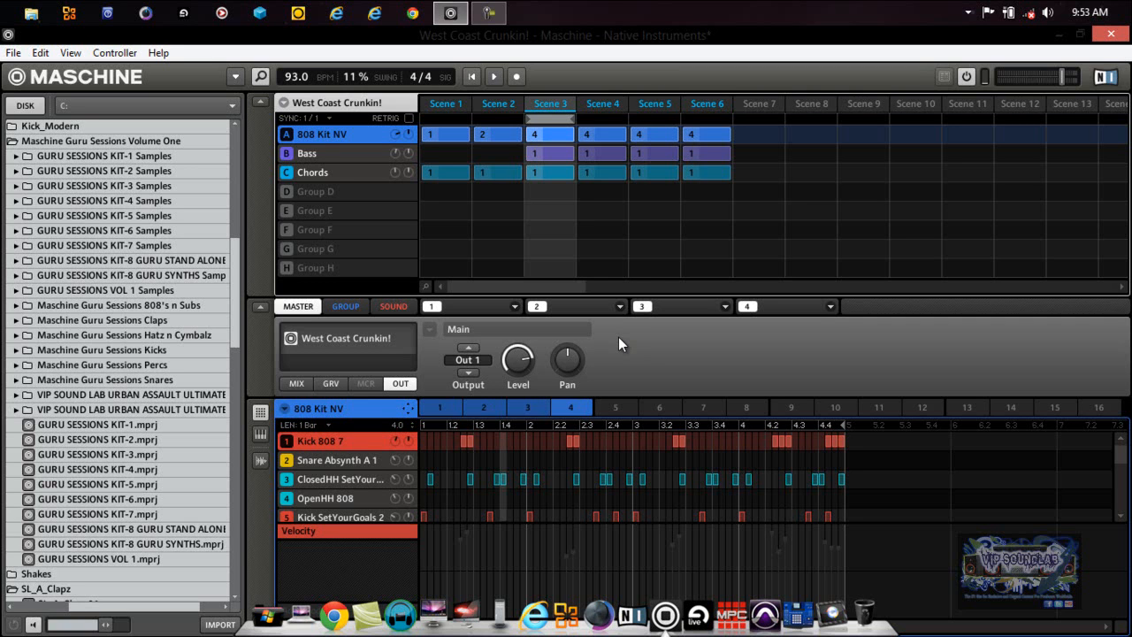
{"action": "mouse_move", "coordinate": [340, 322]}
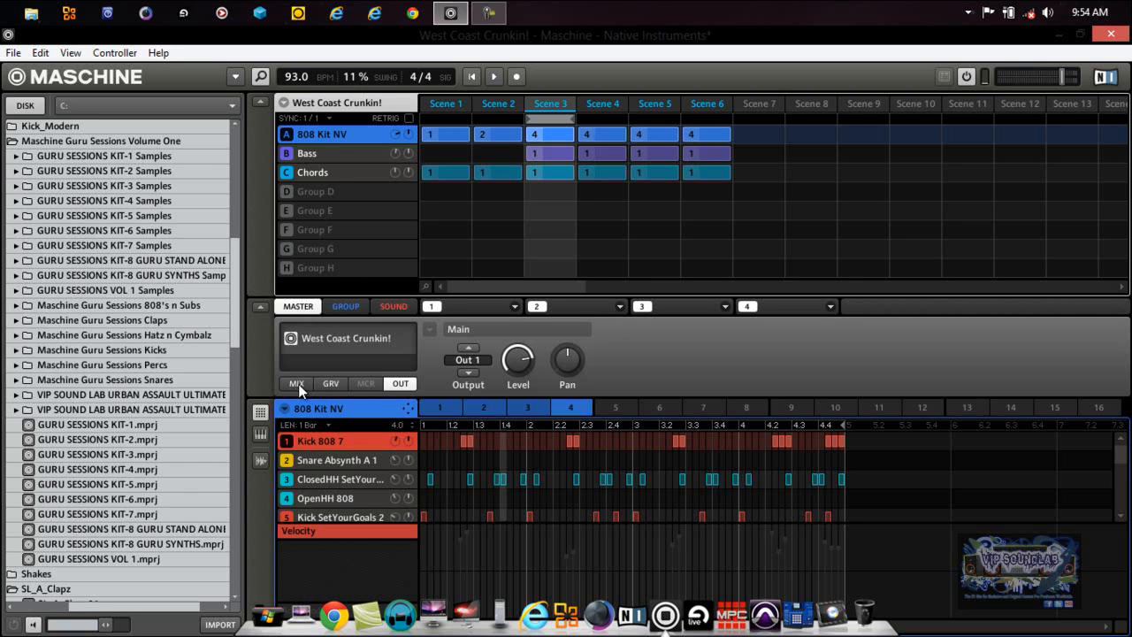
Show the master mix levels for groups A–H and nudge the Chords group C level.
{"action": "left_click", "coordinate": [296, 383]}
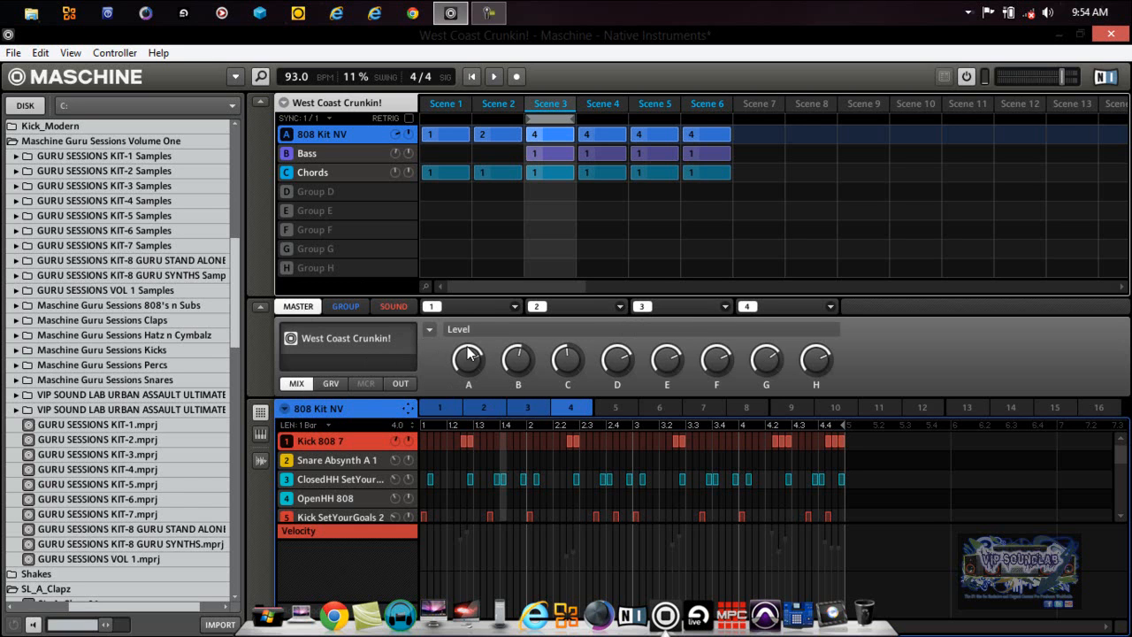
{"action": "mouse_move", "coordinate": [567, 314]}
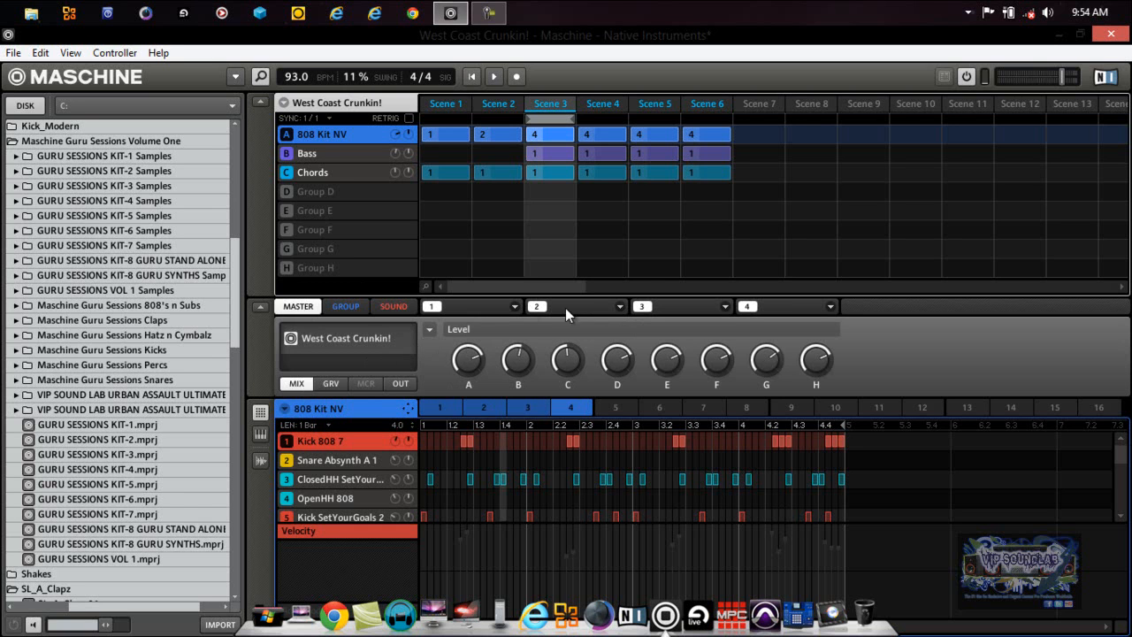
{"action": "mouse_move", "coordinate": [517, 323]}
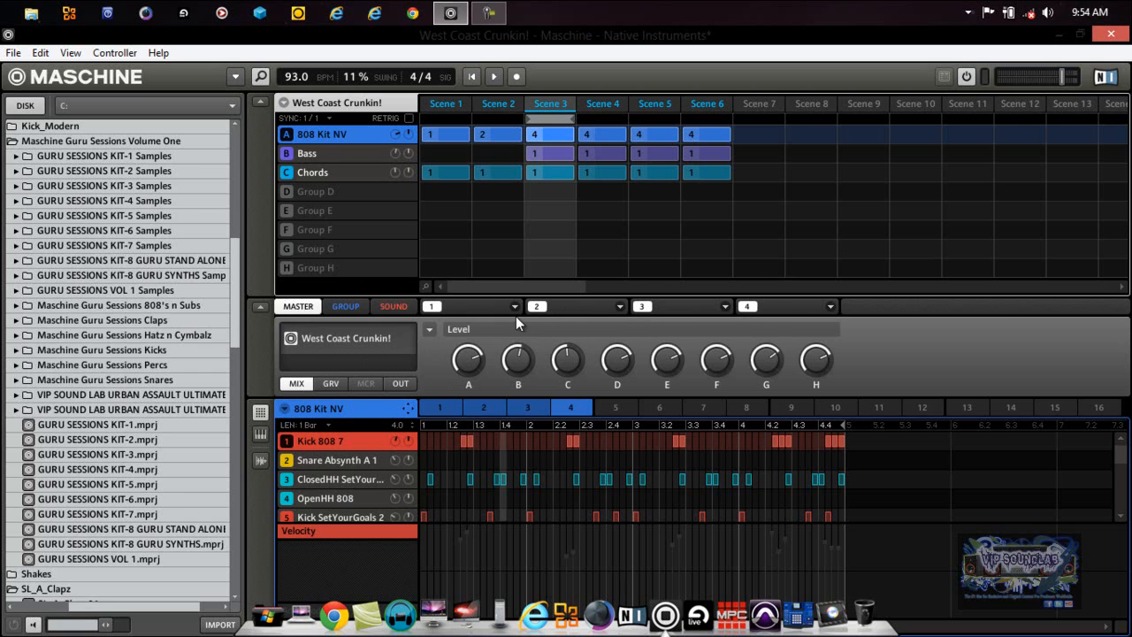
{"action": "mouse_move", "coordinate": [714, 318]}
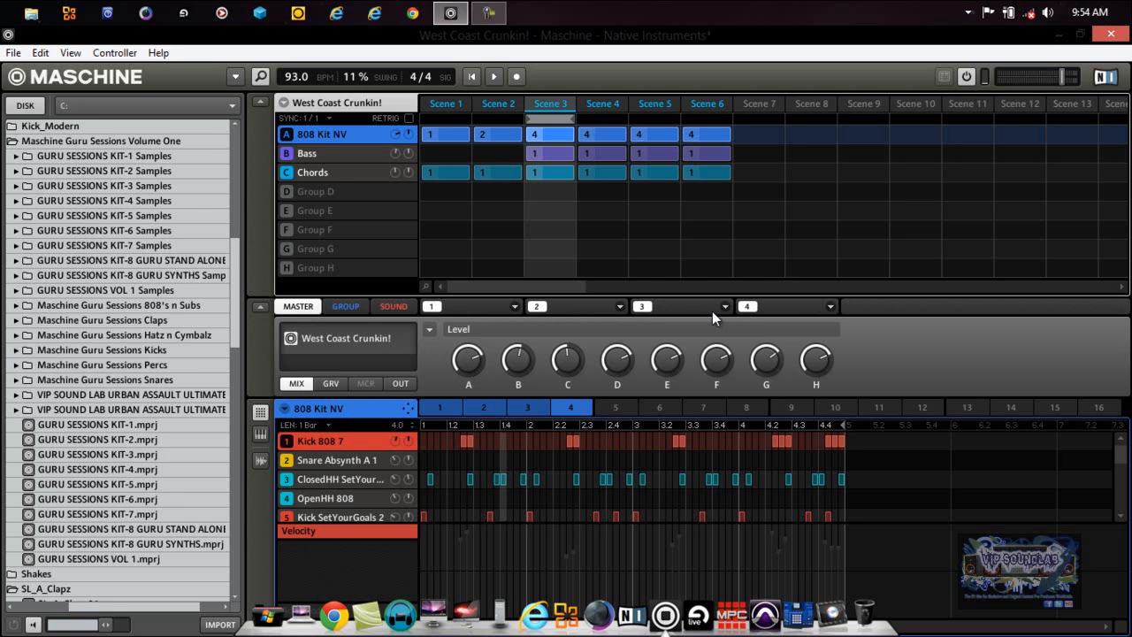
{"action": "mouse_move", "coordinate": [671, 336]}
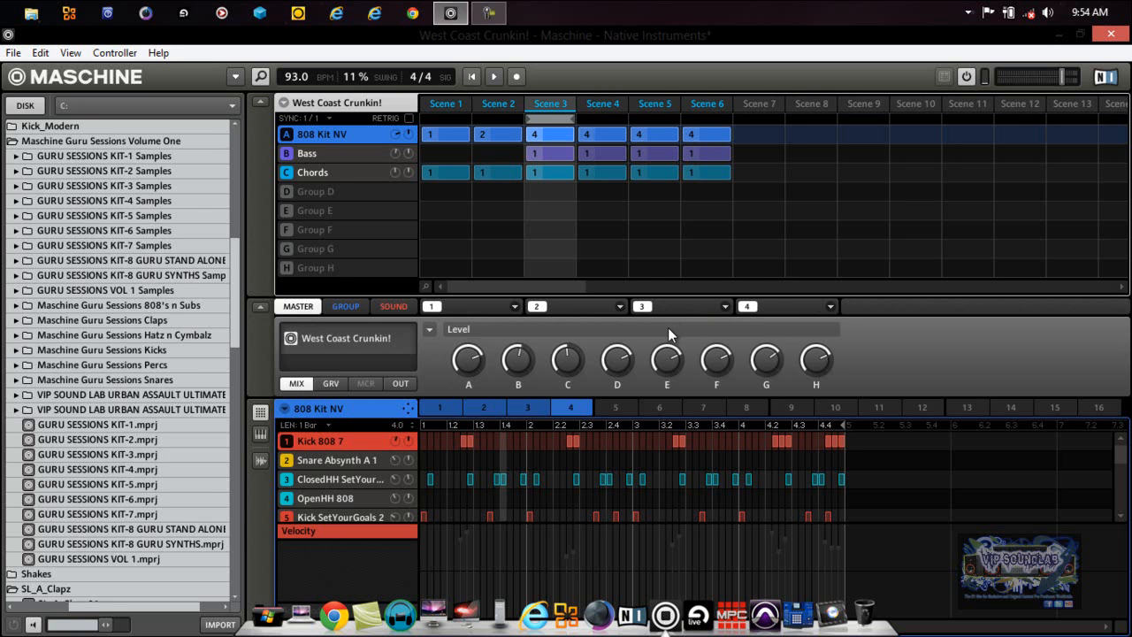
{"action": "mouse_move", "coordinate": [669, 339]}
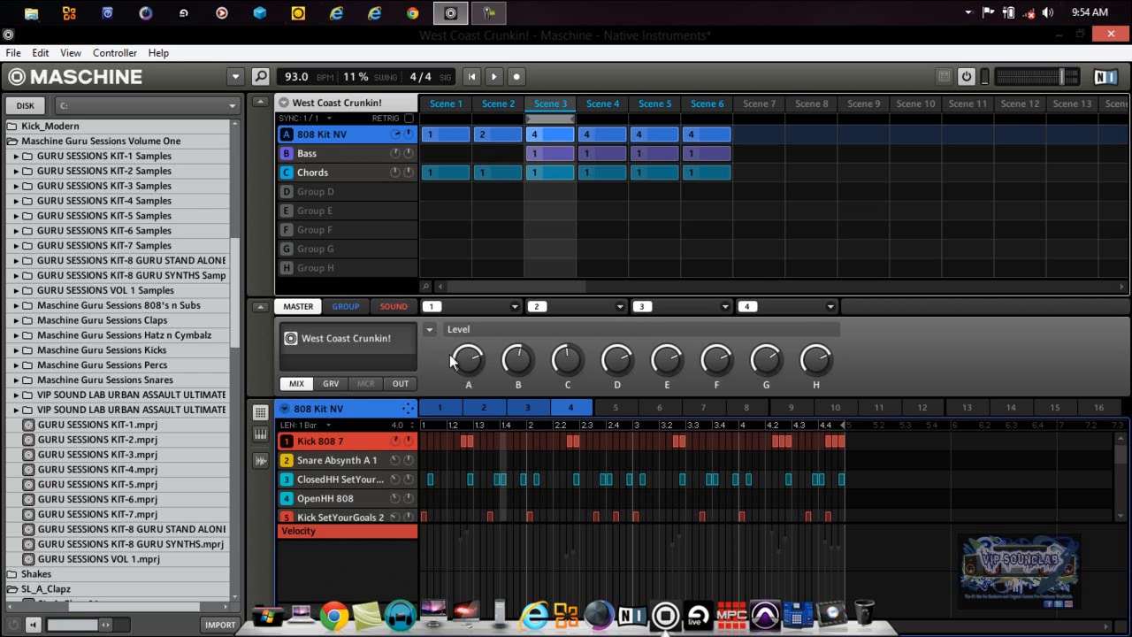
{"action": "mouse_move", "coordinate": [827, 393]}
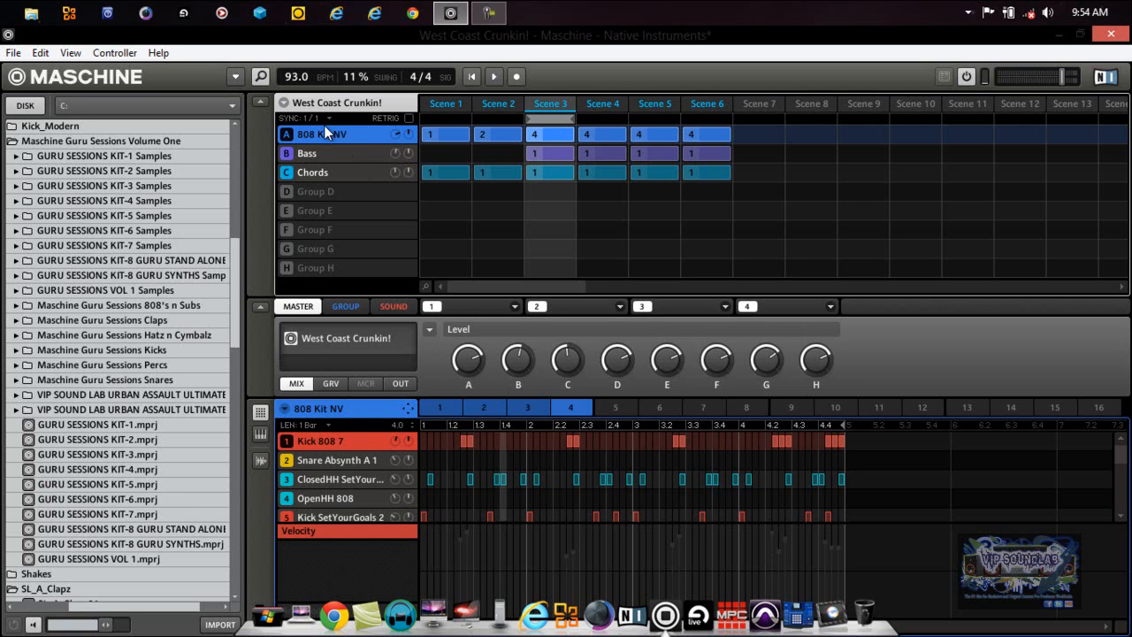
{"action": "mouse_move", "coordinate": [348, 234]}
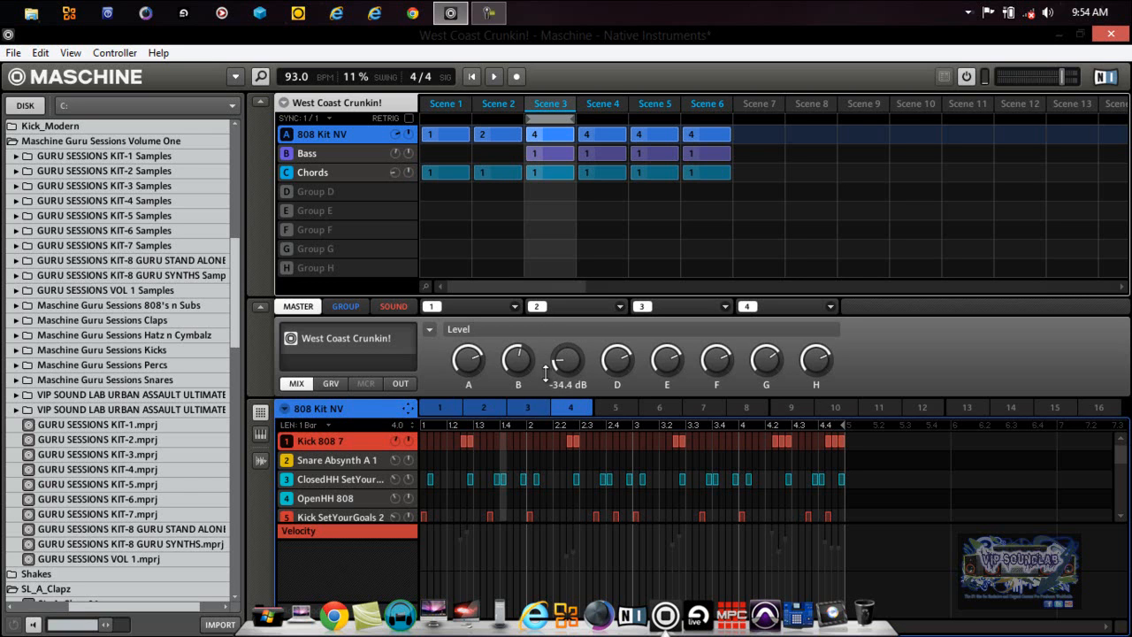
{"action": "left_click_drag", "start_coordinate": [566, 363], "coordinate": [566, 345]}
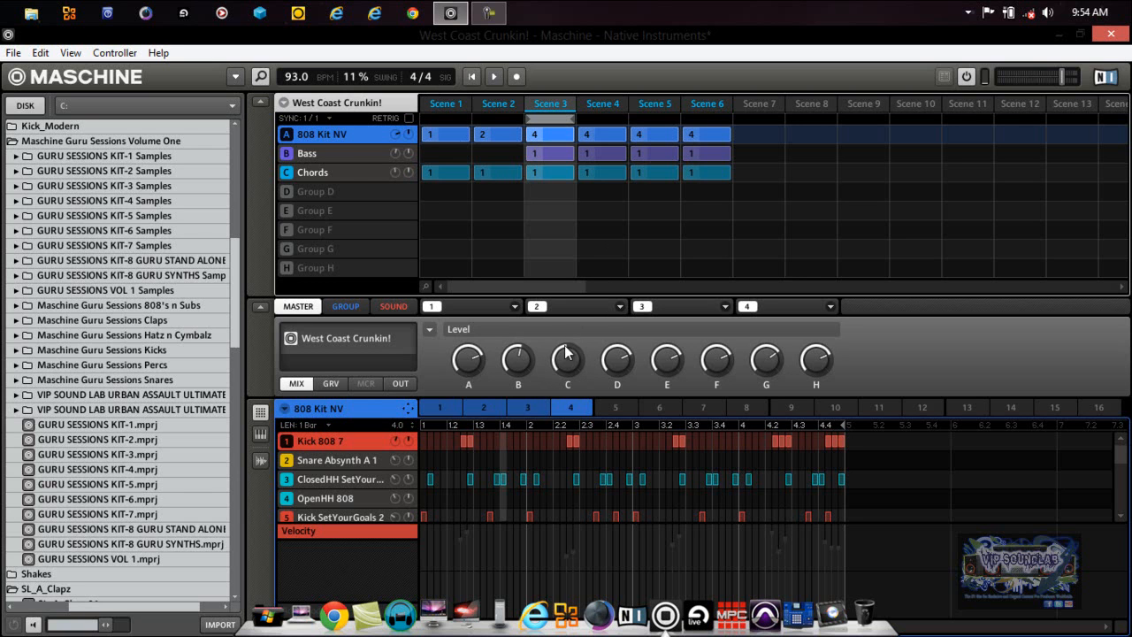
{"action": "left_click_drag", "start_coordinate": [567, 358], "coordinate": [567, 372]}
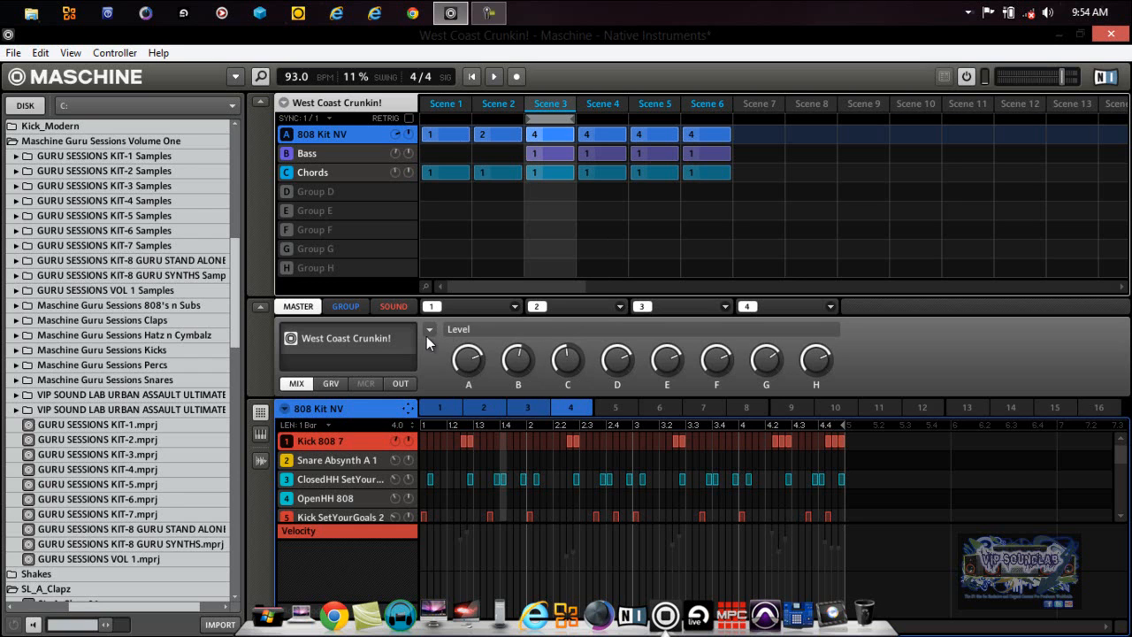
{"action": "left_click", "coordinate": [458, 329]}
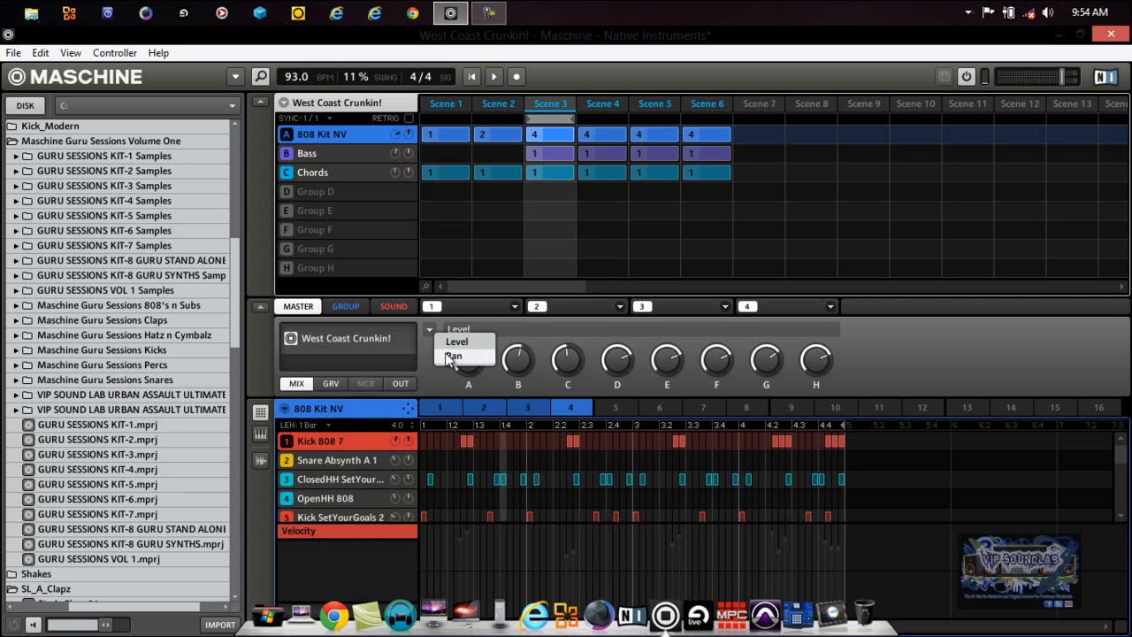
{"action": "left_click", "coordinate": [453, 355]}
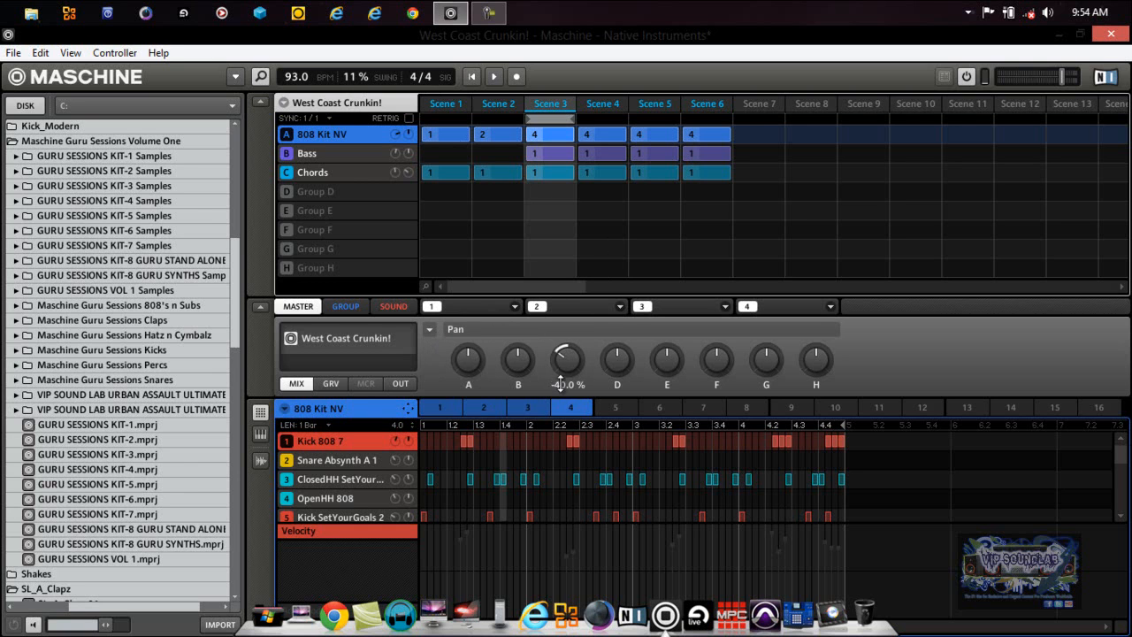
{"action": "left_click_drag", "start_coordinate": [567, 361], "coordinate": [567, 320]}
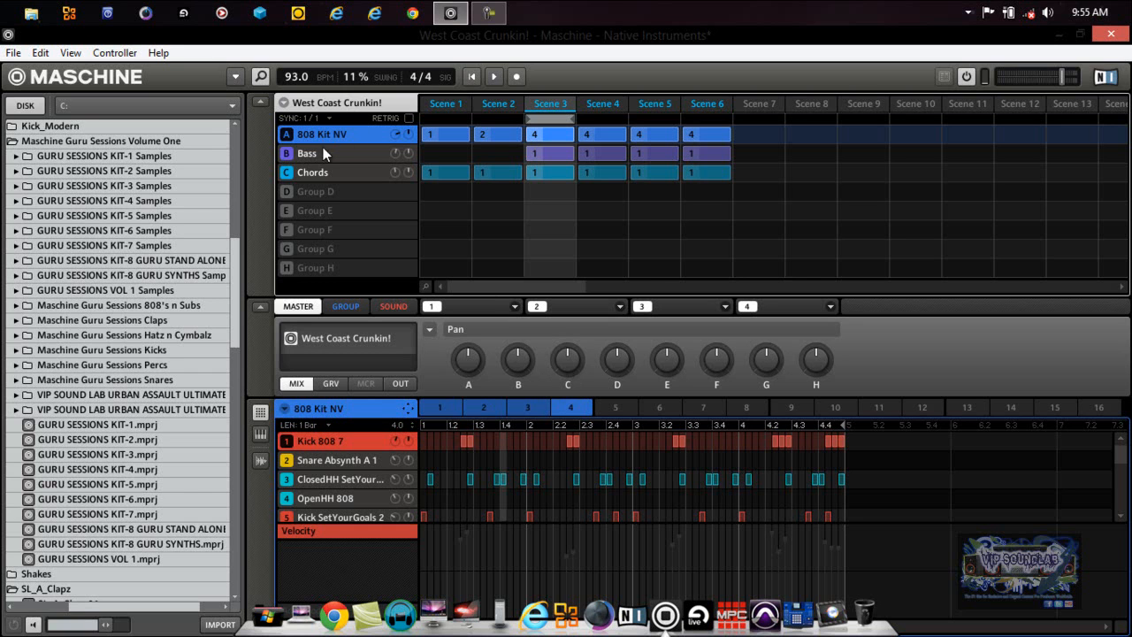
{"action": "mouse_move", "coordinate": [344, 173]}
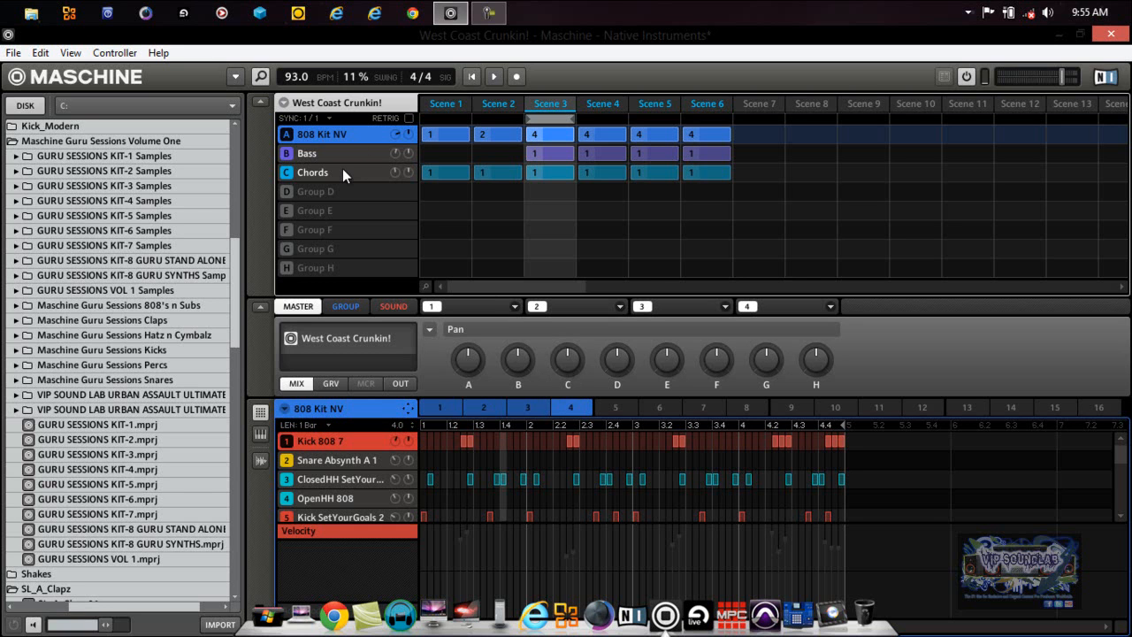
{"action": "mouse_move", "coordinate": [336, 219]}
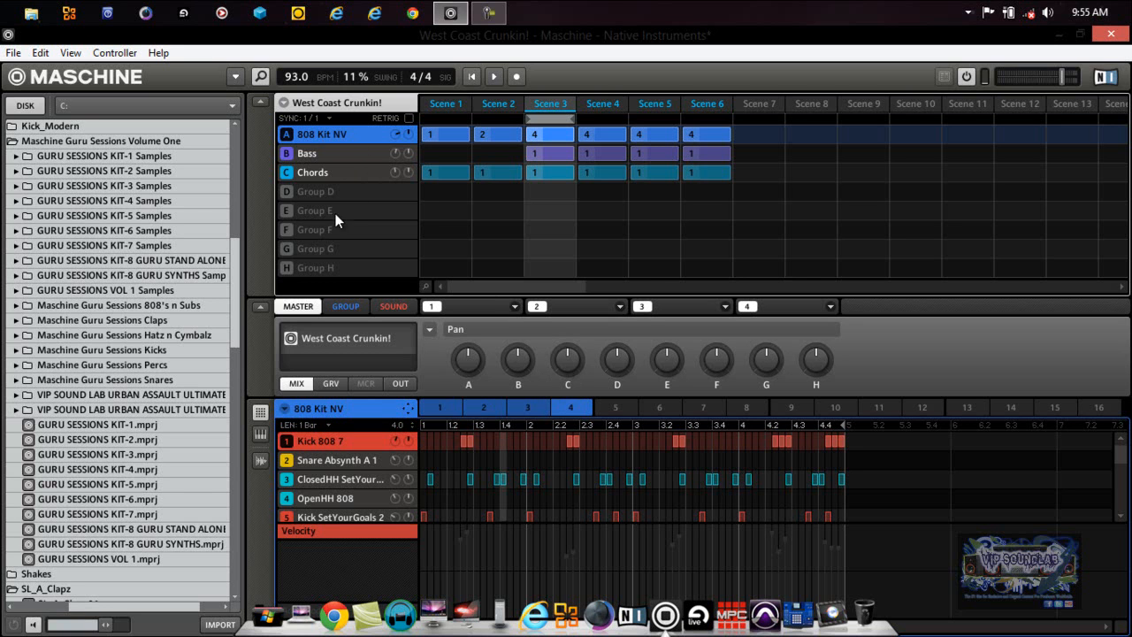
{"action": "mouse_move", "coordinate": [440, 343]}
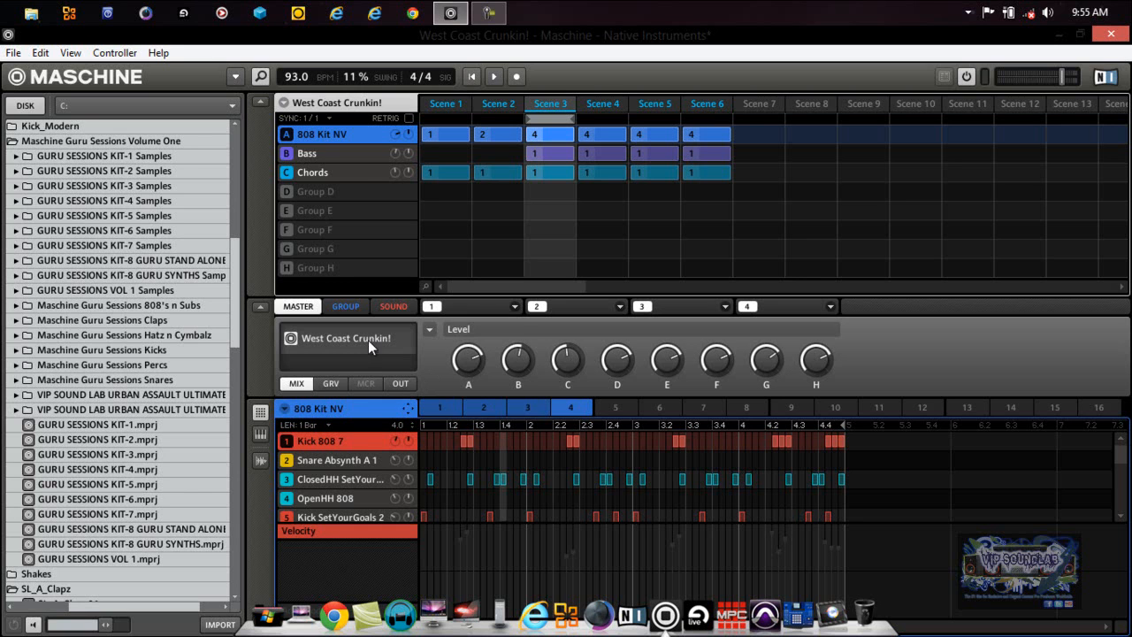
Show the master OUT page with Main output on Out 1, Level and Pan.
{"action": "left_click", "coordinate": [400, 383]}
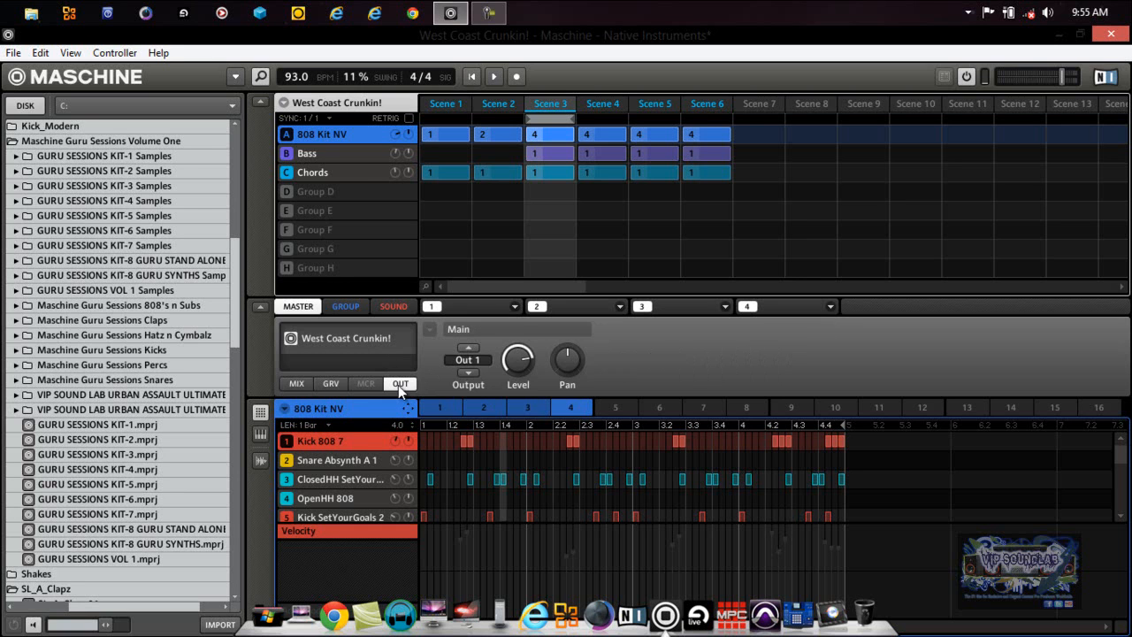
{"action": "left_click", "coordinate": [467, 359]}
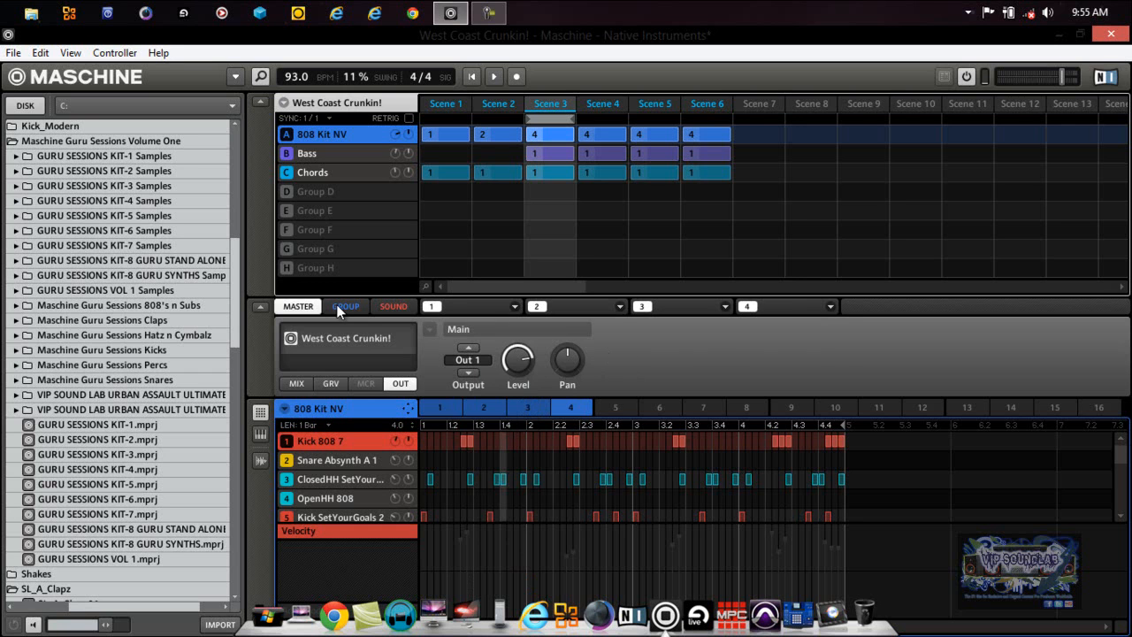
{"action": "left_click", "coordinate": [345, 305]}
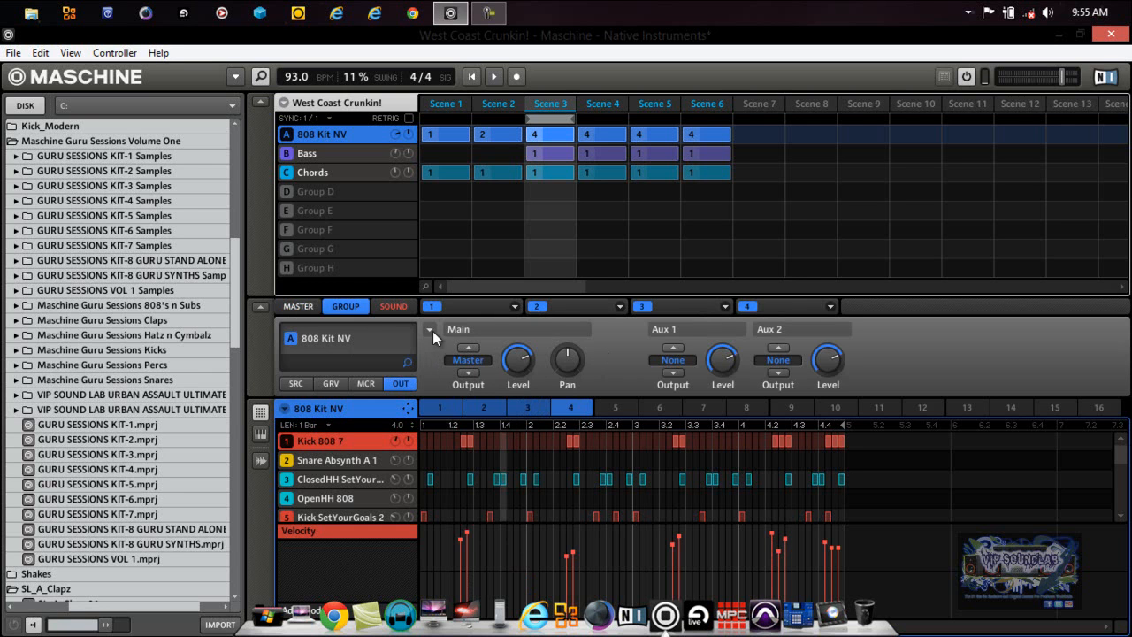
{"action": "mouse_move", "coordinate": [809, 365]}
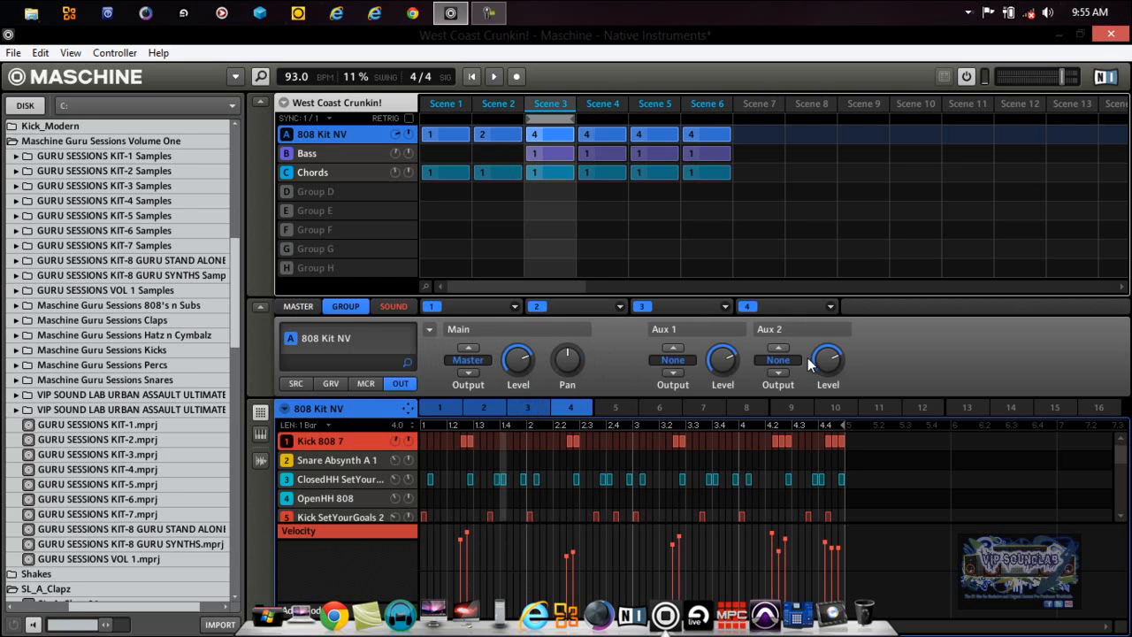
{"action": "left_click_drag", "start_coordinate": [517, 361], "coordinate": [517, 355]}
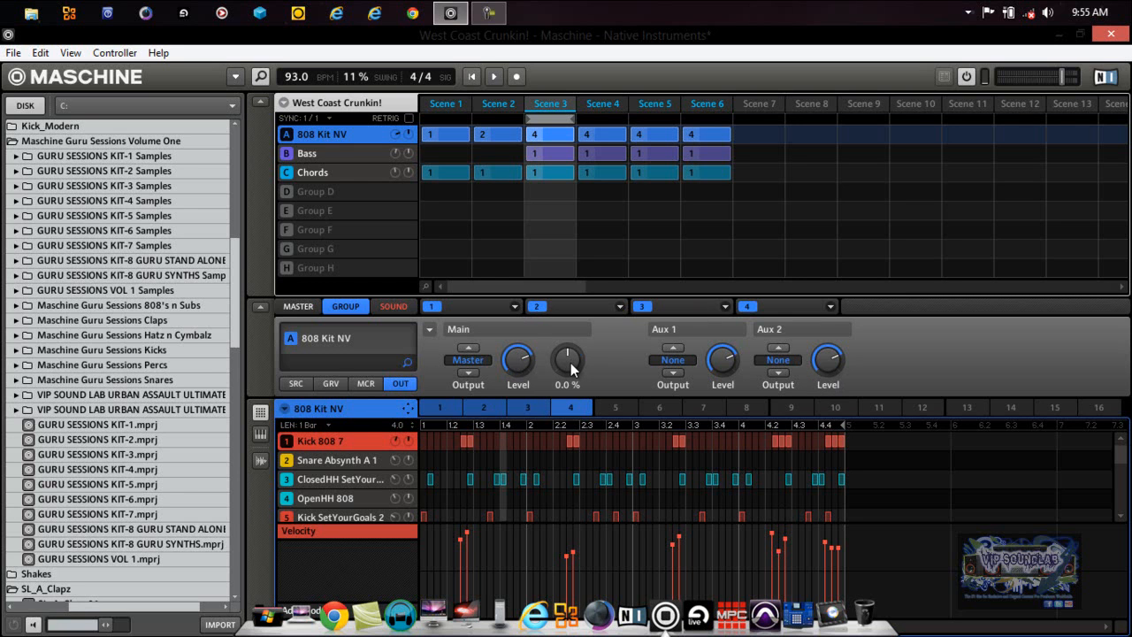
{"action": "left_click_drag", "start_coordinate": [567, 360], "coordinate": [517, 360]}
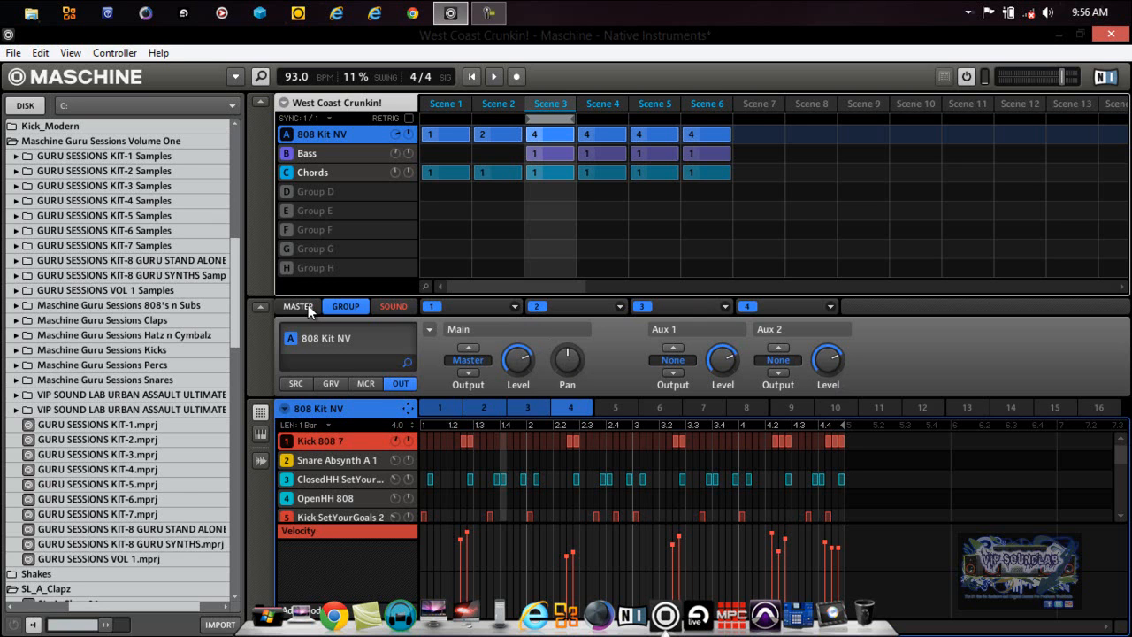
{"action": "left_click", "coordinate": [298, 306]}
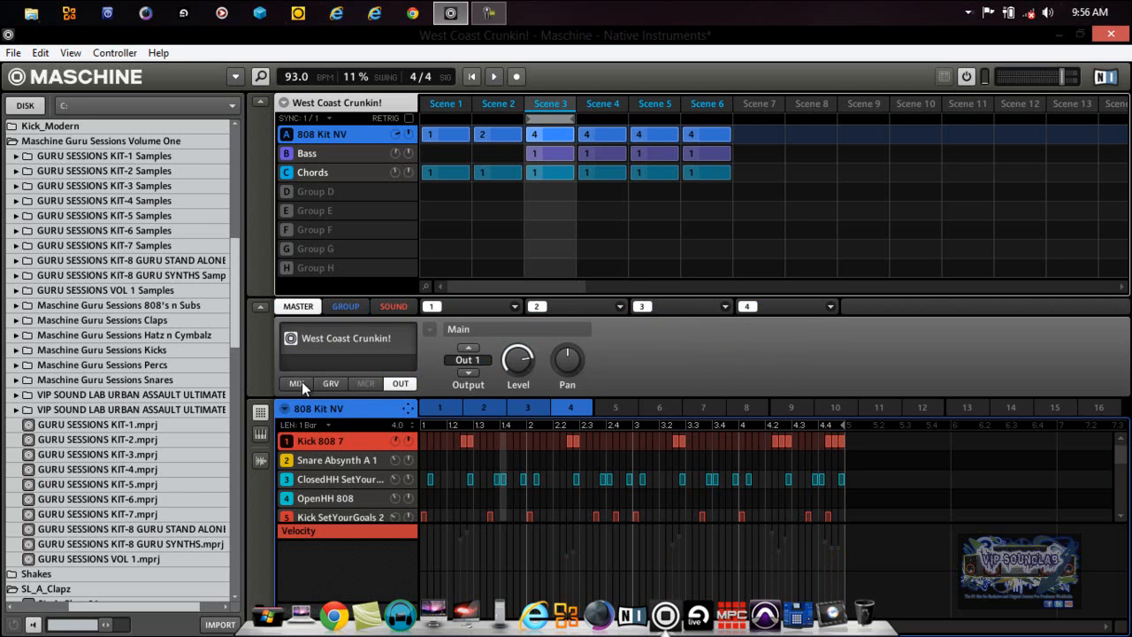
{"action": "left_click", "coordinate": [296, 383]}
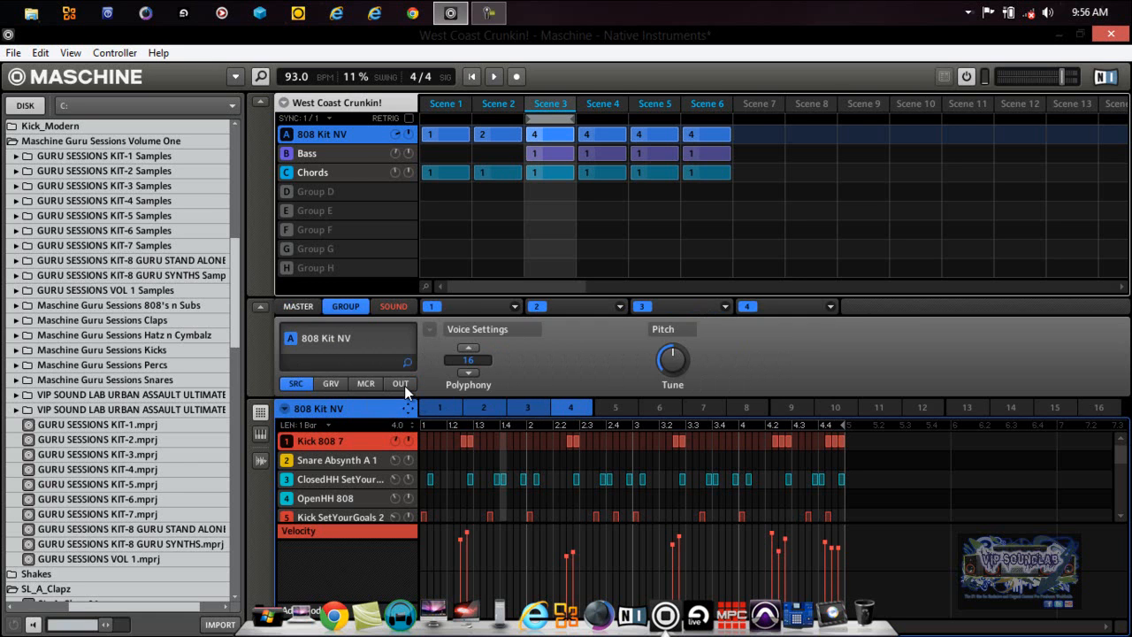
{"action": "left_click", "coordinate": [399, 382]}
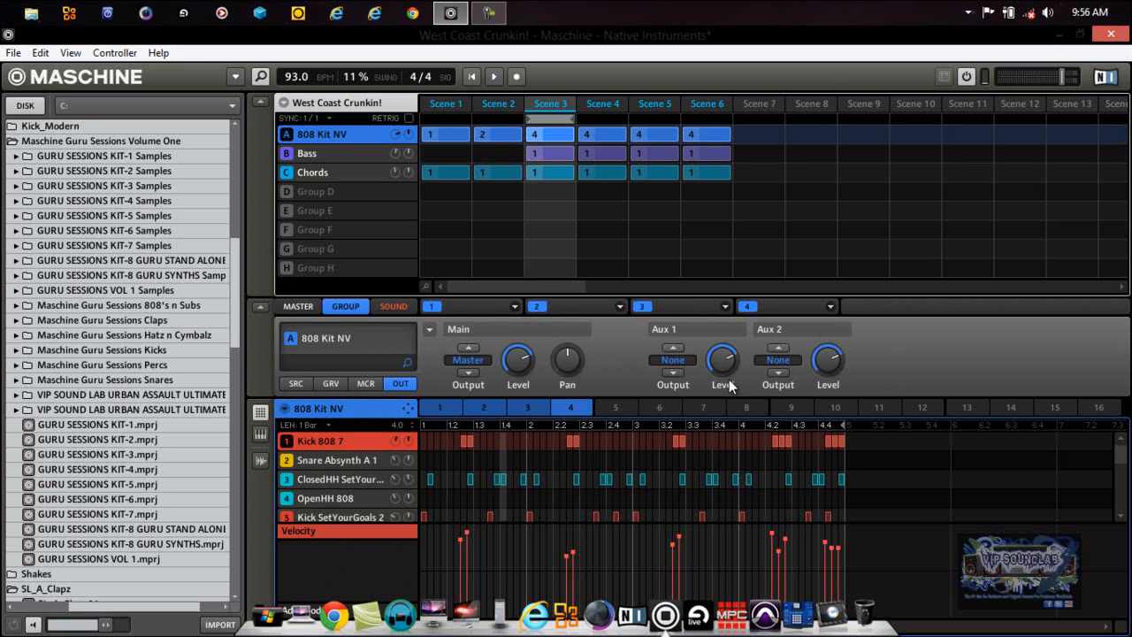
{"action": "mouse_move", "coordinate": [730, 386]}
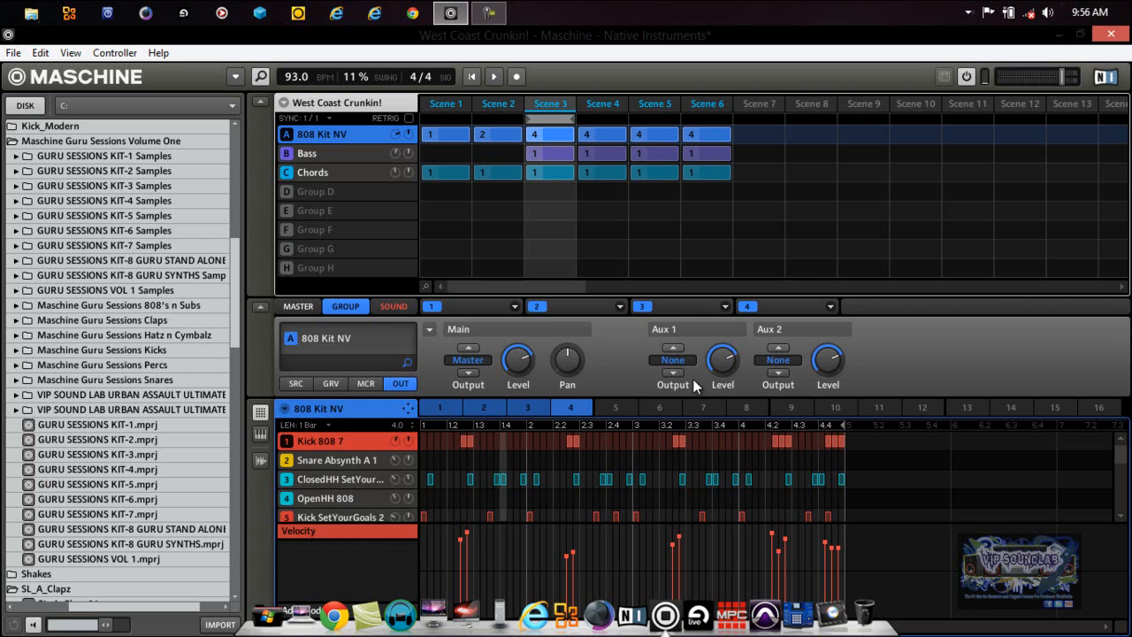
{"action": "mouse_move", "coordinate": [590, 330]}
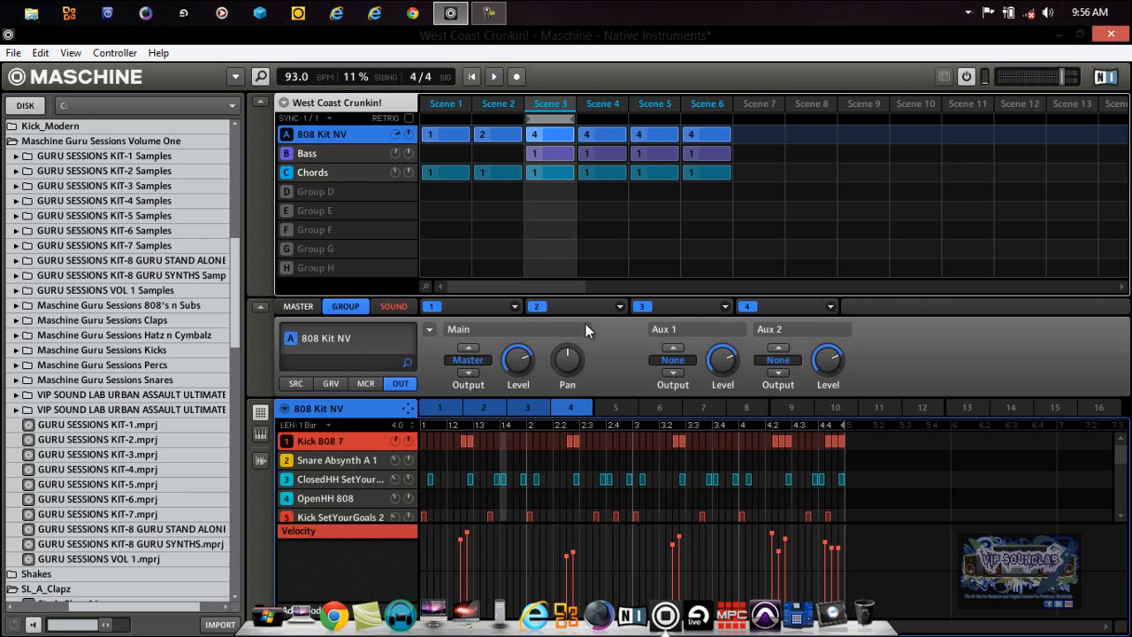
{"action": "mouse_move", "coordinate": [680, 376]}
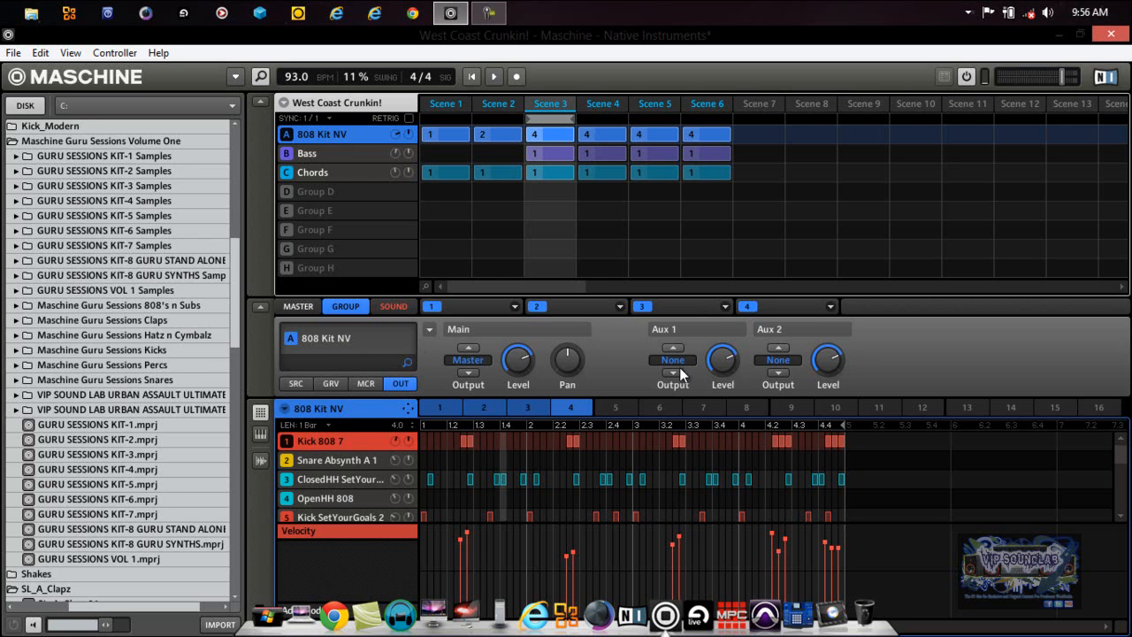
{"action": "mouse_move", "coordinate": [768, 345]}
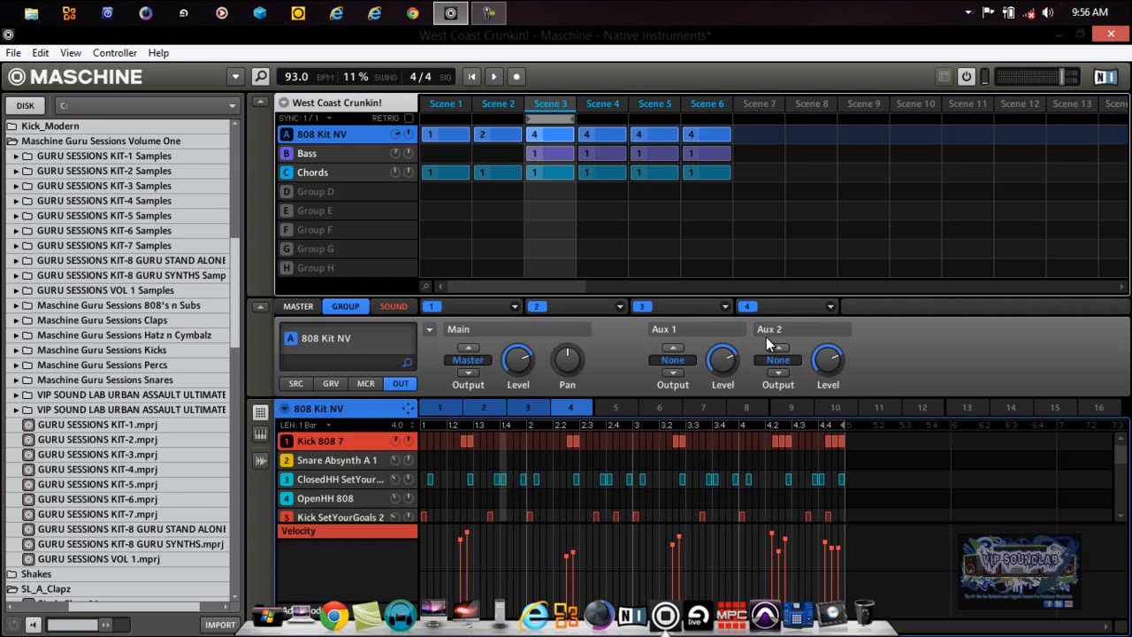
{"action": "mouse_move", "coordinate": [672, 341]}
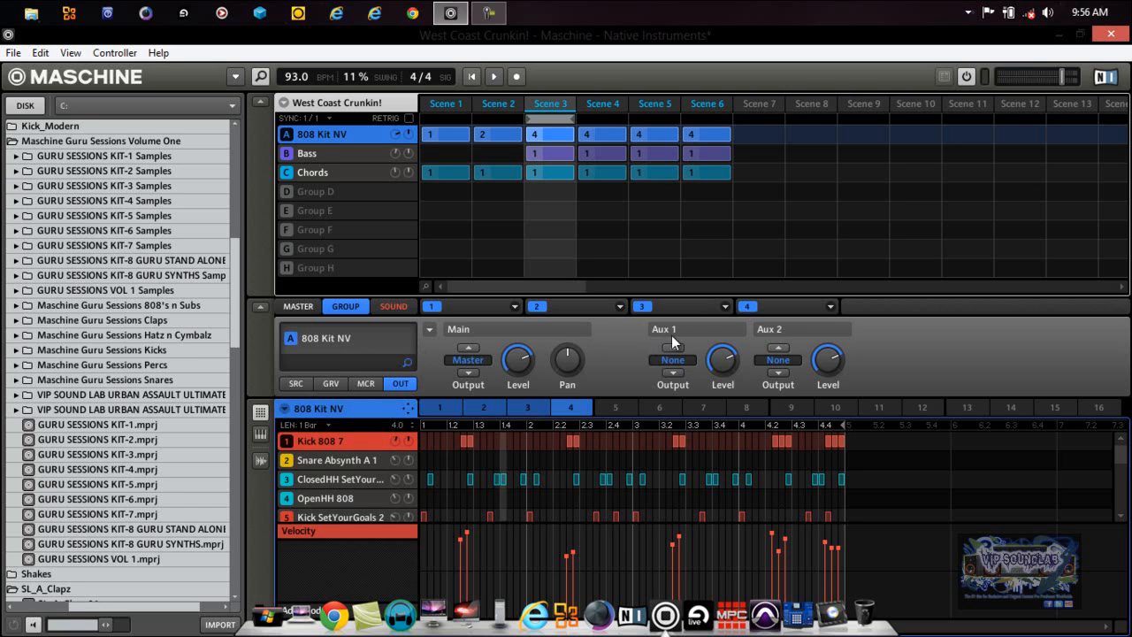
Switch the 808 Kit NV output page to Aux Mode, toggling Pre Mix 1 on then off.
{"action": "left_click", "coordinate": [428, 329]}
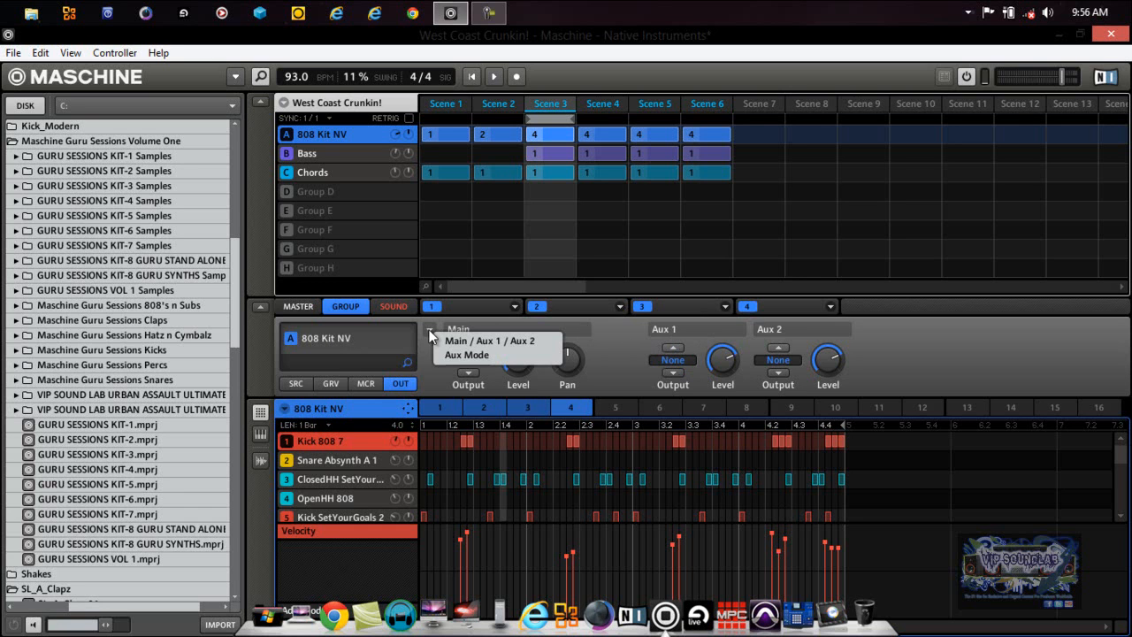
{"action": "left_click", "coordinate": [466, 355]}
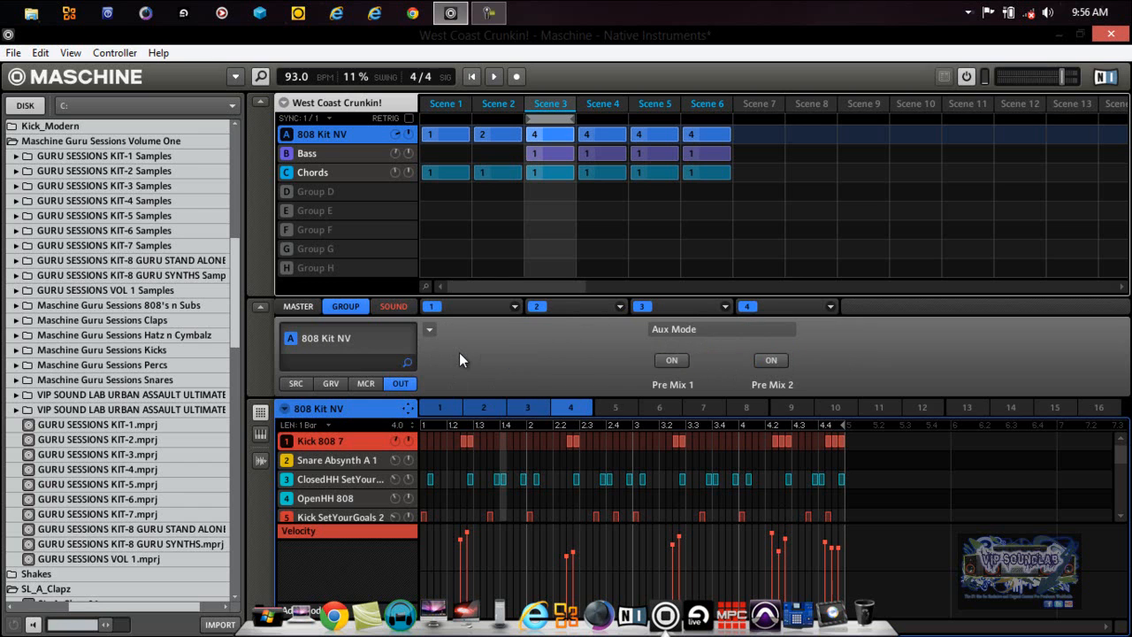
{"action": "left_click", "coordinate": [671, 360]}
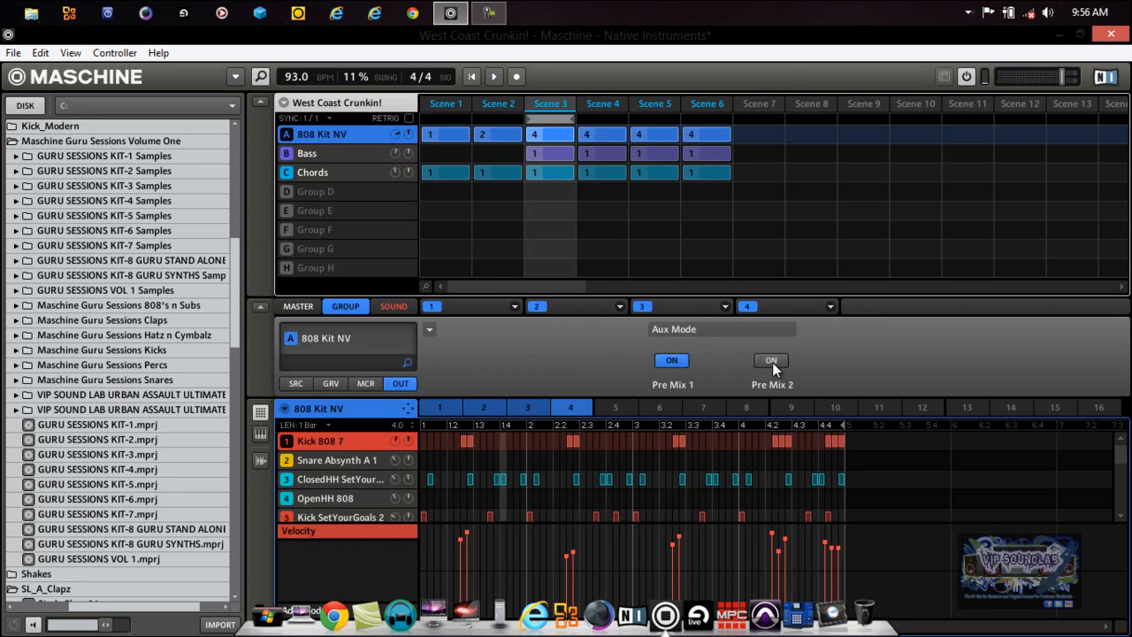
{"action": "left_click", "coordinate": [771, 360]}
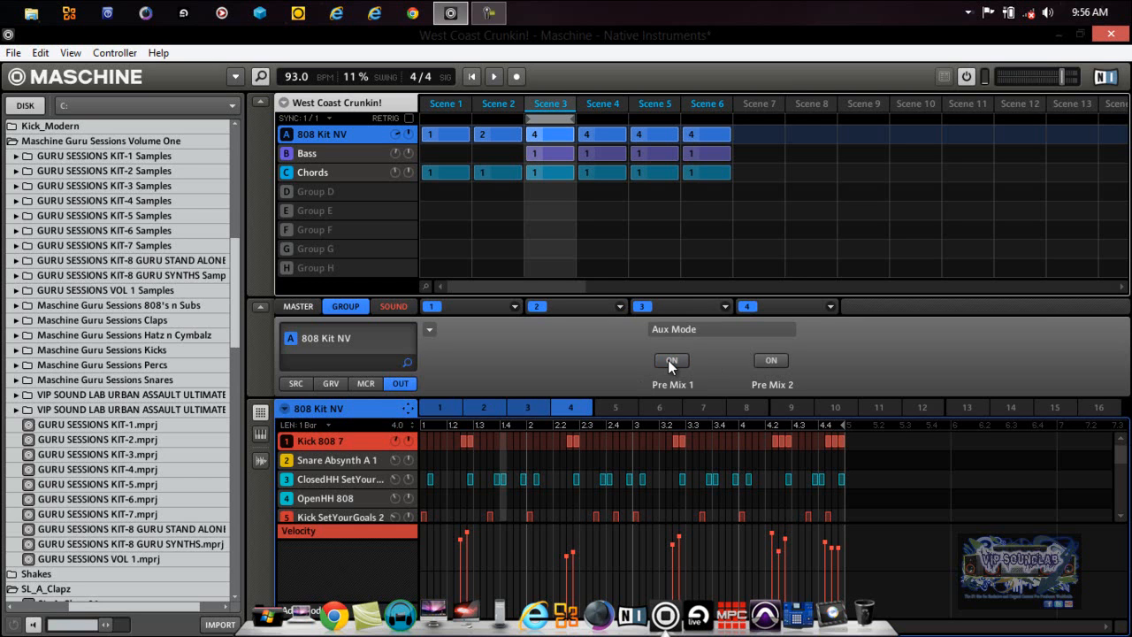
{"action": "mouse_move", "coordinate": [634, 355]}
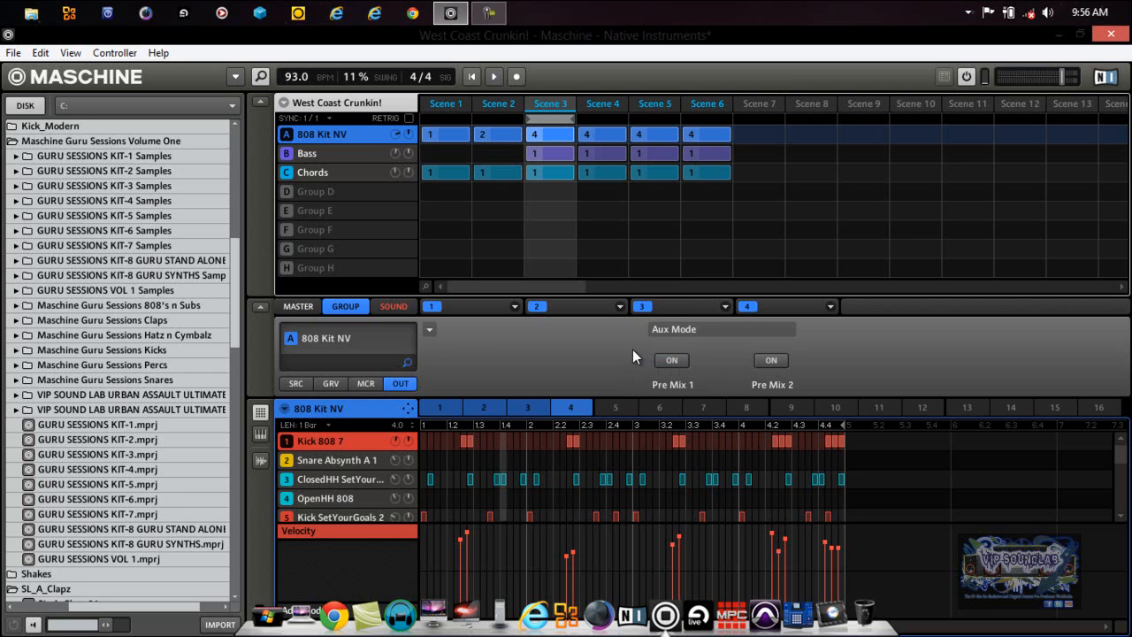
{"action": "mouse_move", "coordinate": [612, 355]}
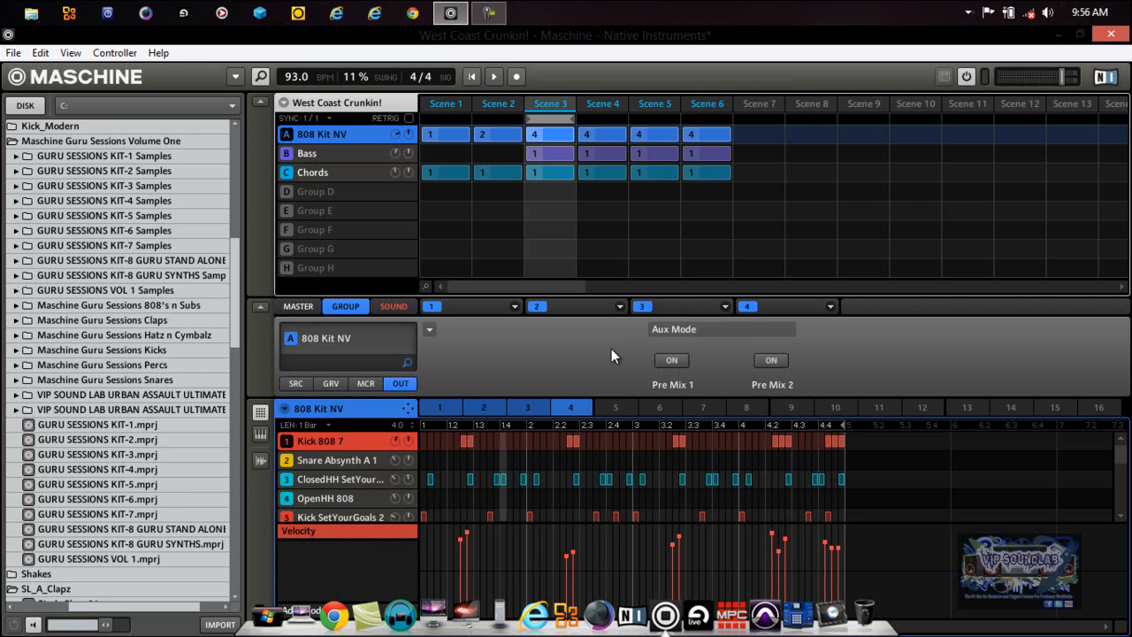
Show Kick 808 7's Main / Aux 1 / Aux 2 output page, routed to Group.
{"action": "left_click", "coordinate": [392, 306]}
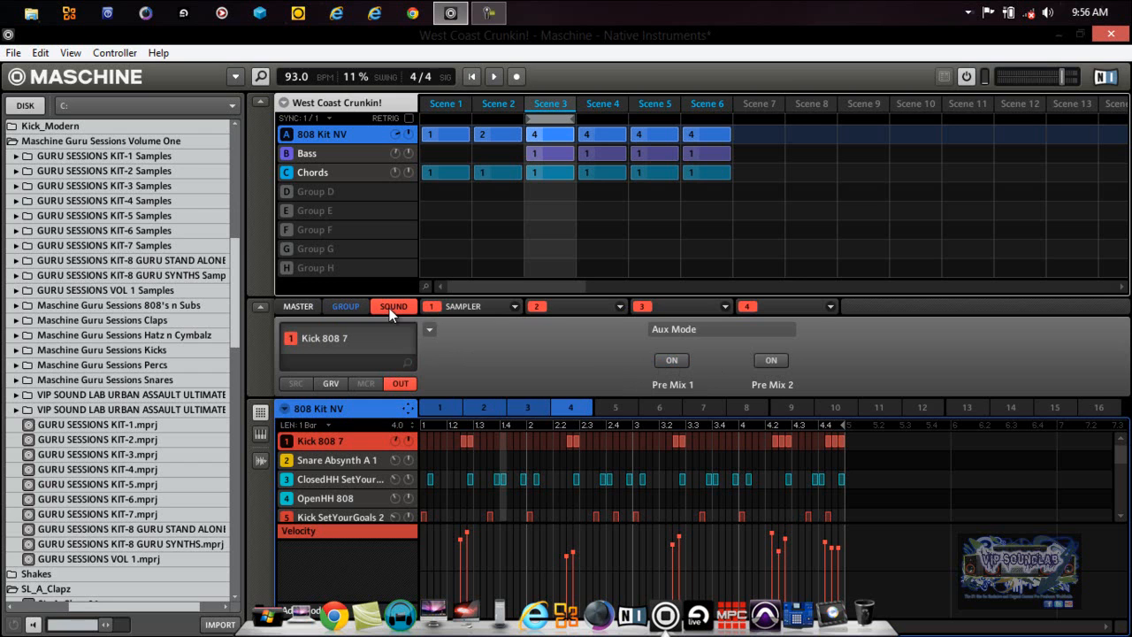
{"action": "left_click", "coordinate": [430, 330]}
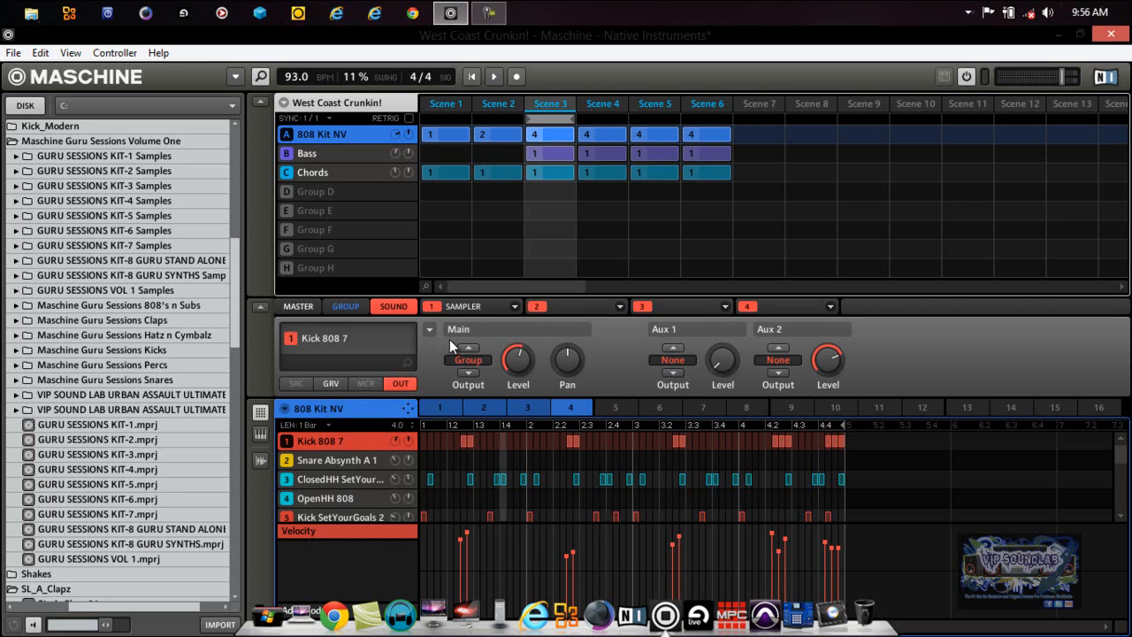
{"action": "mouse_move", "coordinate": [435, 399]}
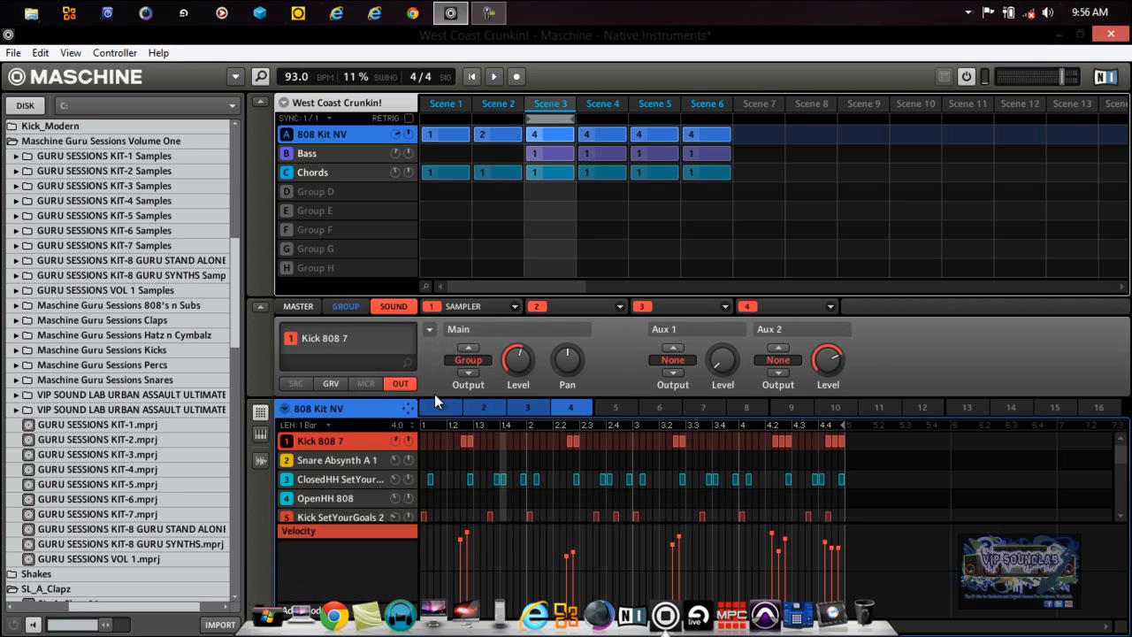
{"action": "mouse_move", "coordinate": [873, 367]}
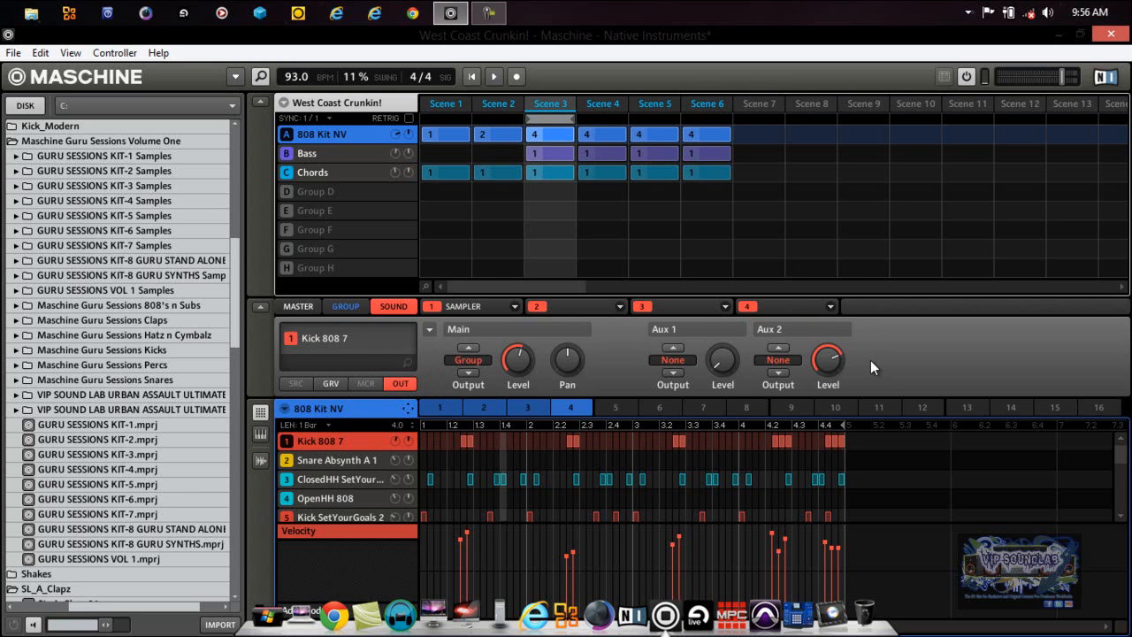
{"action": "mouse_move", "coordinate": [871, 367]}
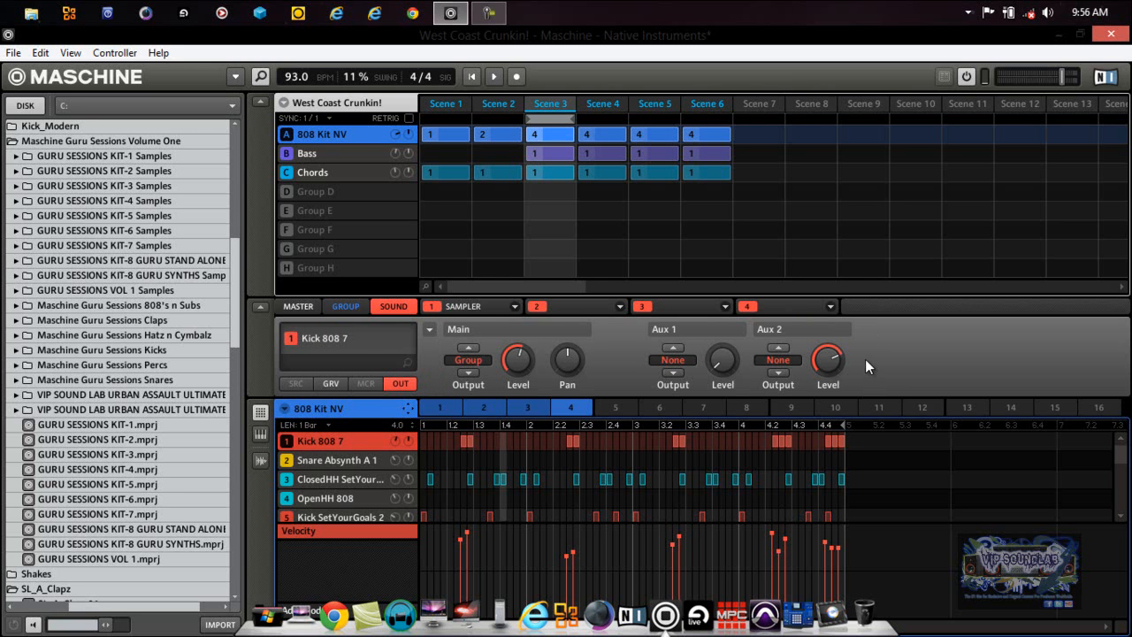
{"action": "mouse_move", "coordinate": [370, 260]}
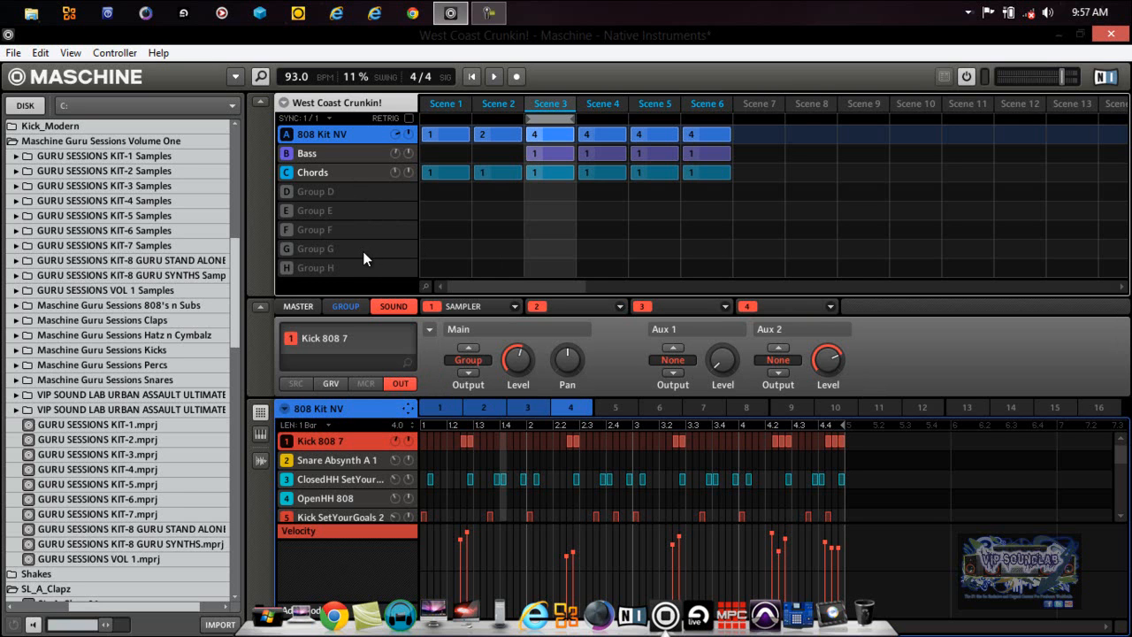
{"action": "mouse_move", "coordinate": [348, 266]}
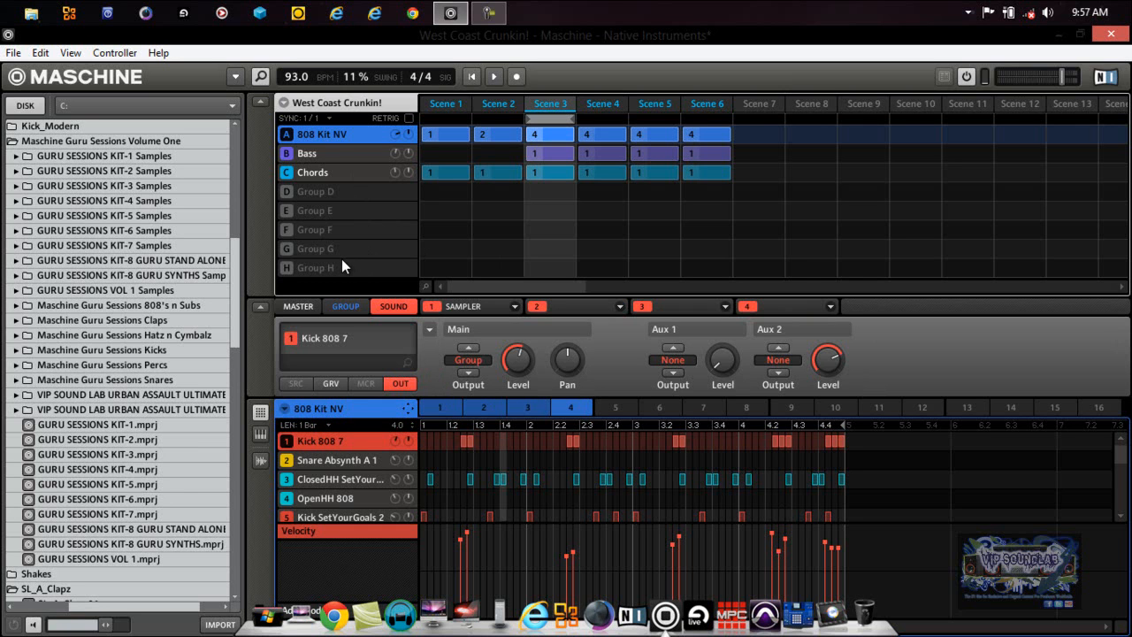
{"action": "mouse_move", "coordinate": [325, 173]}
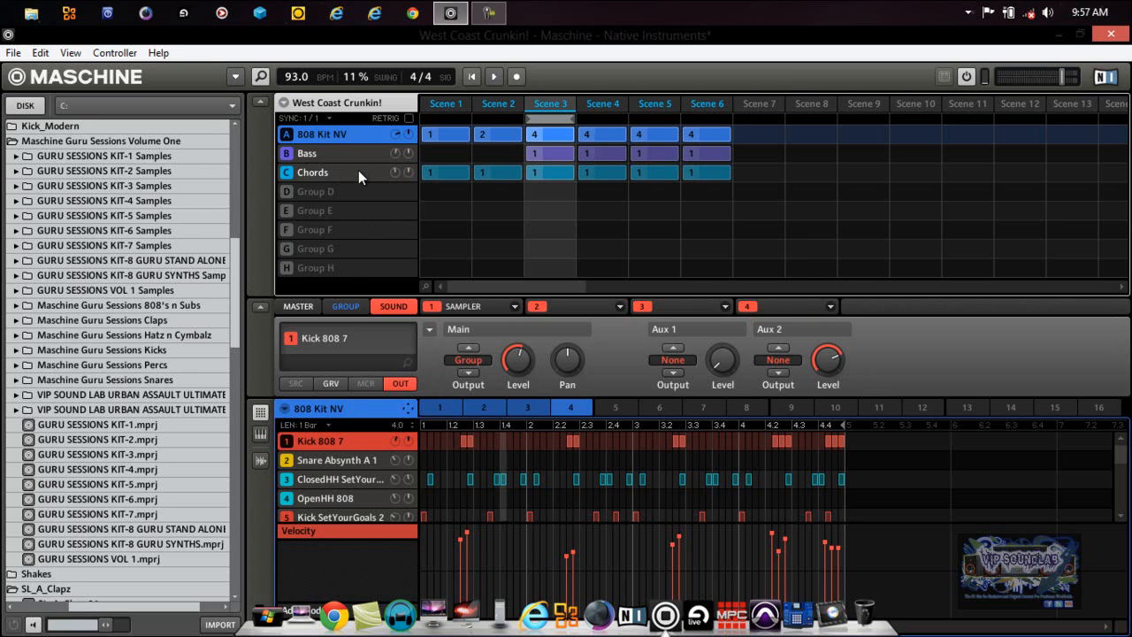
{"action": "mouse_move", "coordinate": [338, 270]}
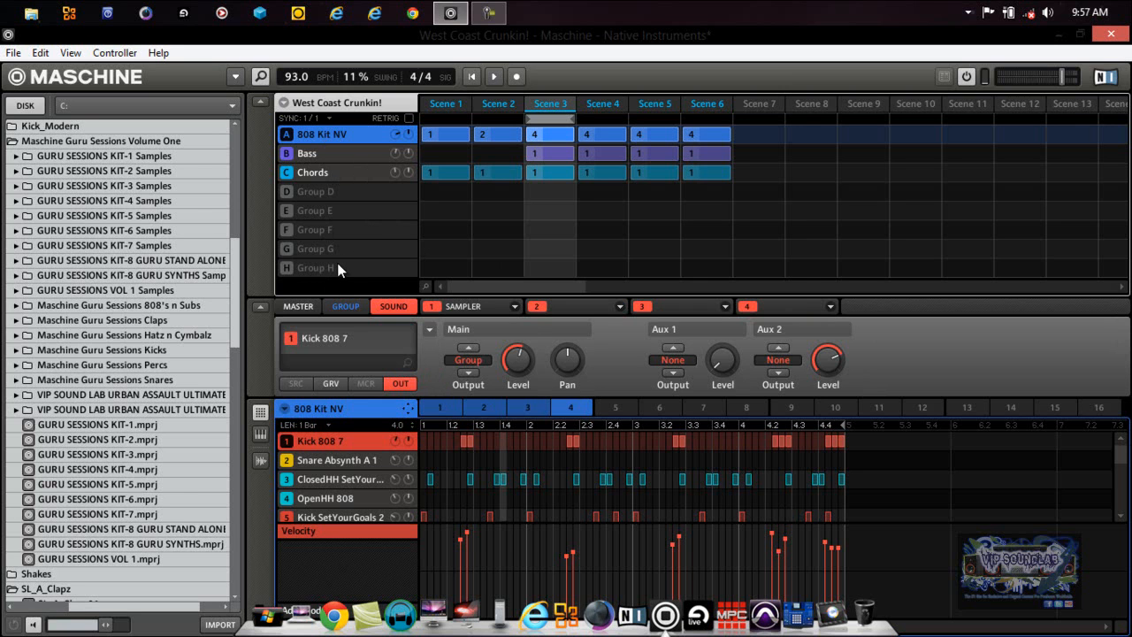
Select empty Group H and rename its Sound 1 to 'PLUGIN MIX'.
{"action": "left_click", "coordinate": [316, 268]}
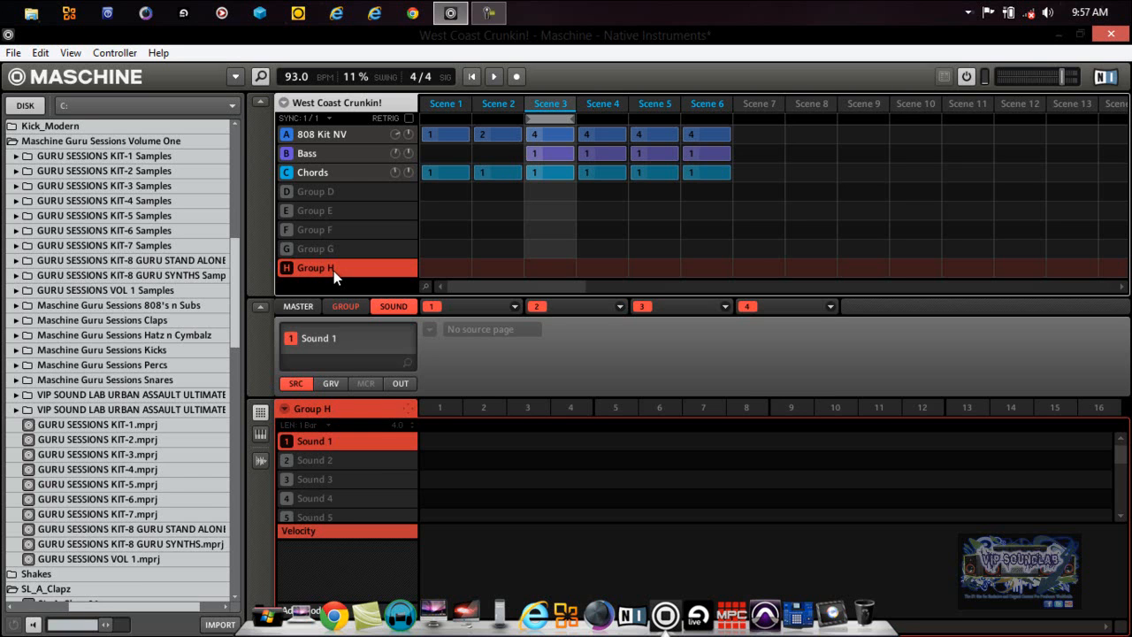
{"action": "double_click", "coordinate": [315, 441]}
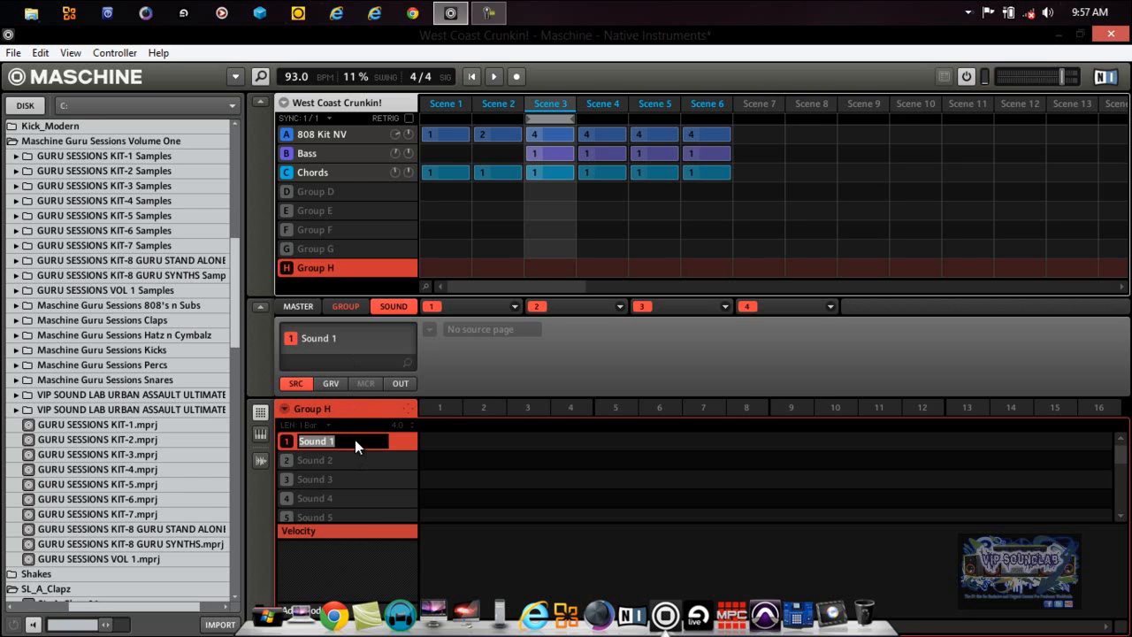
{"action": "type", "text": "PLUG"}
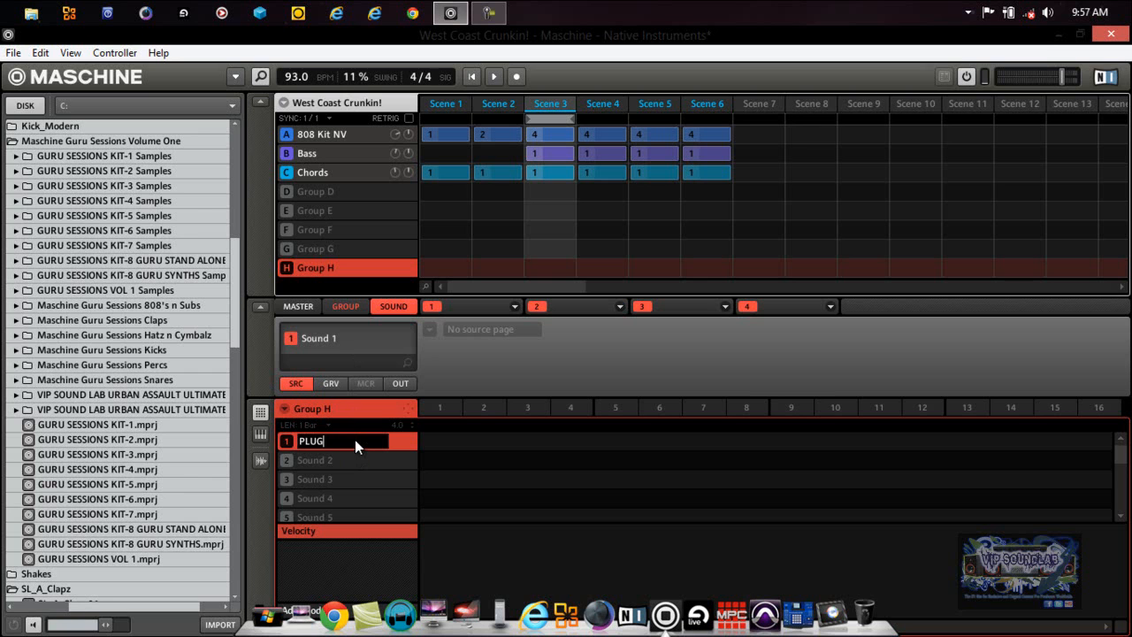
{"action": "type", "text": "IN MIX"}
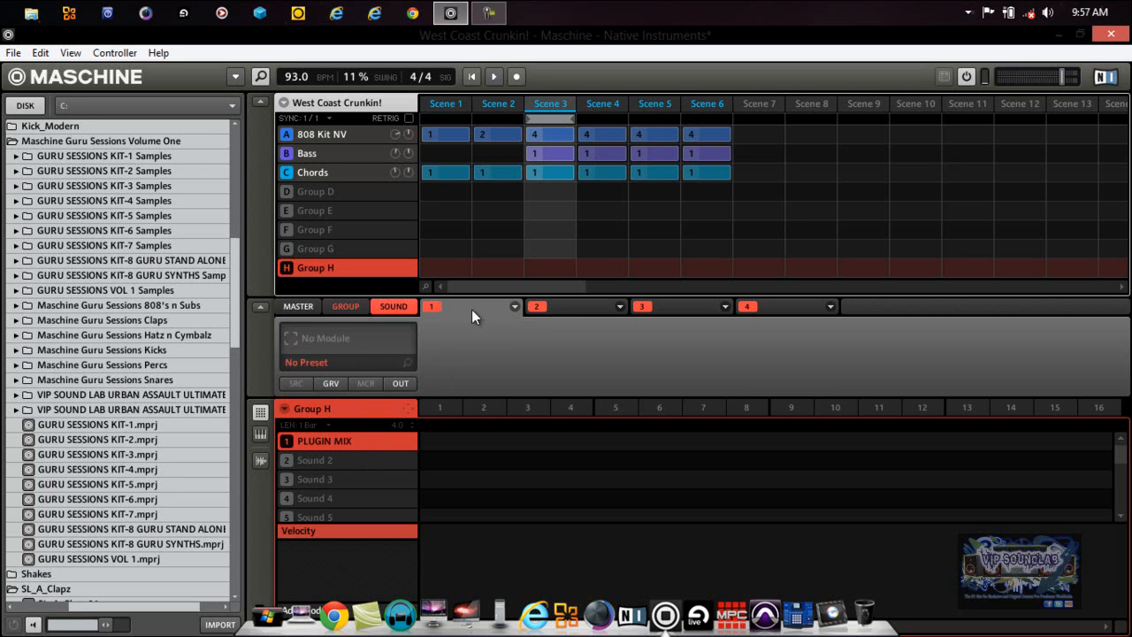
Put an Input module in slot one and SSLGChannel Stereo in slot two of PLUGIN MIX.
{"action": "left_click", "coordinate": [514, 306]}
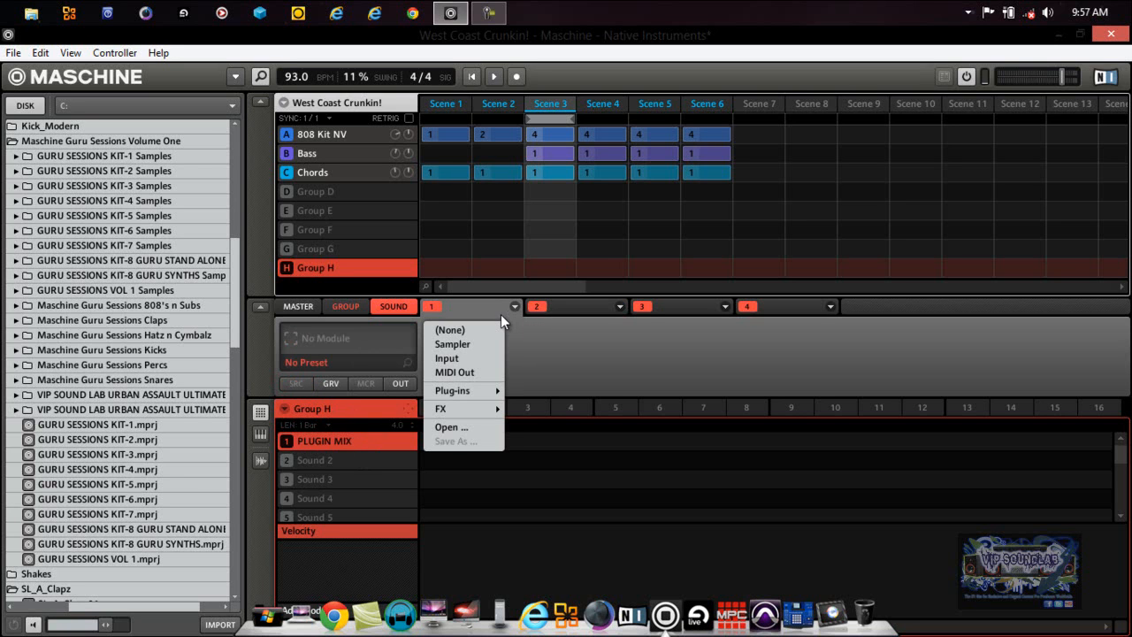
{"action": "mouse_move", "coordinate": [446, 358]}
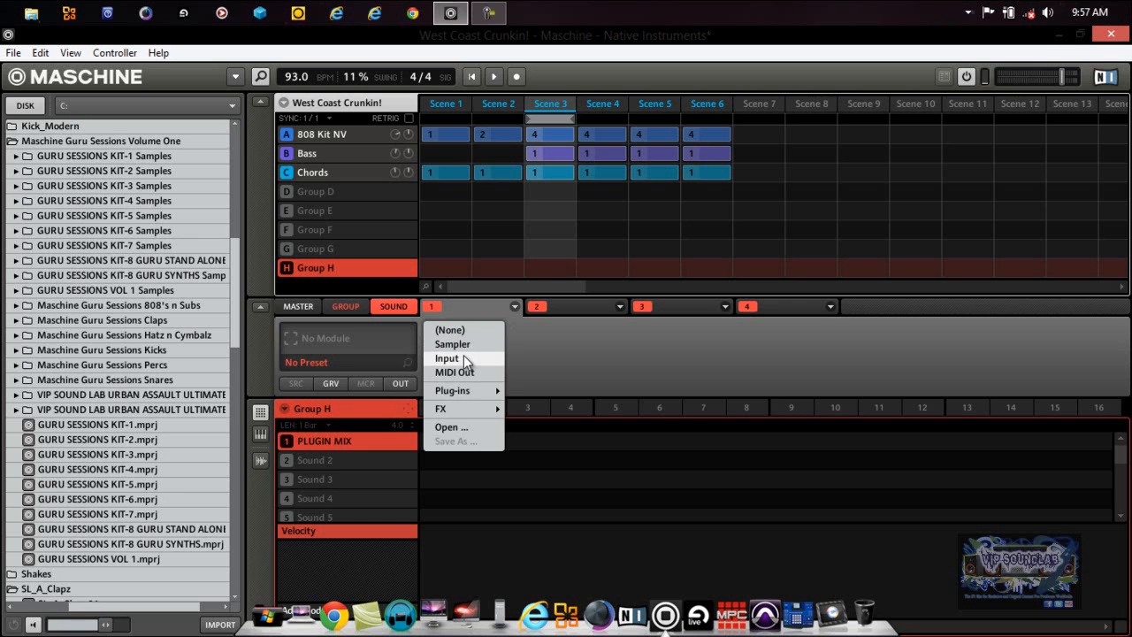
{"action": "left_click", "coordinate": [447, 358]}
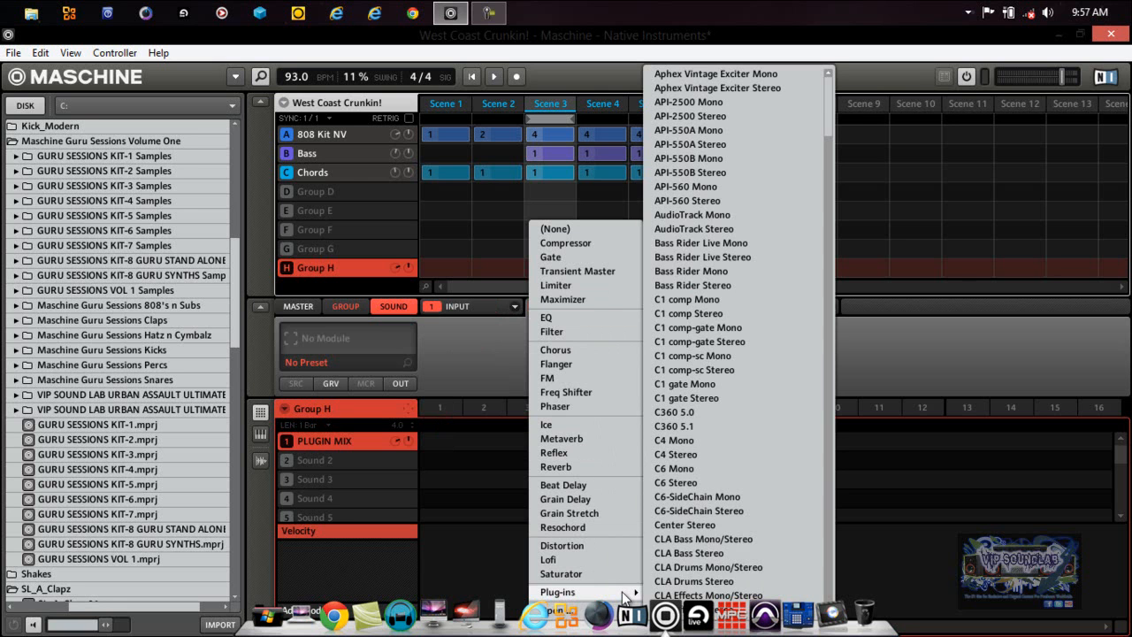
{"action": "scroll", "scroll_direction": "down", "scroll_amount": 3}
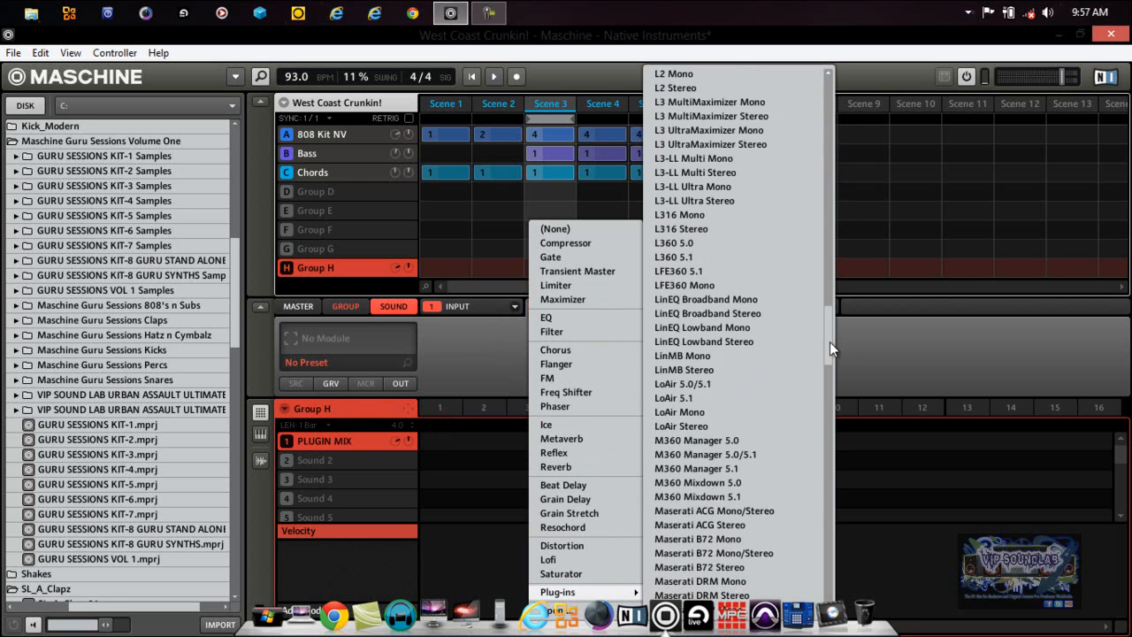
{"action": "scroll", "scroll_direction": "down", "scroll_amount": 3}
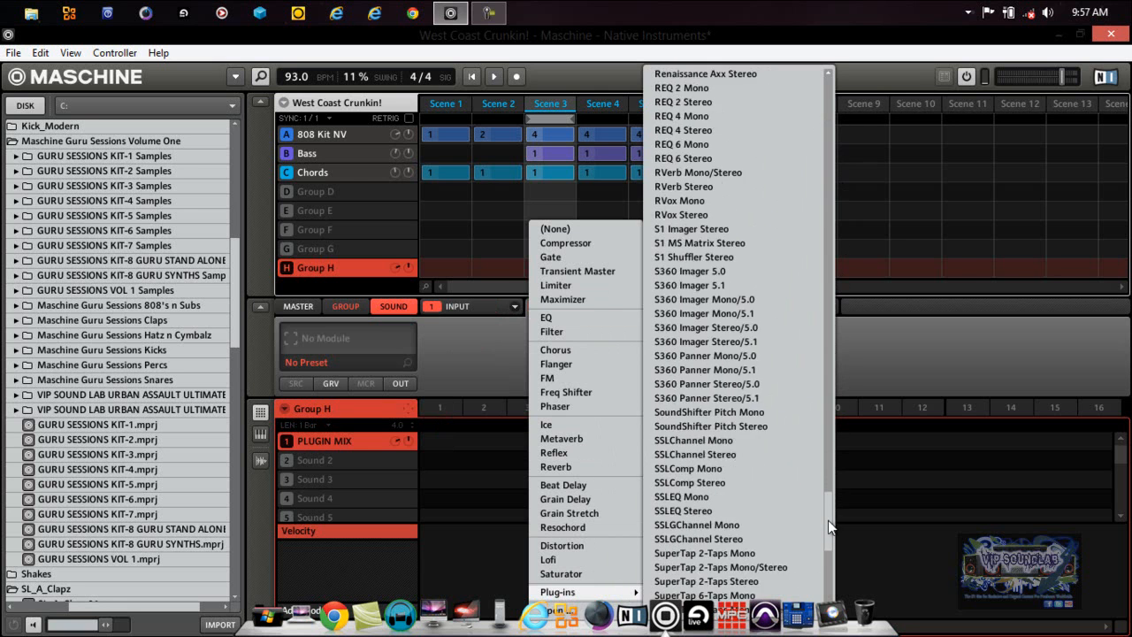
{"action": "scroll", "scroll_direction": "down", "scroll_amount": 3}
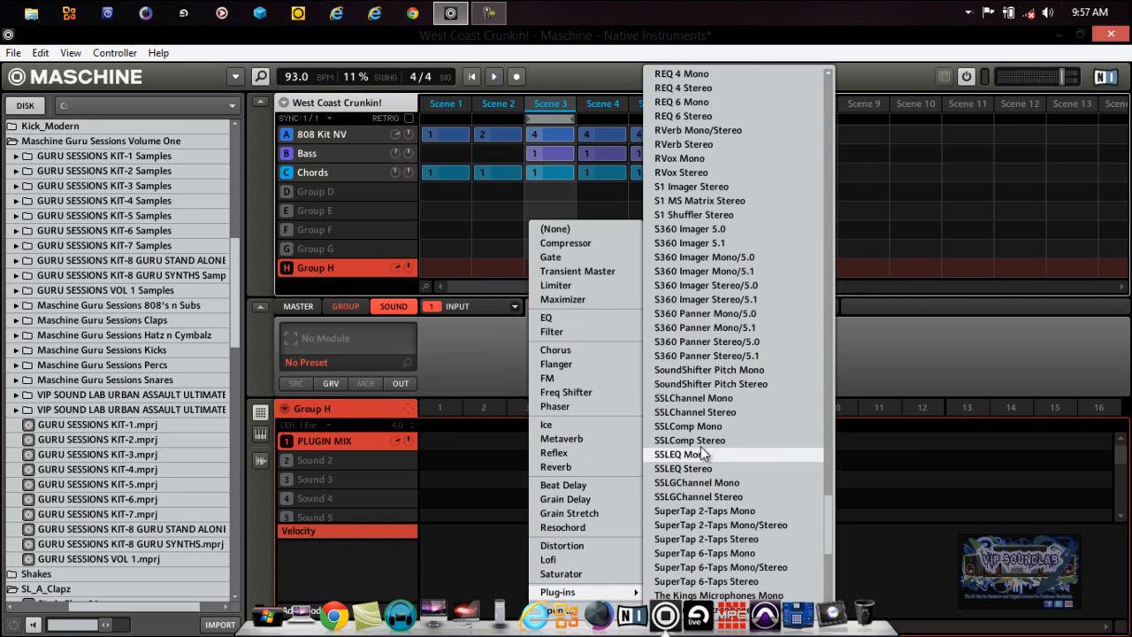
{"action": "mouse_move", "coordinate": [699, 496]}
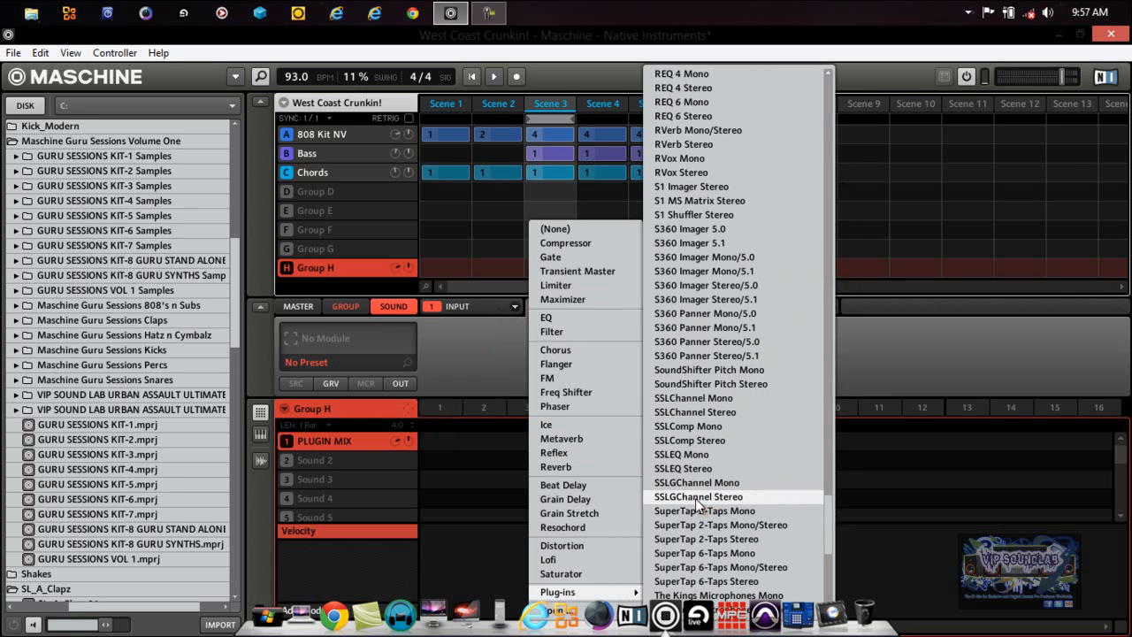
{"action": "left_click", "coordinate": [697, 496]}
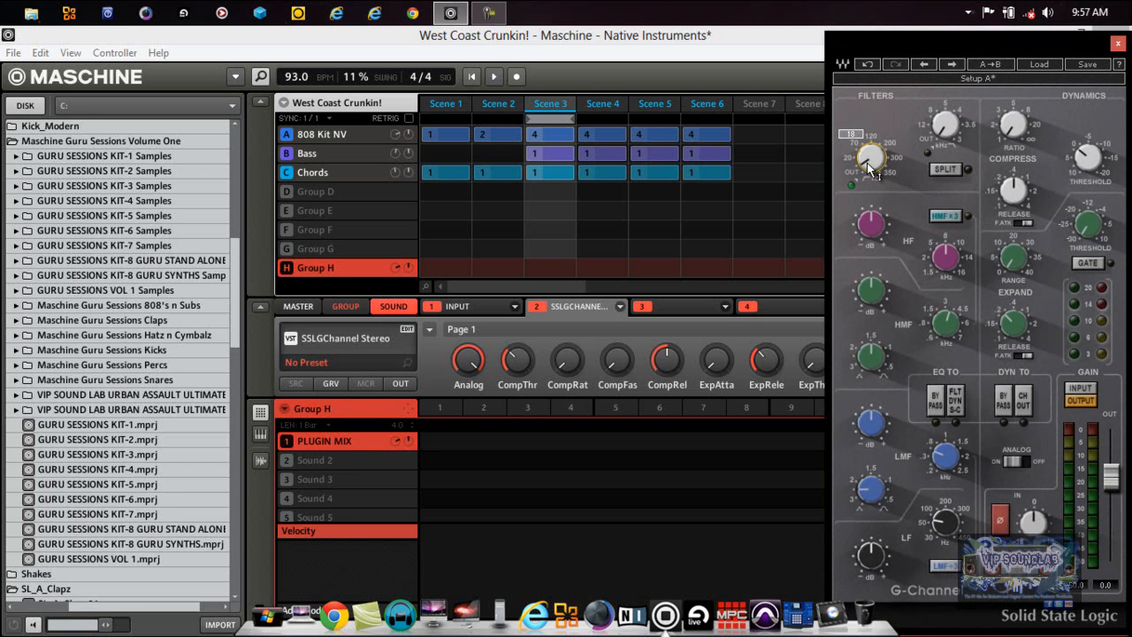
Set the SSLGChannel high-pass filter frequency and raise the compressor ratio.
{"action": "left_click_drag", "start_coordinate": [870, 163], "coordinate": [871, 146]}
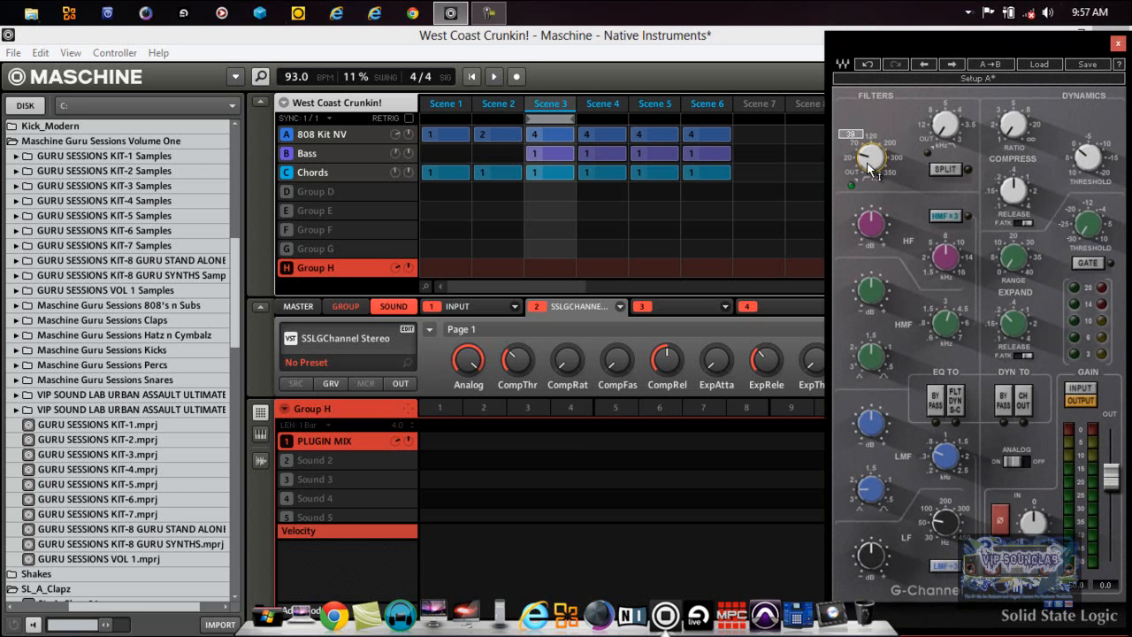
{"action": "left_click_drag", "start_coordinate": [871, 157], "coordinate": [876, 150]}
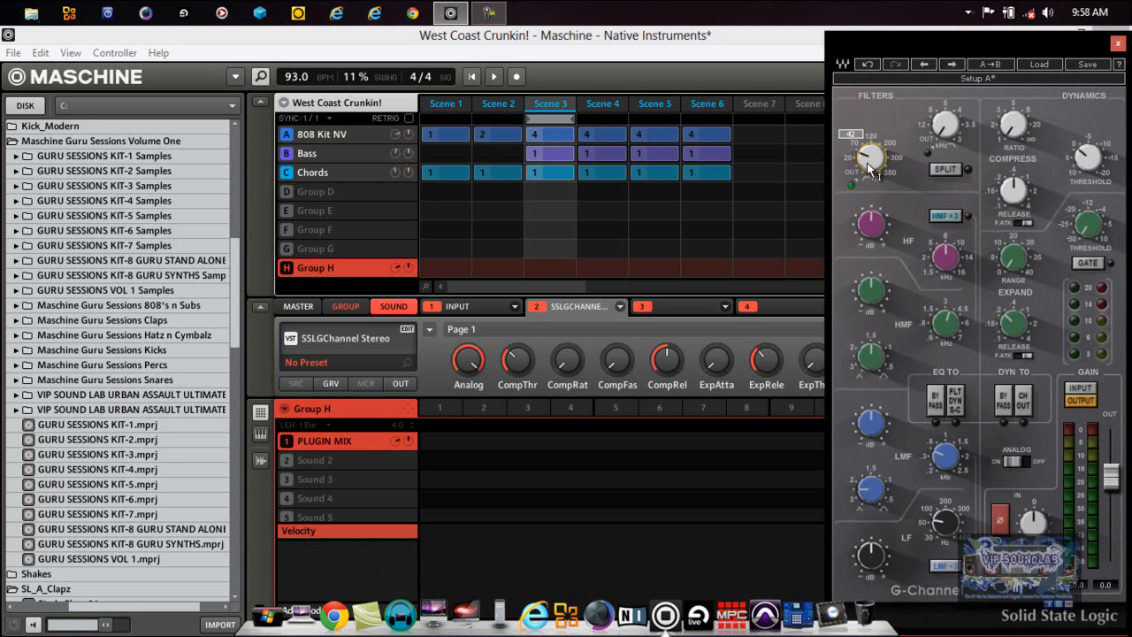
{"action": "left_click_drag", "start_coordinate": [869, 159], "coordinate": [870, 146]}
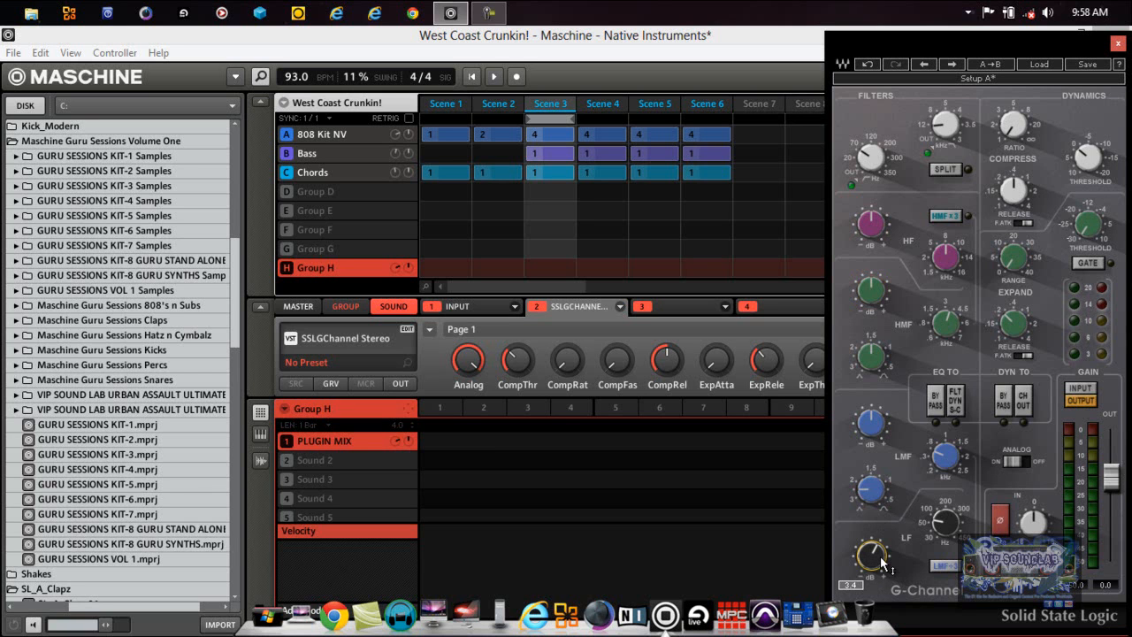
{"action": "mouse_move", "coordinate": [1043, 467]}
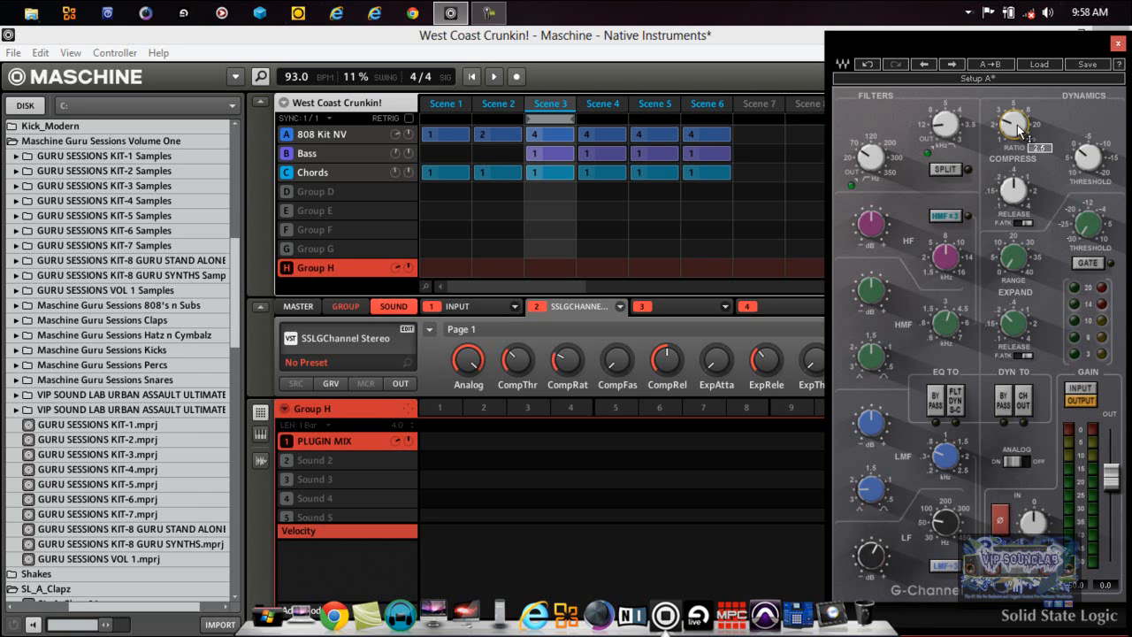
{"action": "left_click_drag", "start_coordinate": [1014, 124], "coordinate": [1014, 115]}
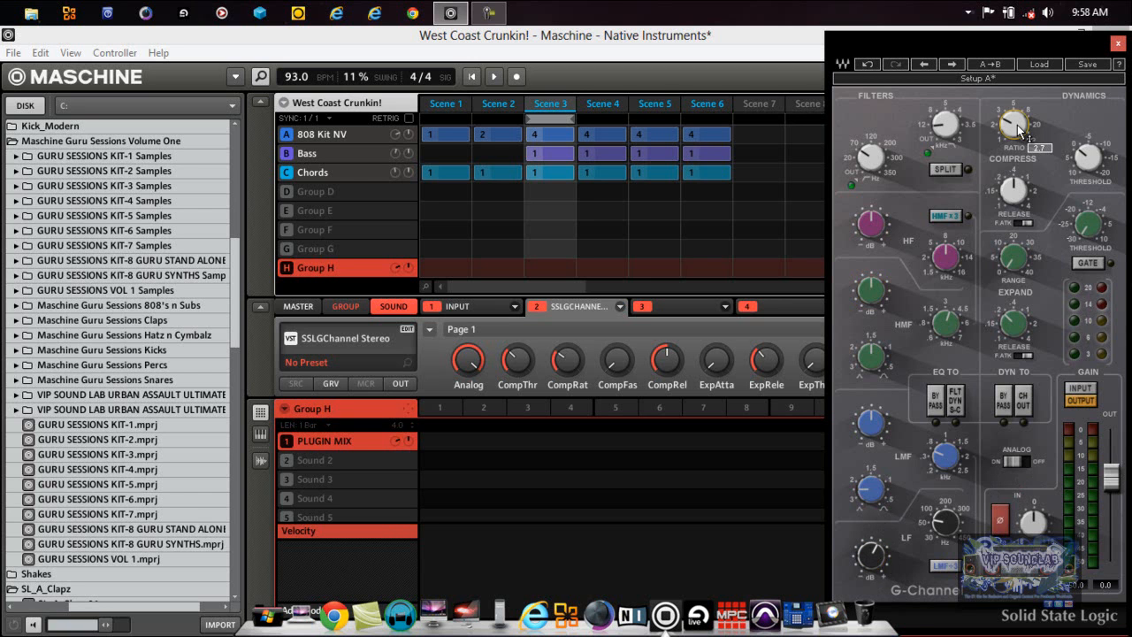
{"action": "left_click_drag", "start_coordinate": [1013, 123], "coordinate": [1017, 119]}
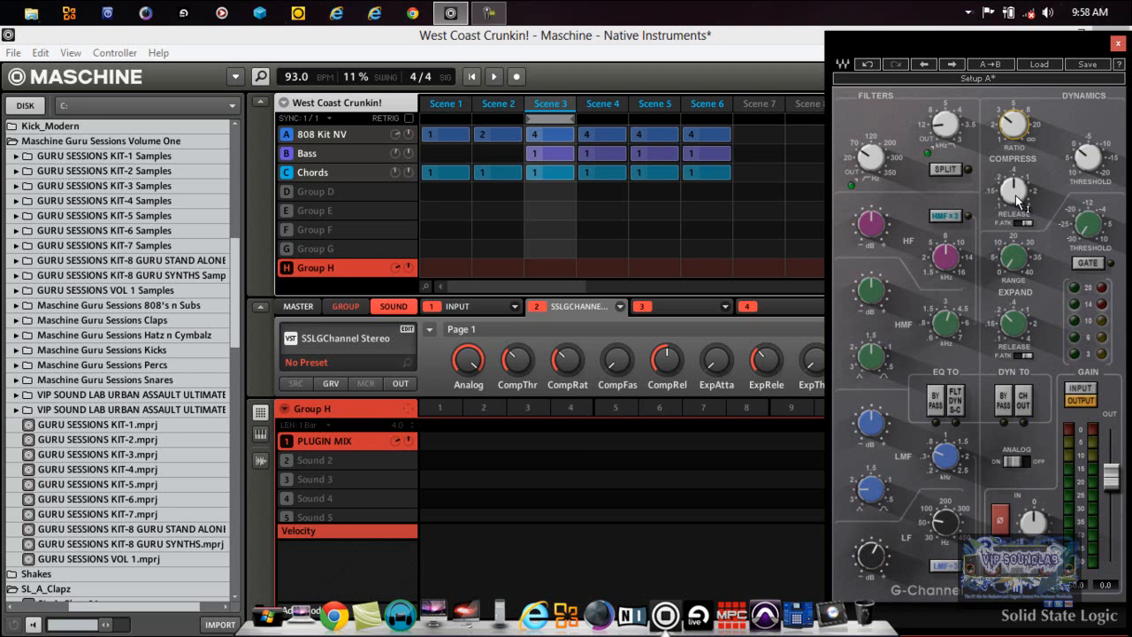
{"action": "mouse_move", "coordinate": [984, 232]}
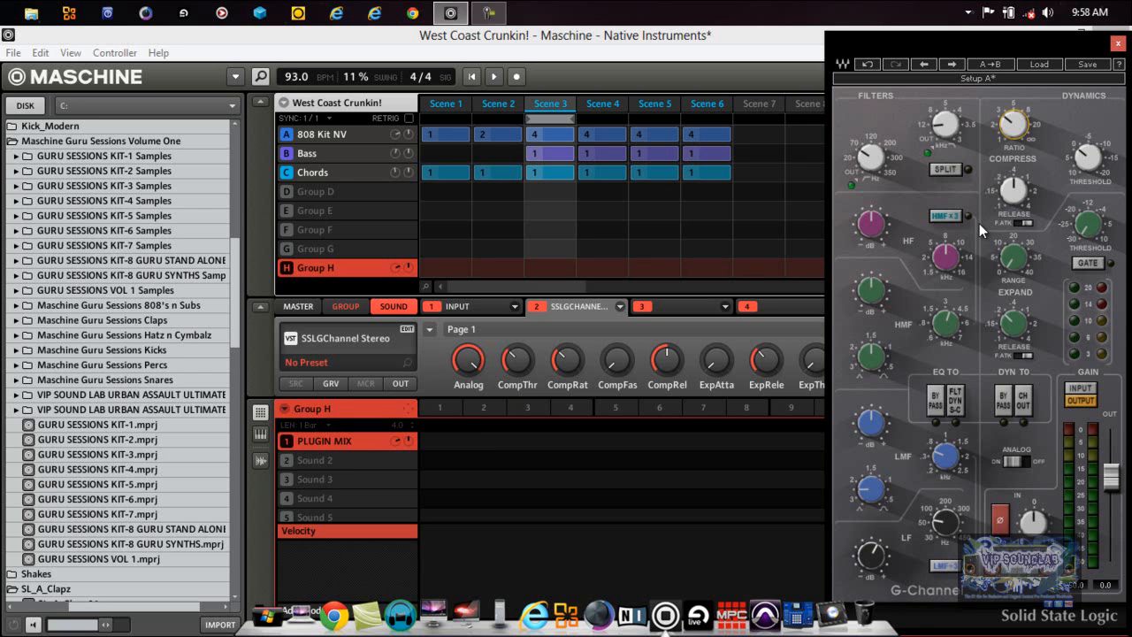
{"action": "mouse_move", "coordinate": [997, 230]}
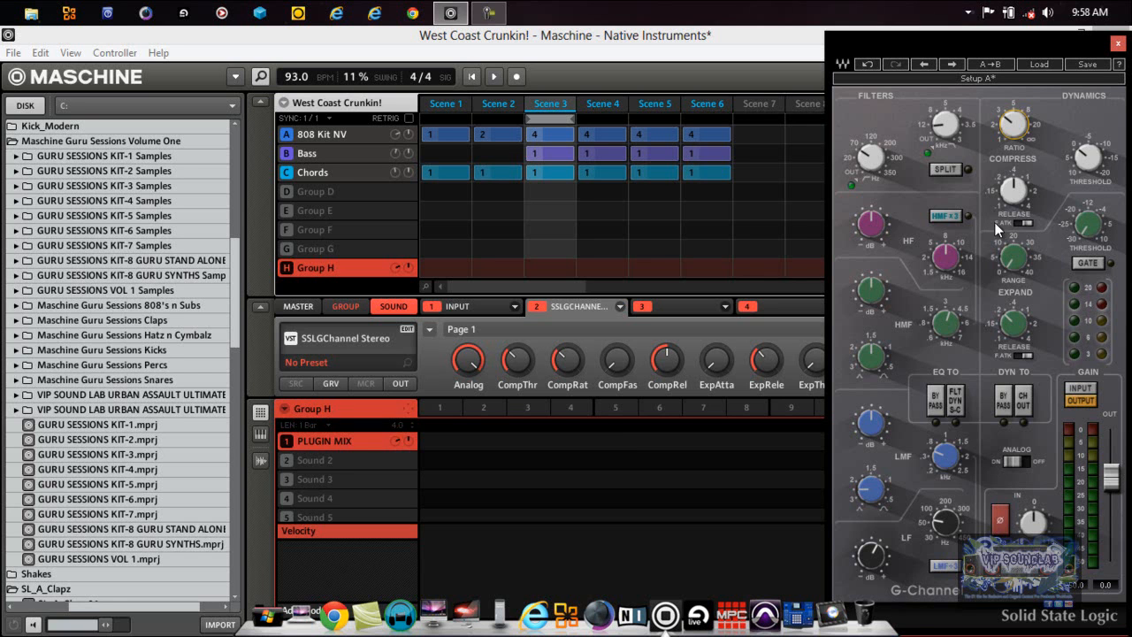
{"action": "mouse_move", "coordinate": [1013, 513]}
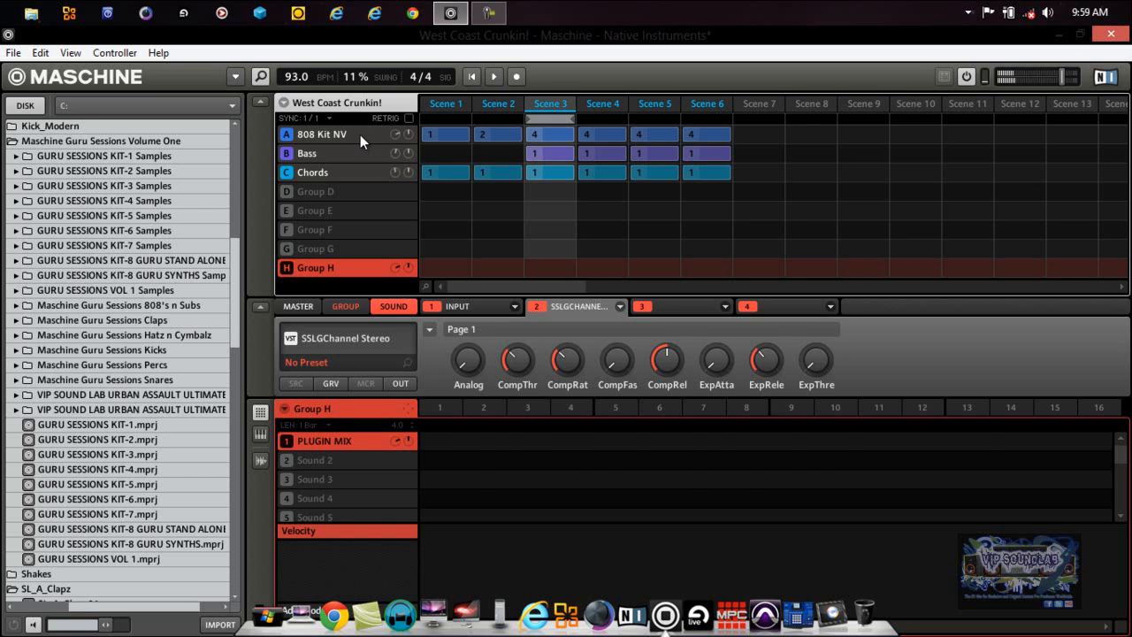
Select the 808 Kit NV group and scroll through its sixteen drum sounds.
{"action": "left_click", "coordinate": [322, 134]}
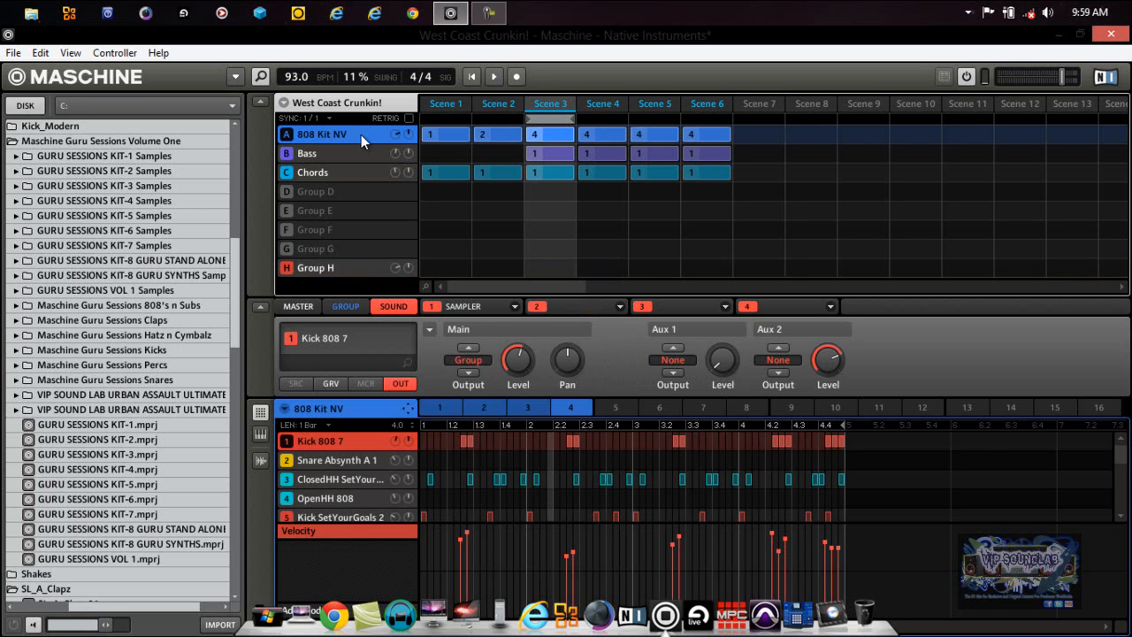
{"action": "mouse_move", "coordinate": [255, 102]}
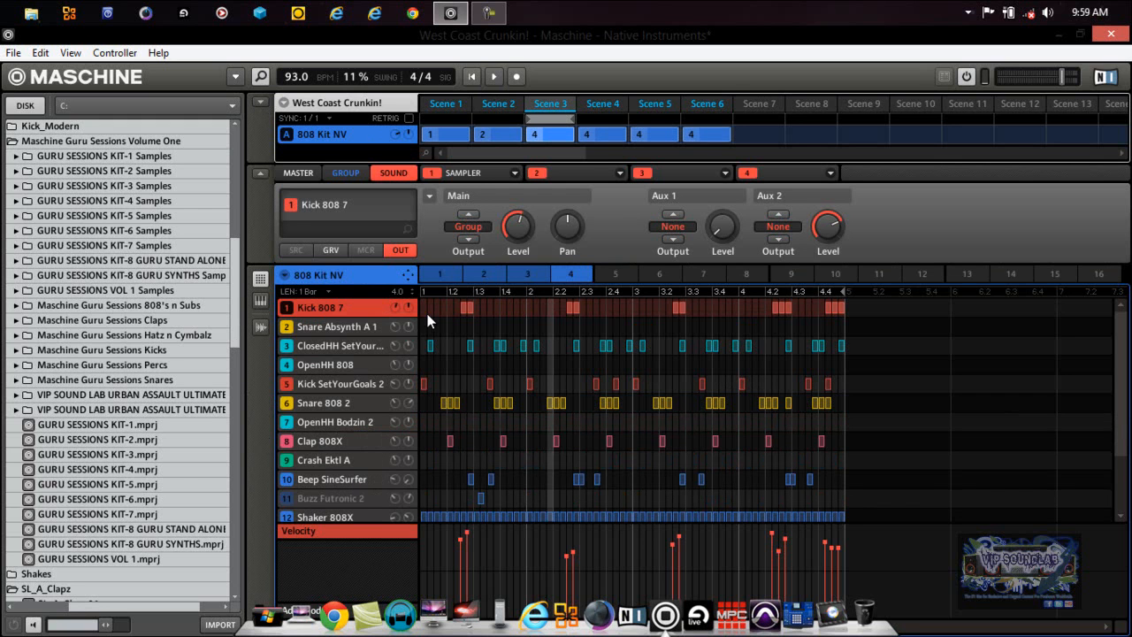
{"action": "mouse_move", "coordinate": [334, 389]}
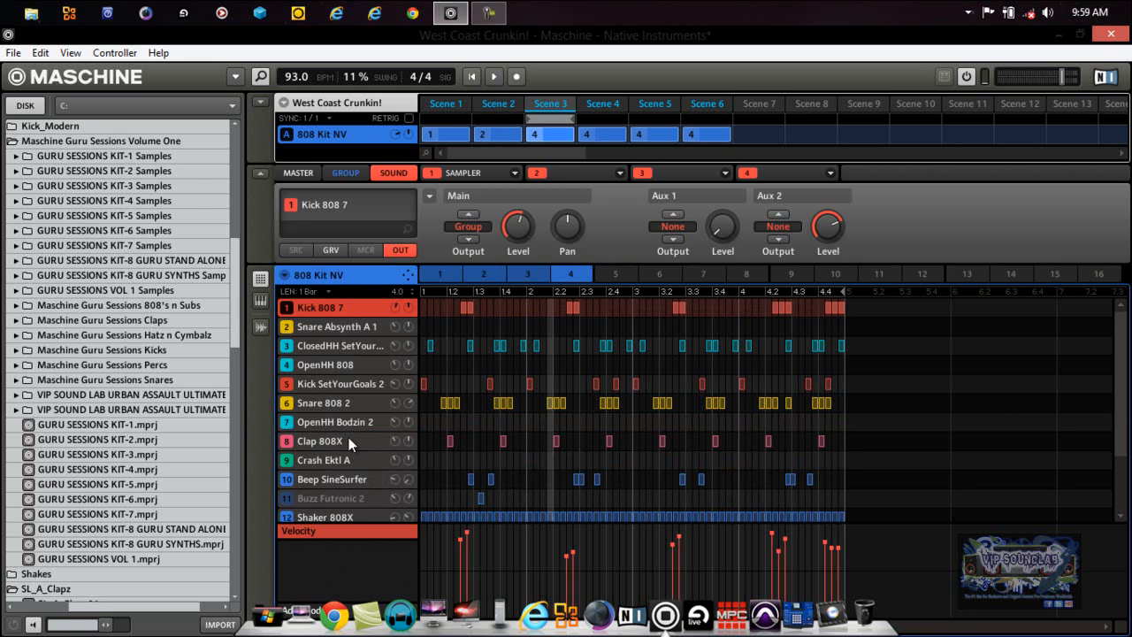
{"action": "scroll", "scroll_direction": "down", "scroll_amount": 3}
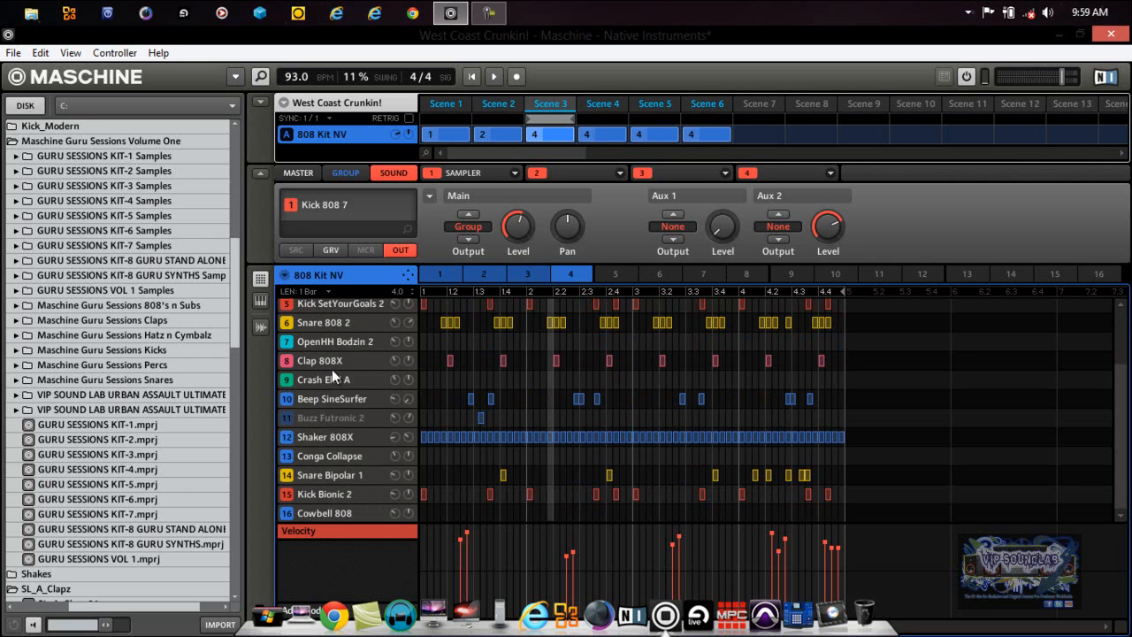
{"action": "mouse_move", "coordinate": [321, 480]}
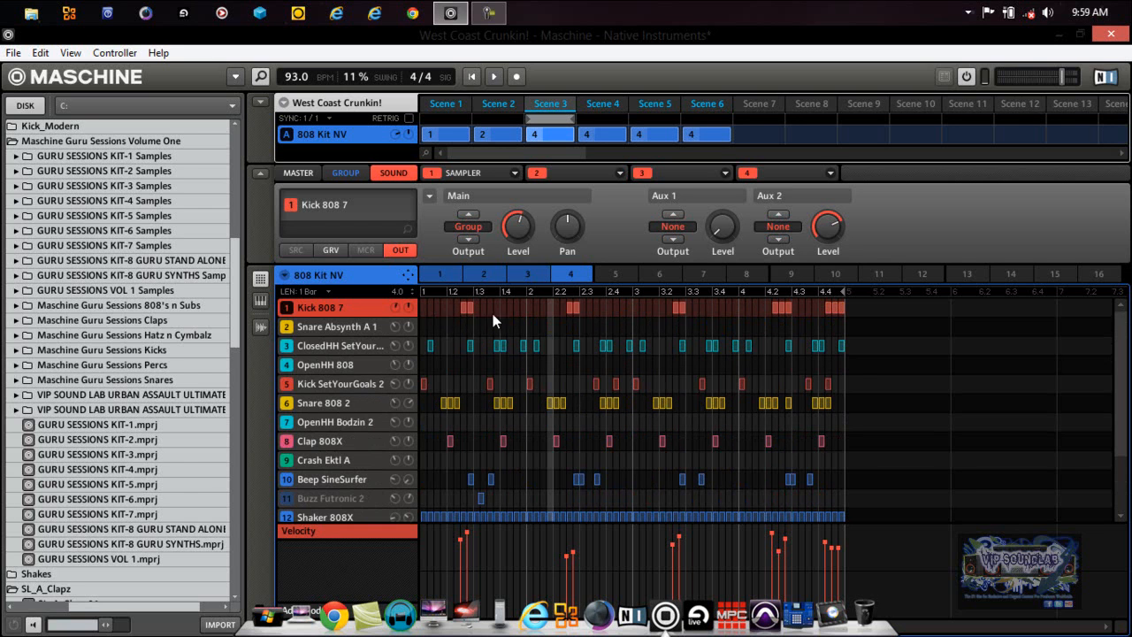
{"action": "mouse_move", "coordinate": [407, 342]}
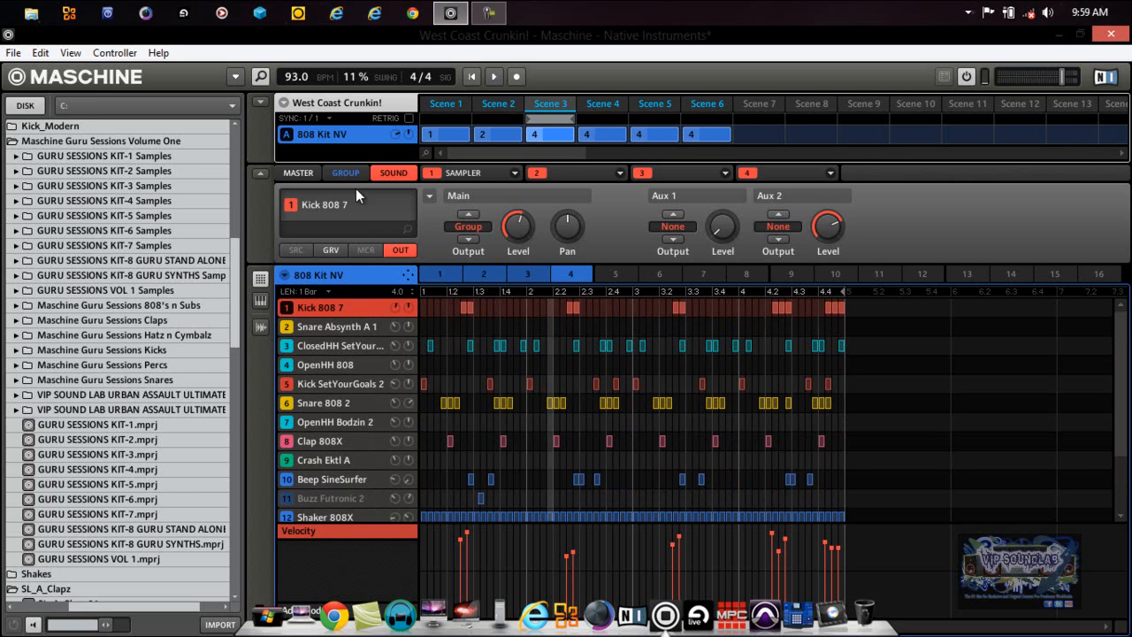
Route the Kick 808 7 sound's Main Output to H: PLUGIN MIX.
{"action": "left_click", "coordinate": [298, 173]}
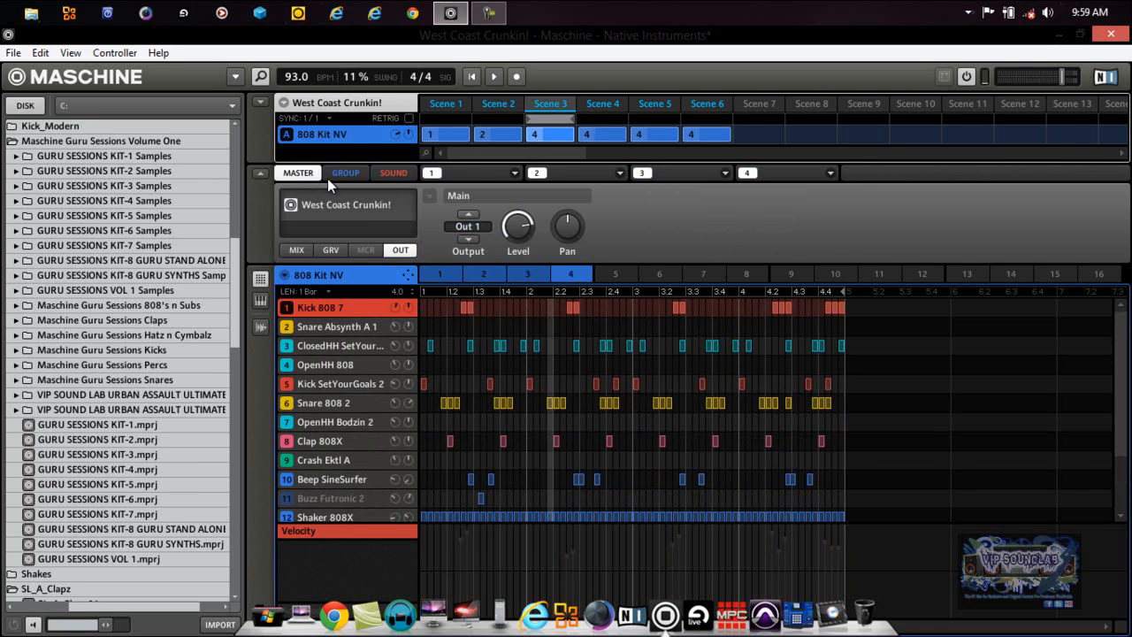
{"action": "left_click", "coordinate": [392, 172]}
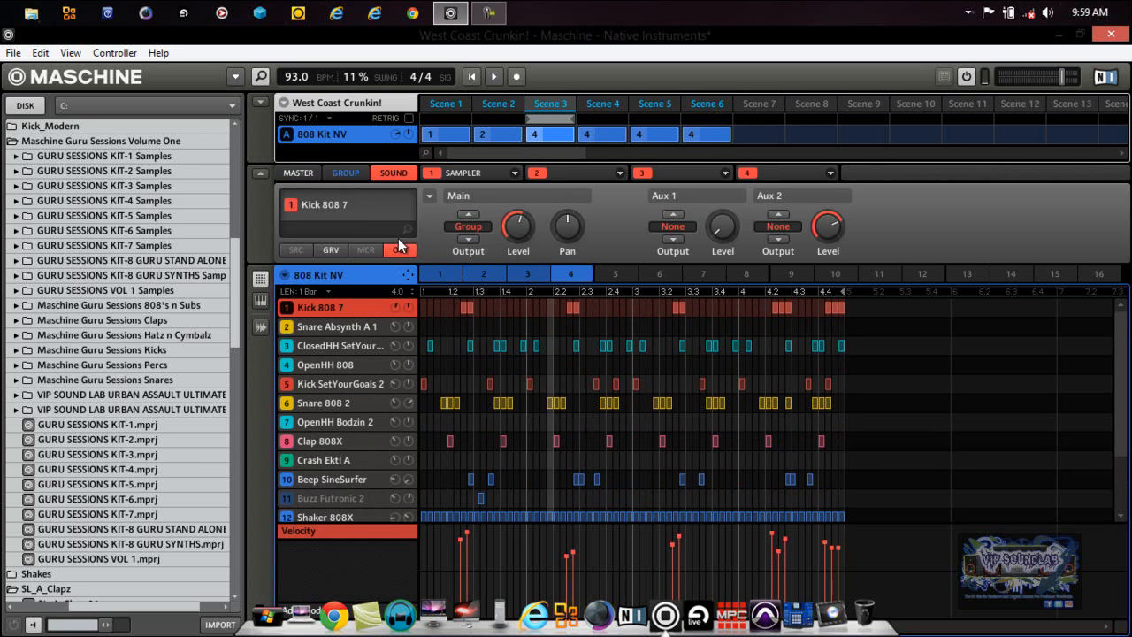
{"action": "left_click", "coordinate": [428, 195]}
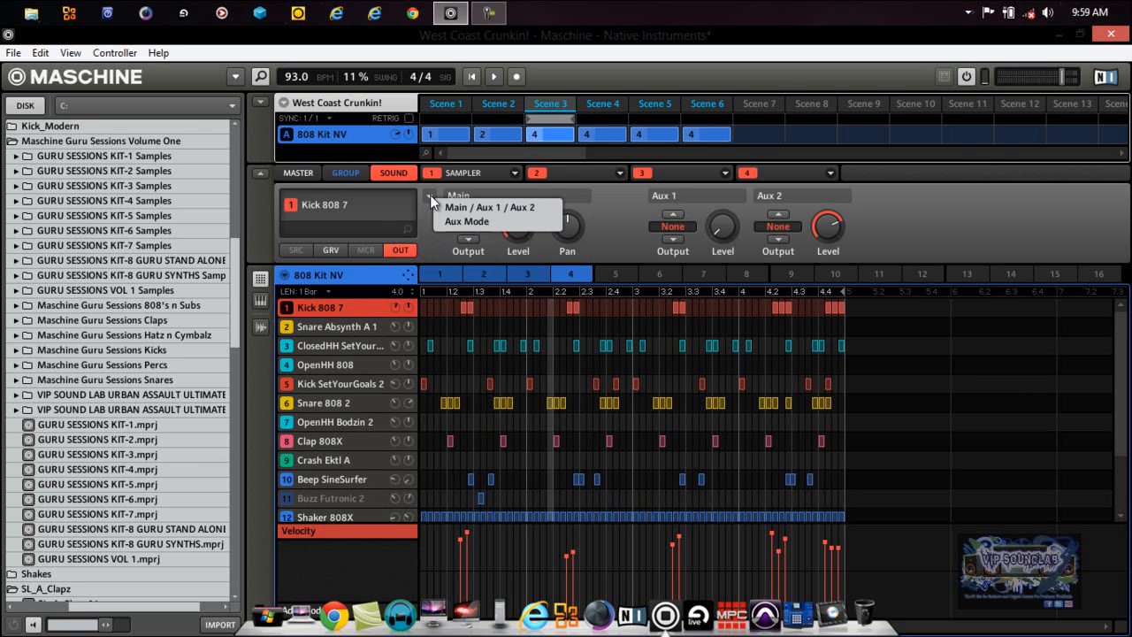
{"action": "left_click", "coordinate": [466, 221]}
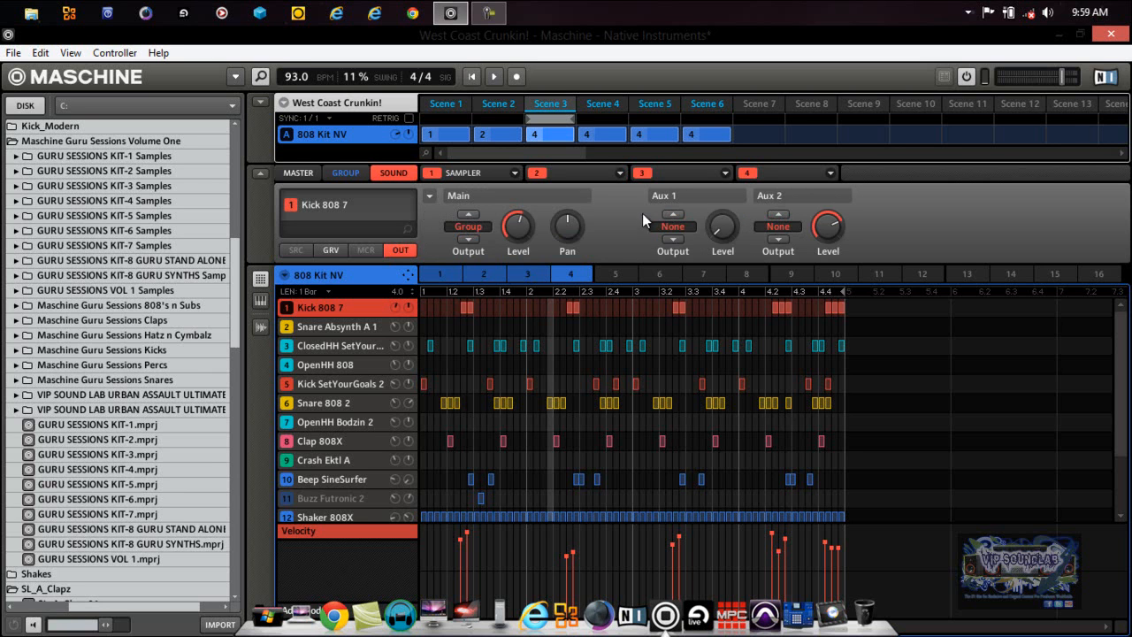
{"action": "mouse_move", "coordinate": [455, 226]}
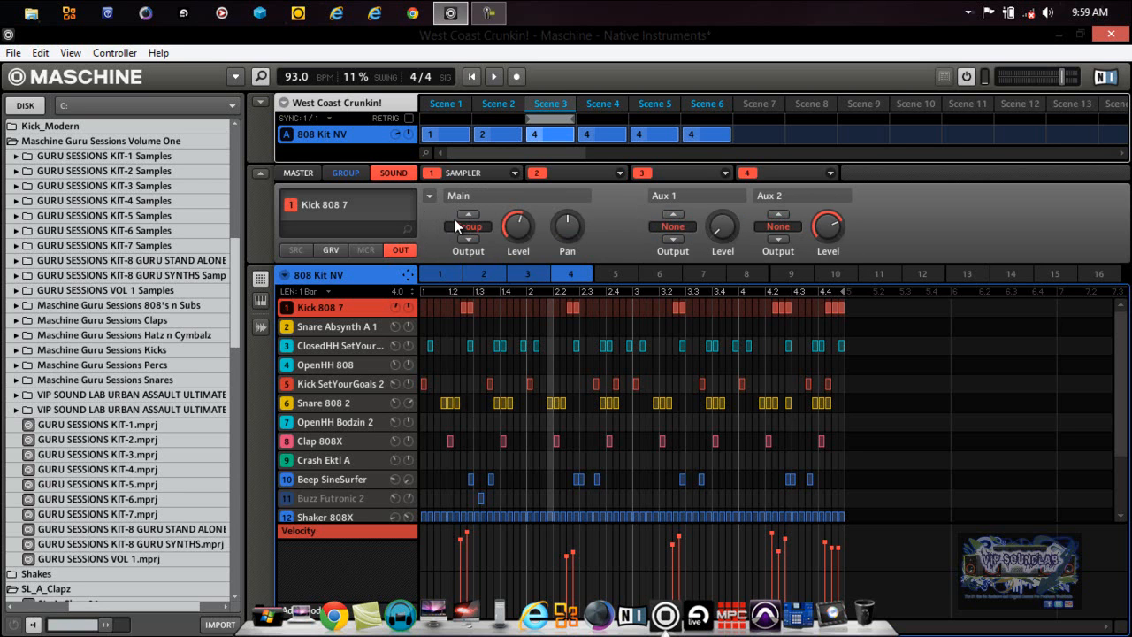
{"action": "left_click", "coordinate": [467, 227]}
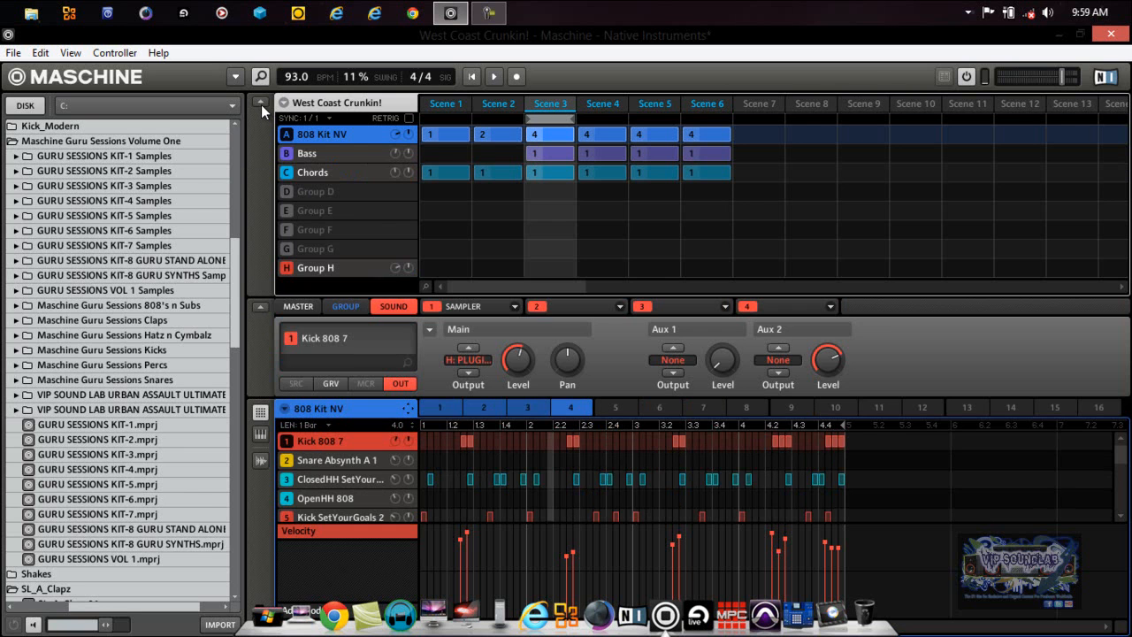
Reselect Group H and boost the SSLGChannel LF gain in two upward drags.
{"action": "left_click", "coordinate": [314, 267]}
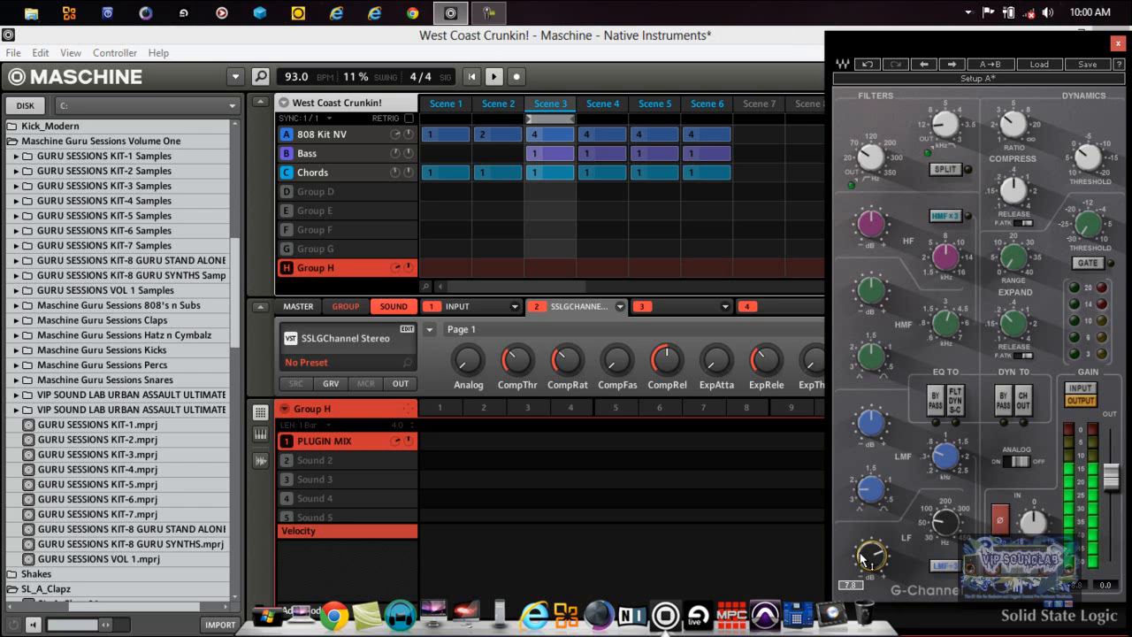
{"action": "left_click_drag", "start_coordinate": [871, 555], "coordinate": [871, 530]}
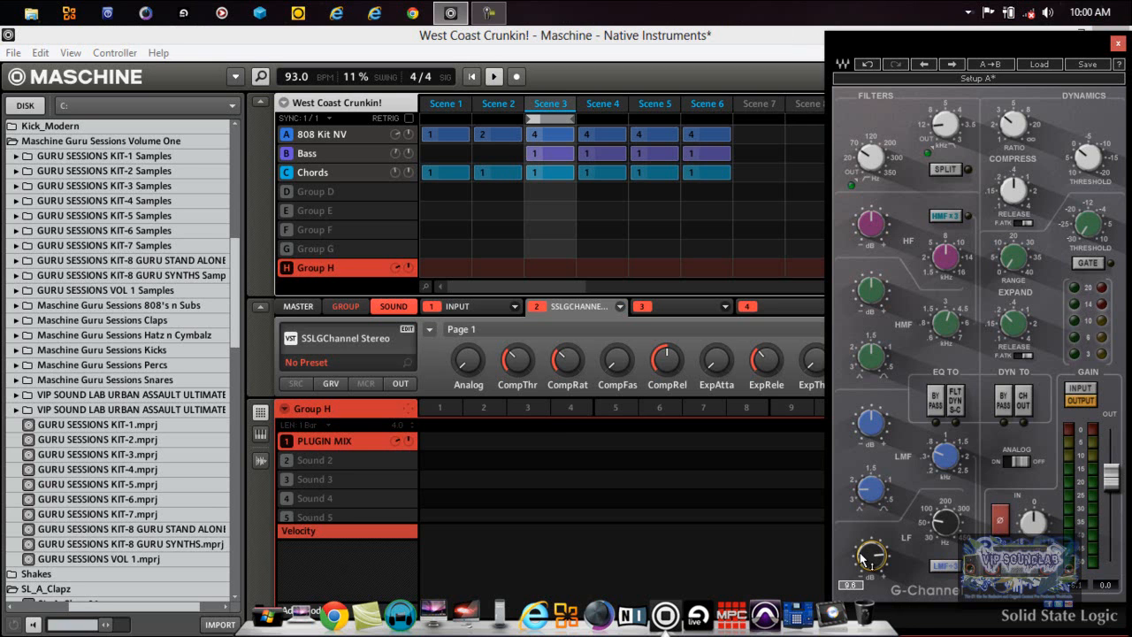
{"action": "left_click_drag", "start_coordinate": [871, 557], "coordinate": [871, 531]}
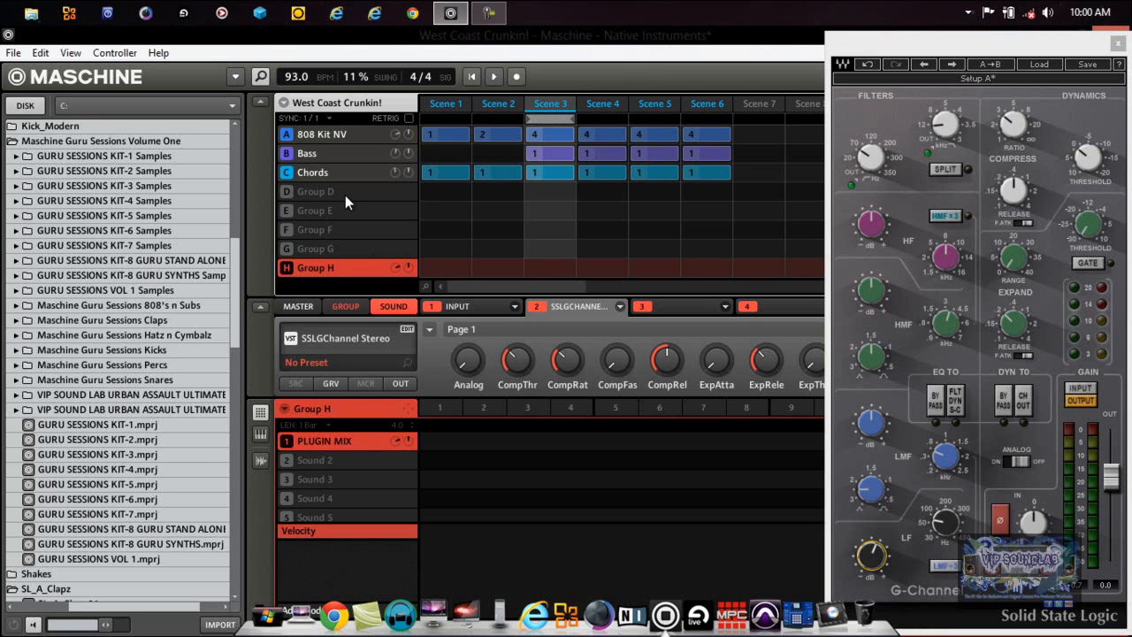
Bring Maschine forward and select group A, 808 Kit NV, showing Kick 808 7's output page.
{"action": "left_click", "coordinate": [322, 134]}
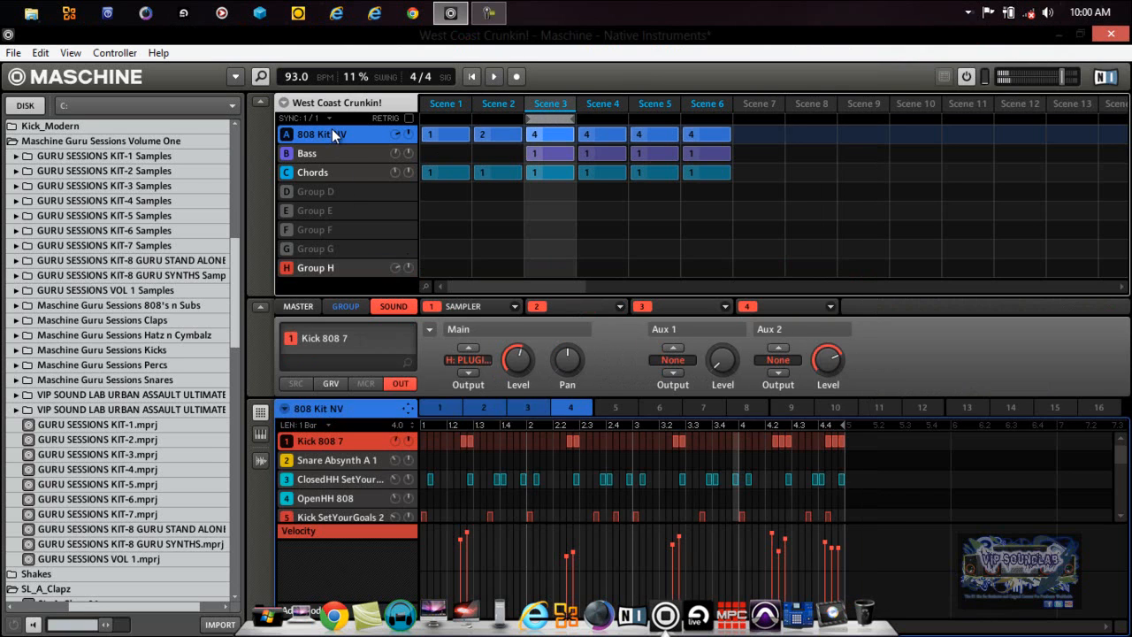
{"action": "mouse_move", "coordinate": [366, 199]}
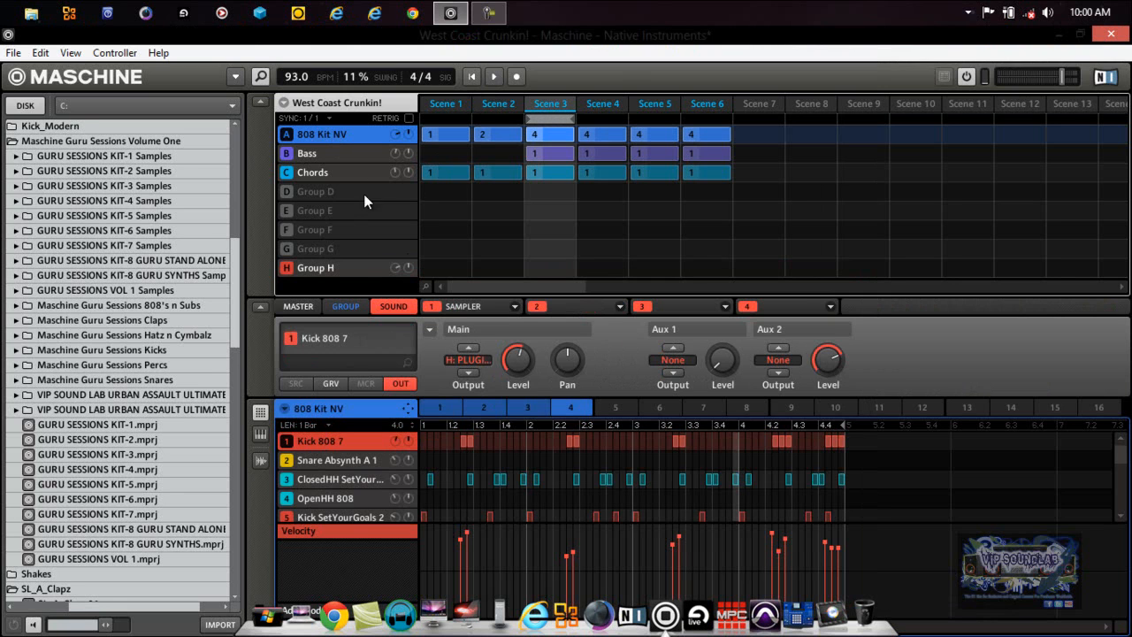
Set the Bass group's Basement sound Main Output to H: PLUGIN MIX.
{"action": "left_click", "coordinate": [306, 153]}
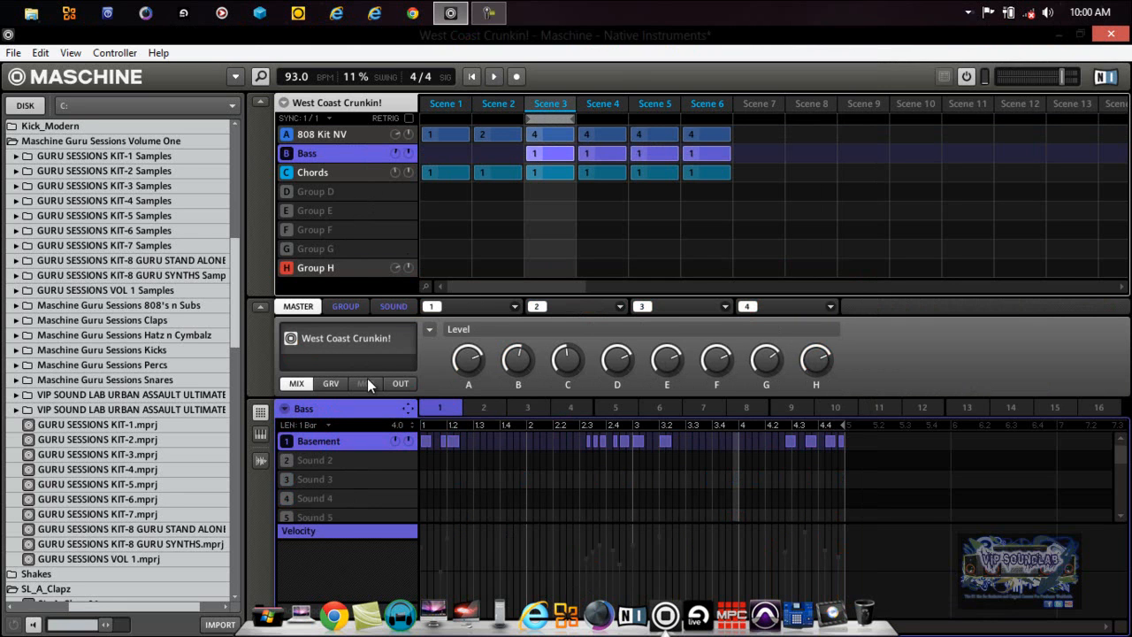
{"action": "left_click", "coordinate": [393, 306]}
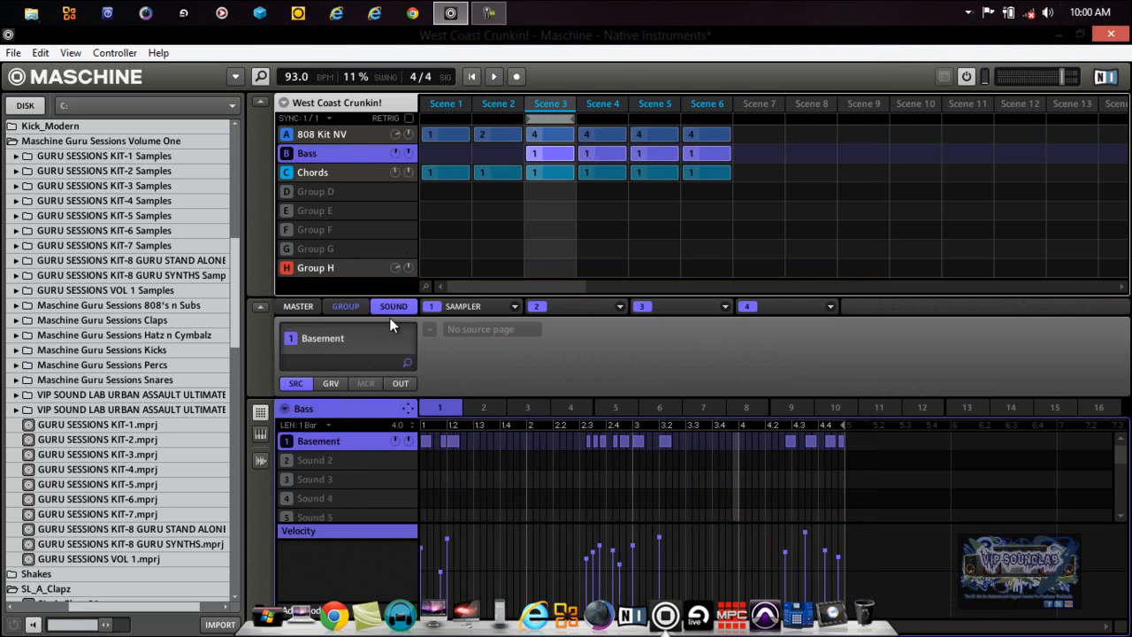
{"action": "left_click", "coordinate": [400, 383]}
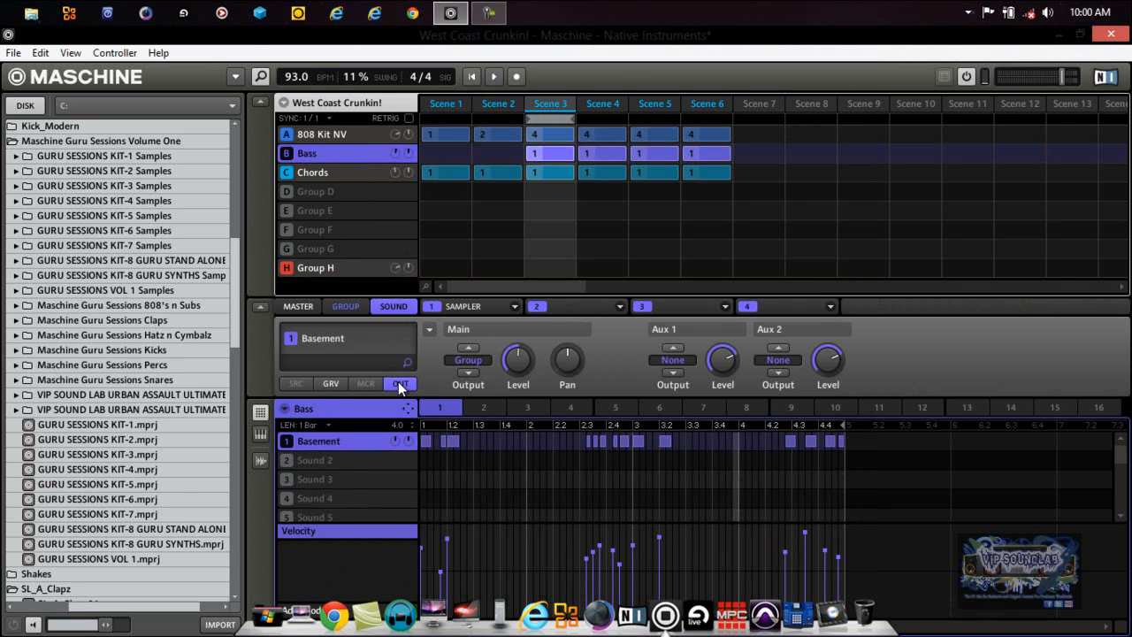
{"action": "mouse_move", "coordinate": [545, 368]}
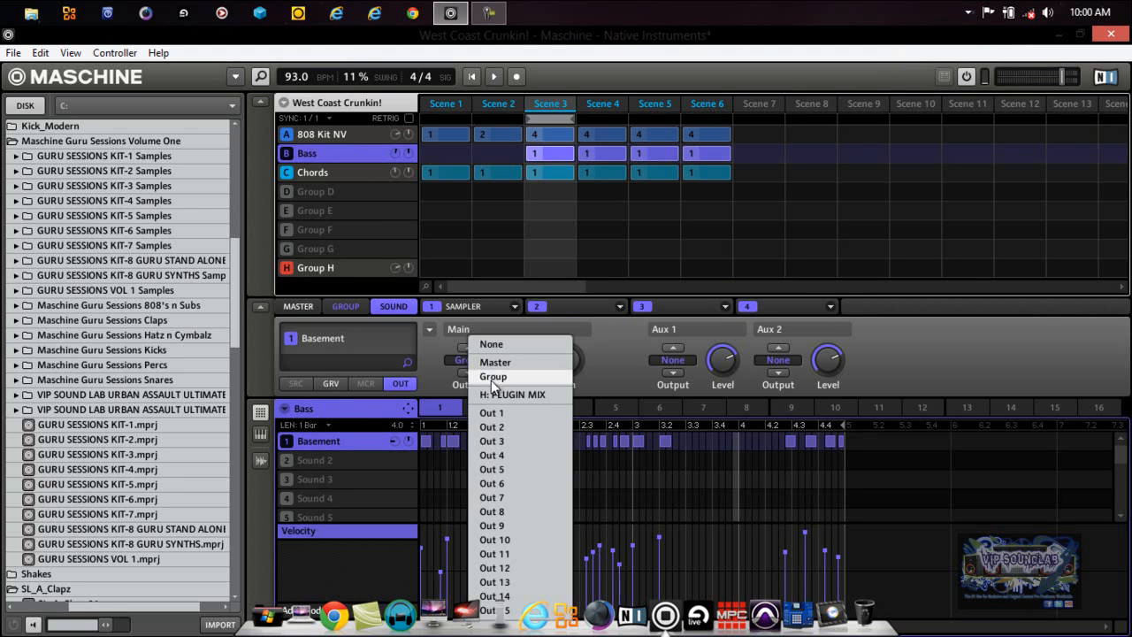
{"action": "left_click", "coordinate": [512, 394]}
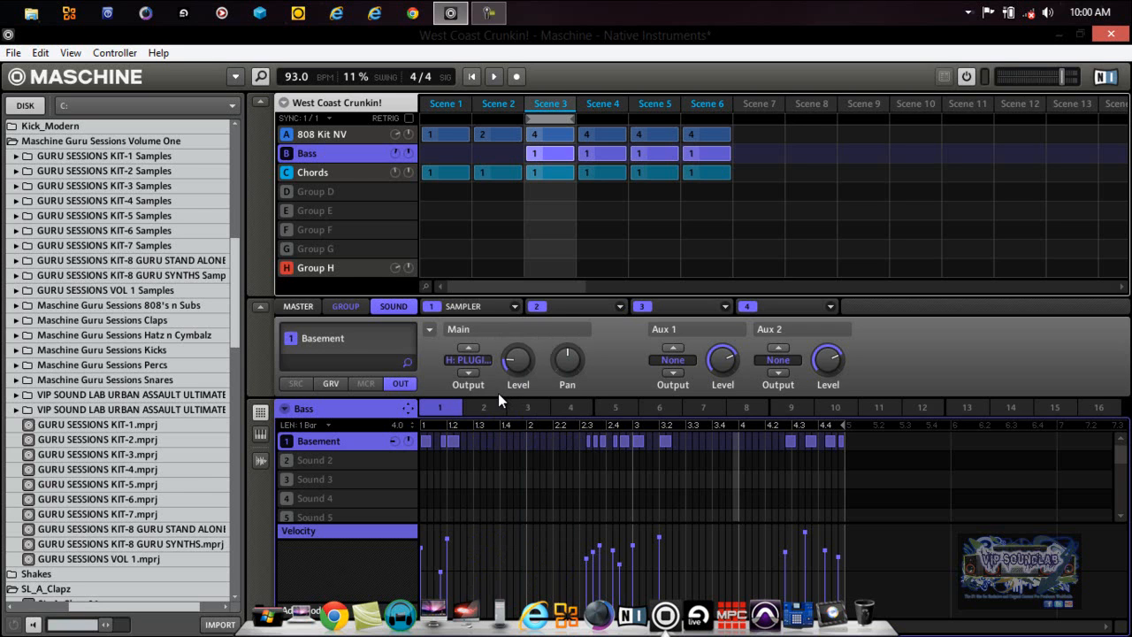
{"action": "mouse_move", "coordinate": [497, 392]}
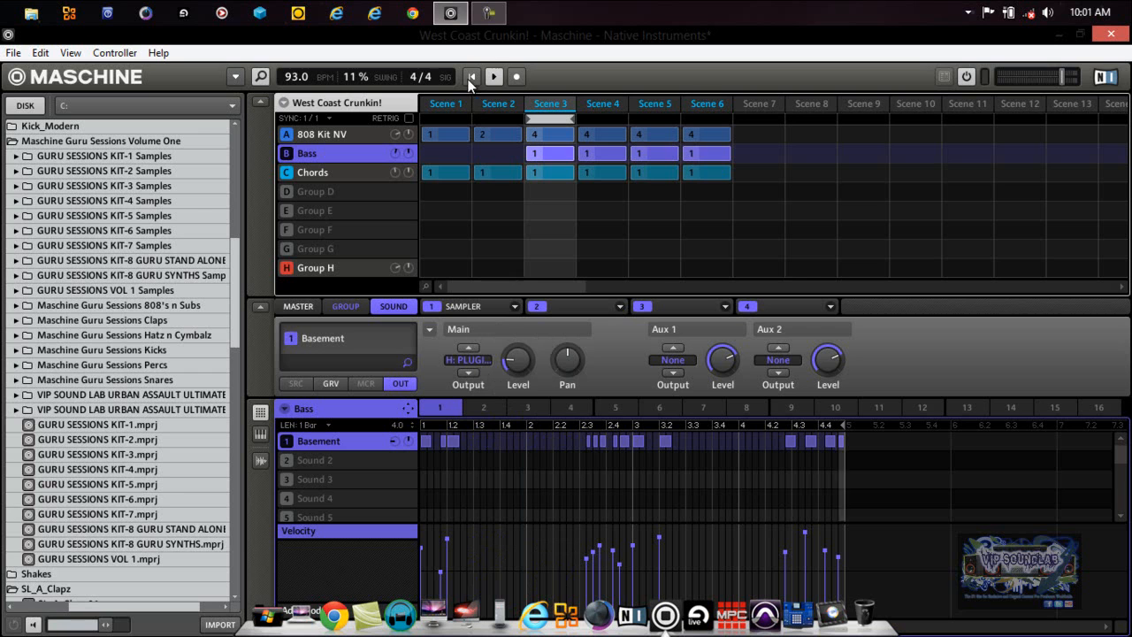
Adjust the Basement sound's level to roughly 0 dB.
{"action": "left_click_drag", "start_coordinate": [517, 362], "coordinate": [518, 367]}
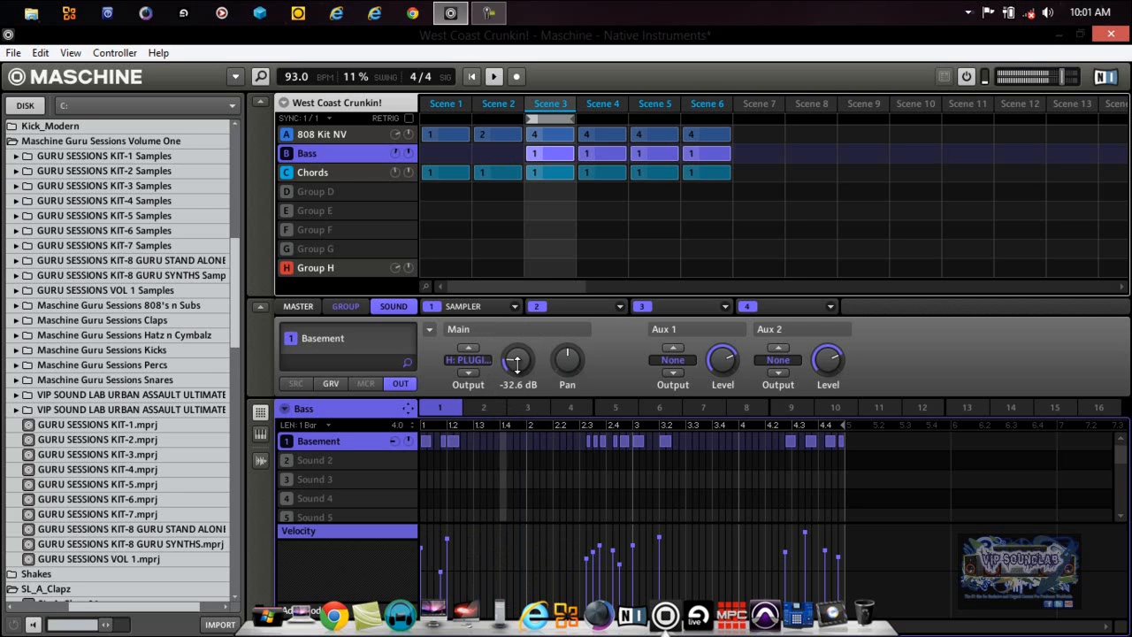
{"action": "left_click_drag", "start_coordinate": [515, 360], "coordinate": [516, 350]}
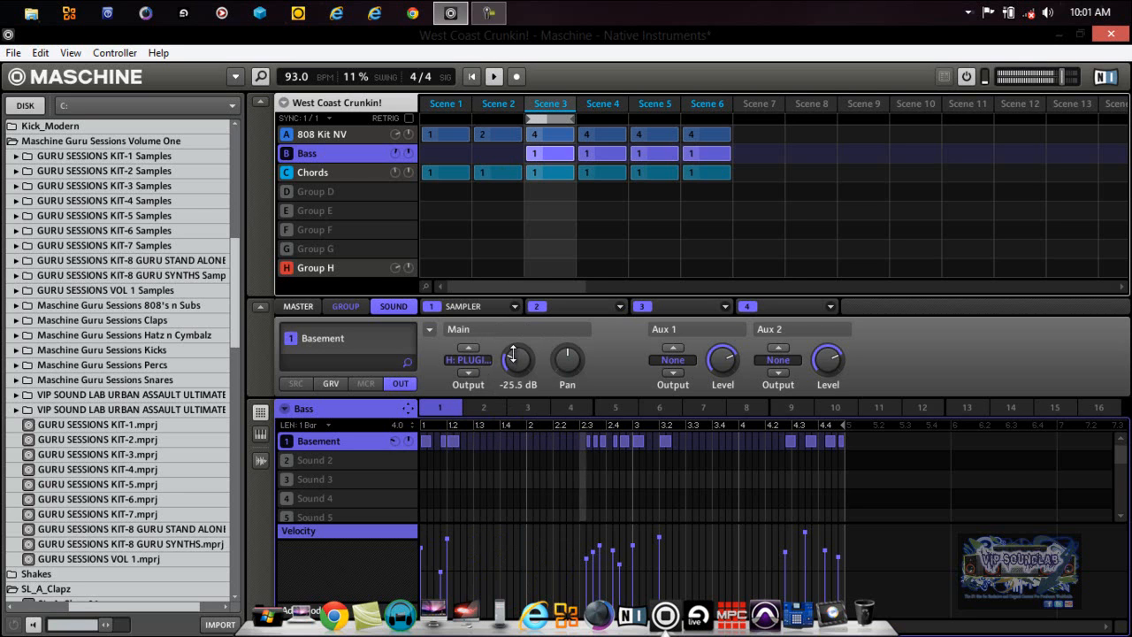
{"action": "left_click_drag", "start_coordinate": [517, 359], "coordinate": [518, 341]}
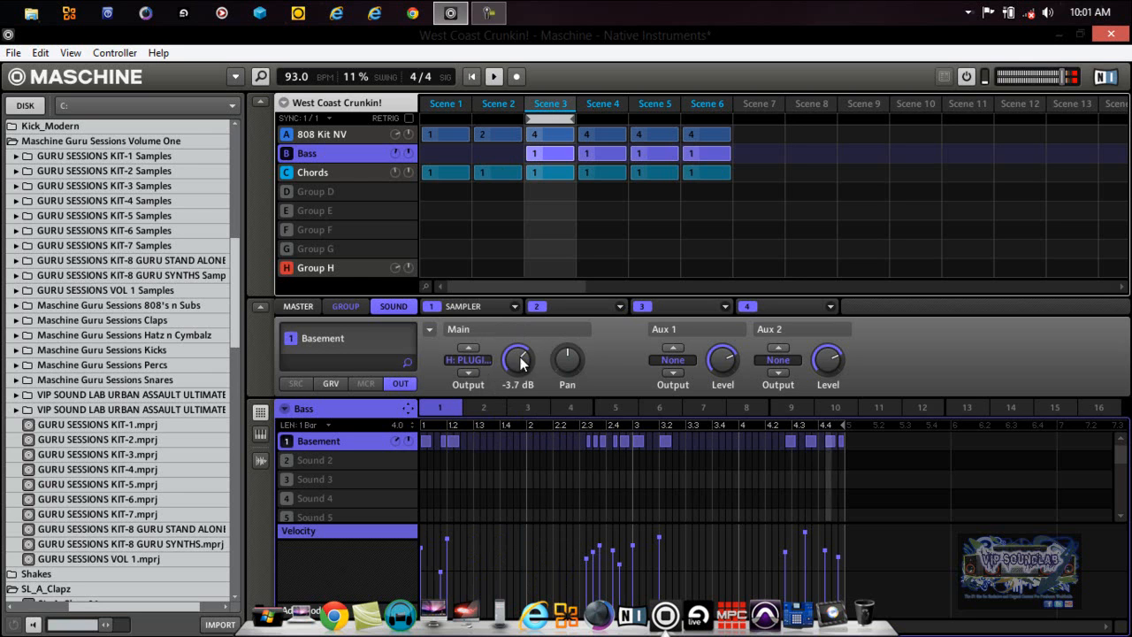
{"action": "left_click_drag", "start_coordinate": [518, 361], "coordinate": [519, 340]}
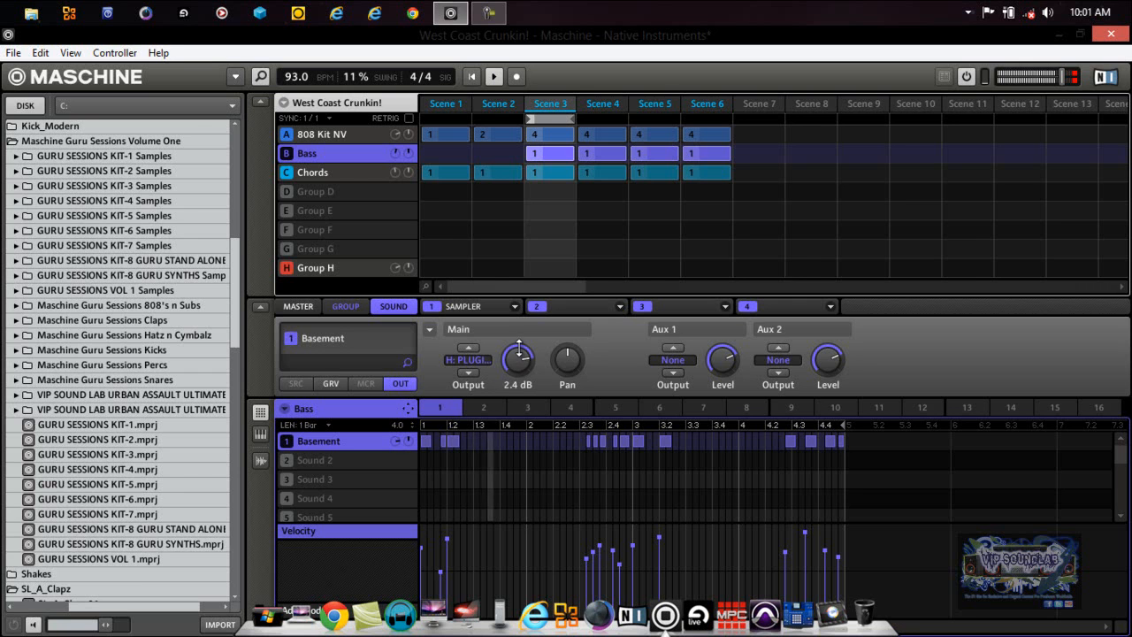
{"action": "left_click_drag", "start_coordinate": [518, 359], "coordinate": [517, 371]}
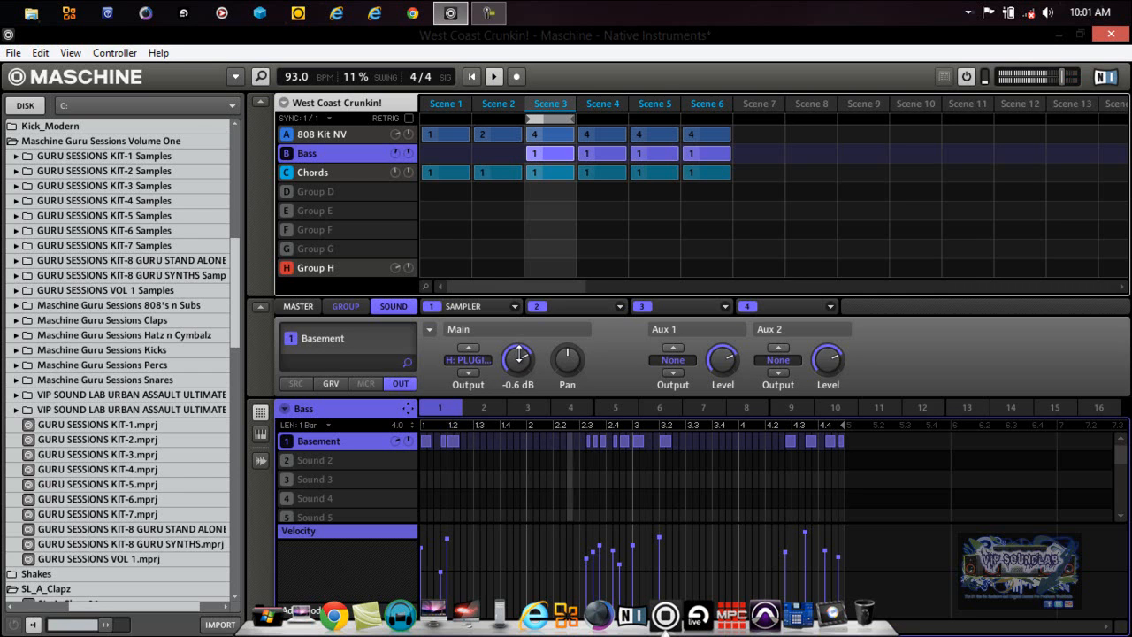
{"action": "left_click_drag", "start_coordinate": [517, 360], "coordinate": [517, 371]}
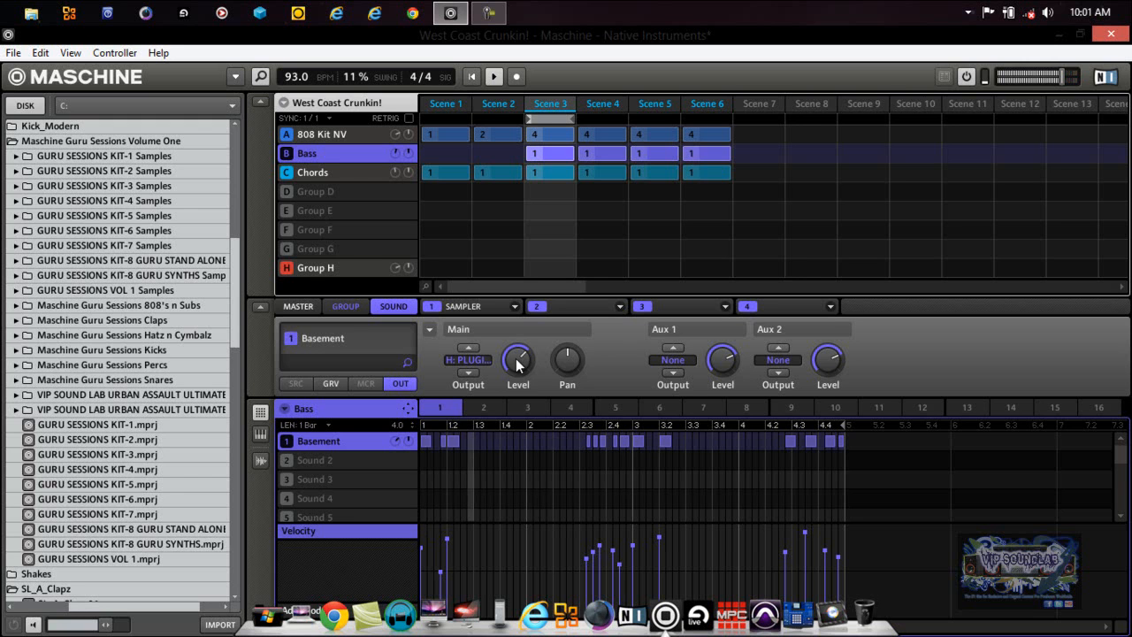
Raise the 808 Kit NV group's master level to about 1.7 dB.
{"action": "left_click", "coordinate": [323, 133]}
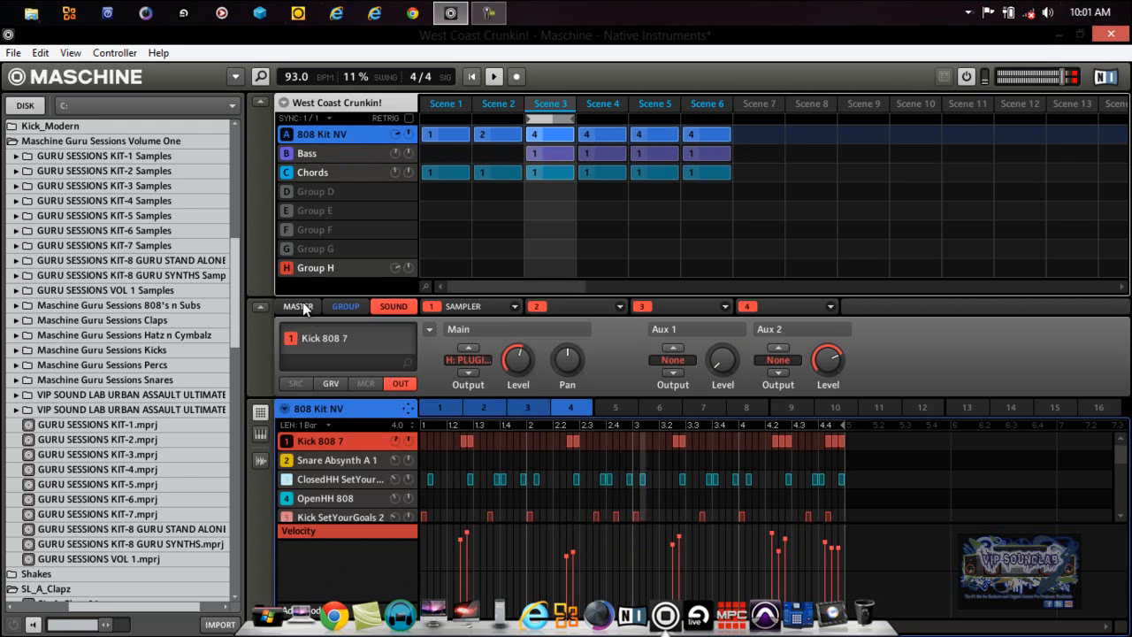
{"action": "left_click", "coordinate": [298, 306]}
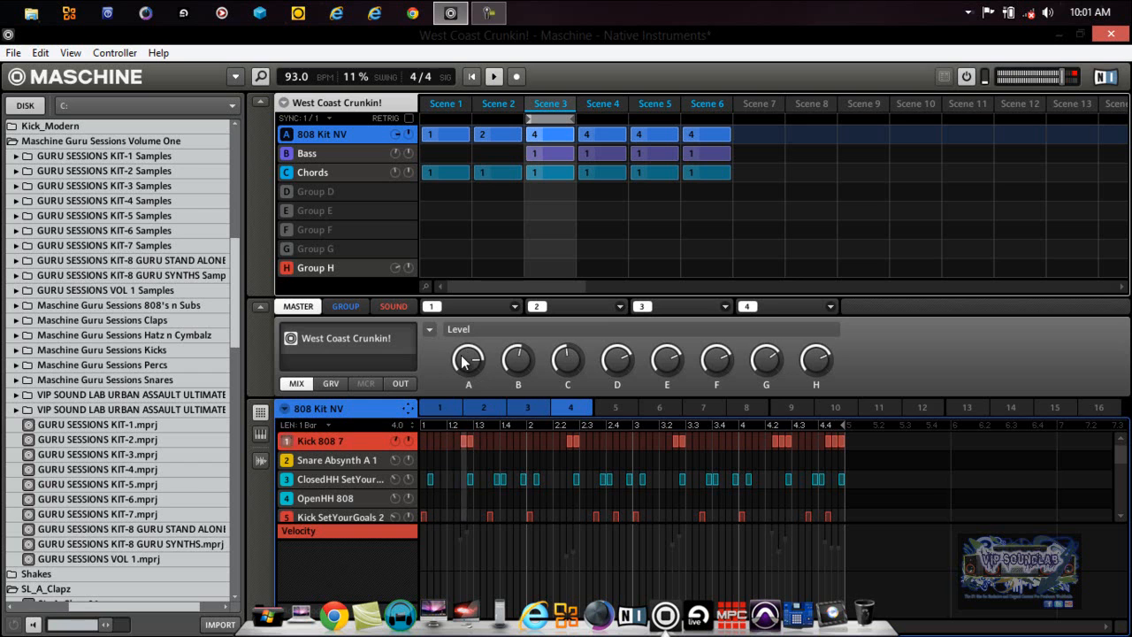
{"action": "left_click_drag", "start_coordinate": [468, 360], "coordinate": [468, 345]}
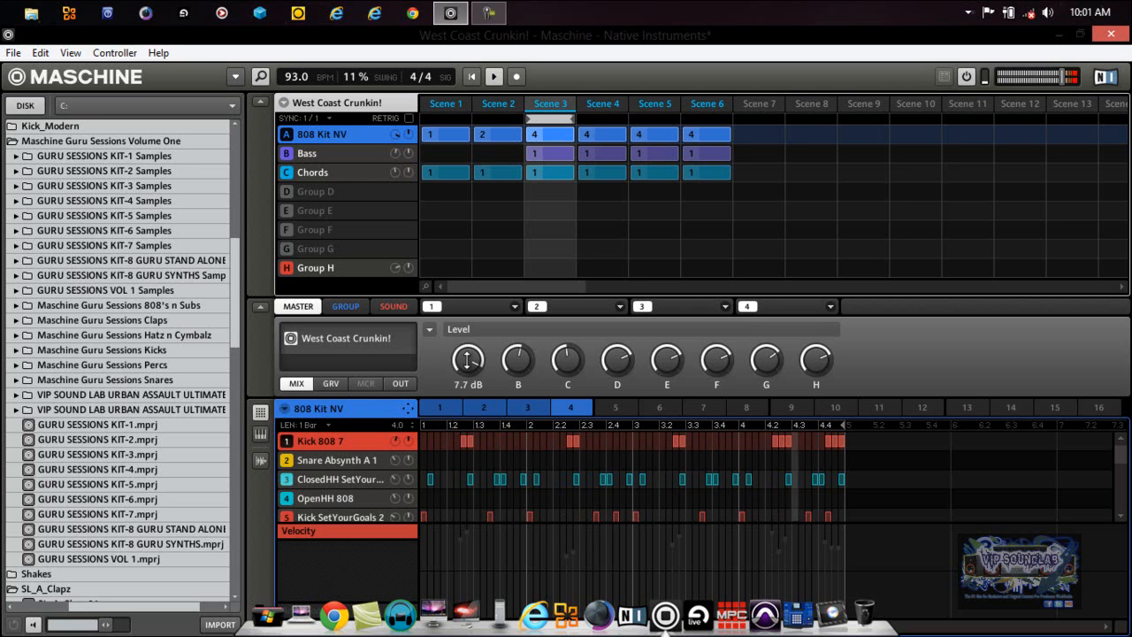
{"action": "left_click_drag", "start_coordinate": [466, 359], "coordinate": [467, 371]}
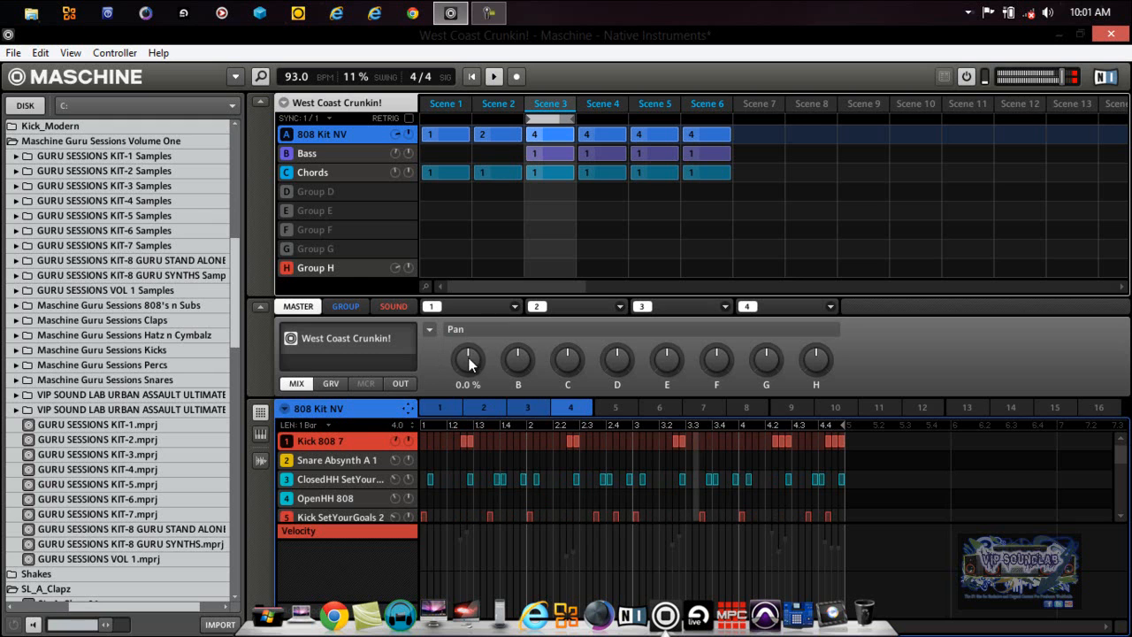
Centre the 808 Kit NV group's pan and return to its drum sounds.
{"action": "left_click_drag", "start_coordinate": [468, 360], "coordinate": [468, 318]}
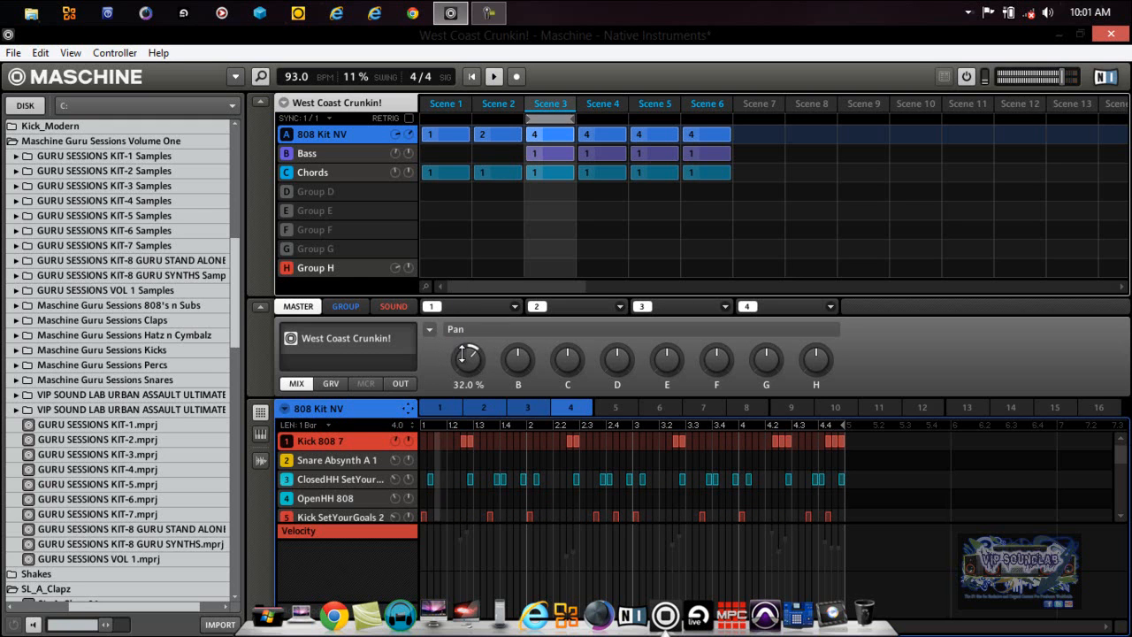
{"action": "left_click_drag", "start_coordinate": [467, 358], "coordinate": [459, 422]}
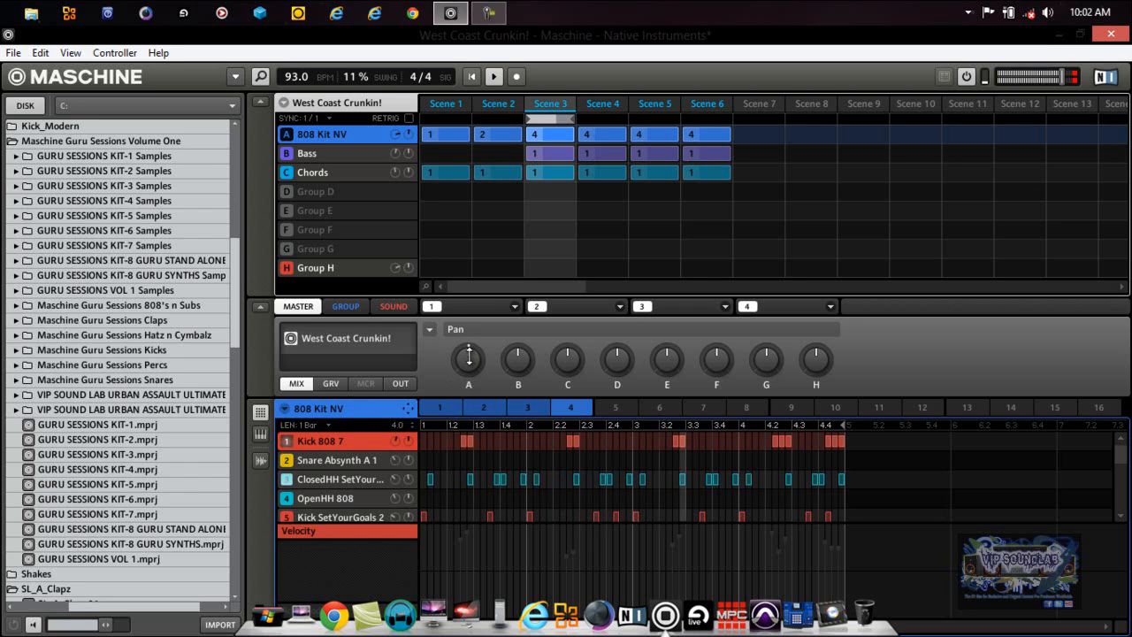
{"action": "left_click", "coordinate": [429, 329]}
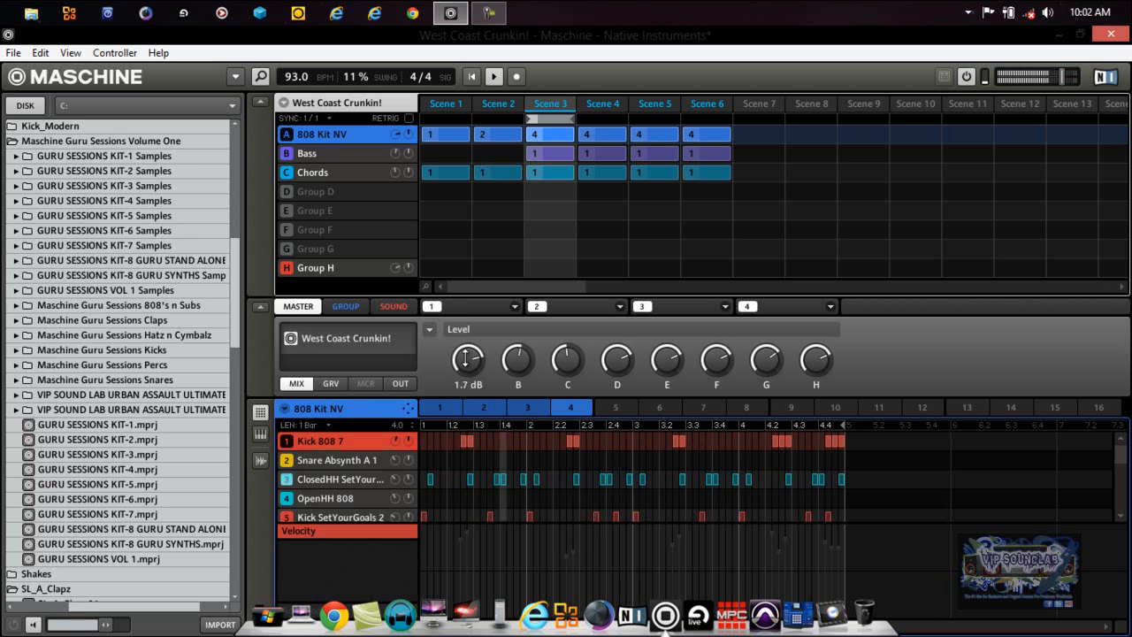
{"action": "left_click", "coordinate": [393, 306]}
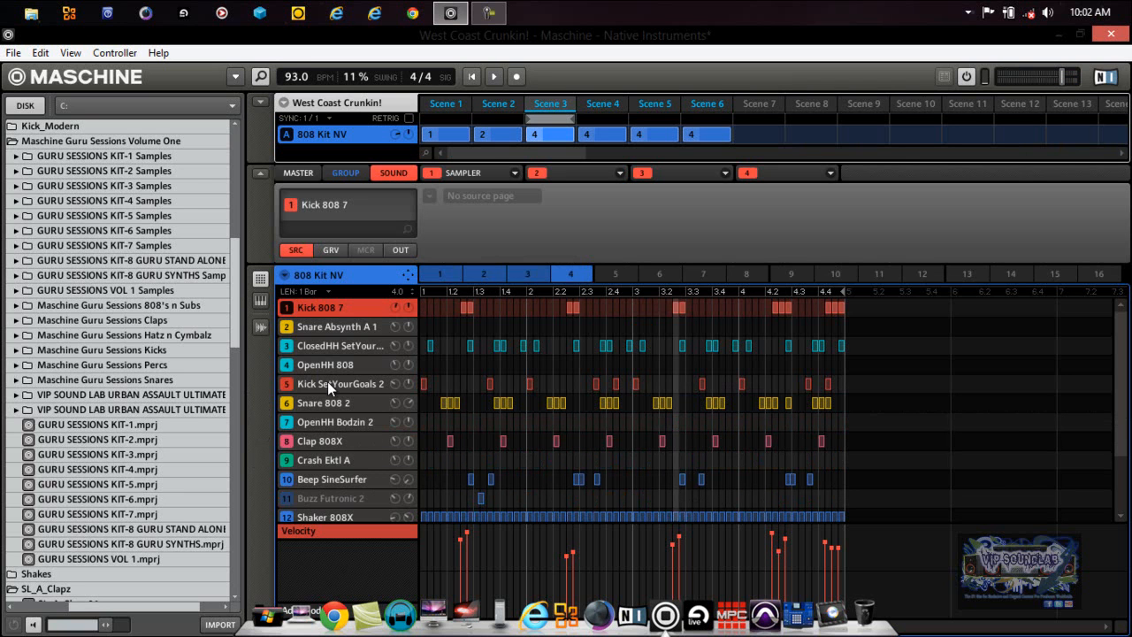
Route Kick SetYourGoals 2 to H: PLUGIN MIX, then select Kick Bionic 2.
{"action": "left_click", "coordinate": [341, 383]}
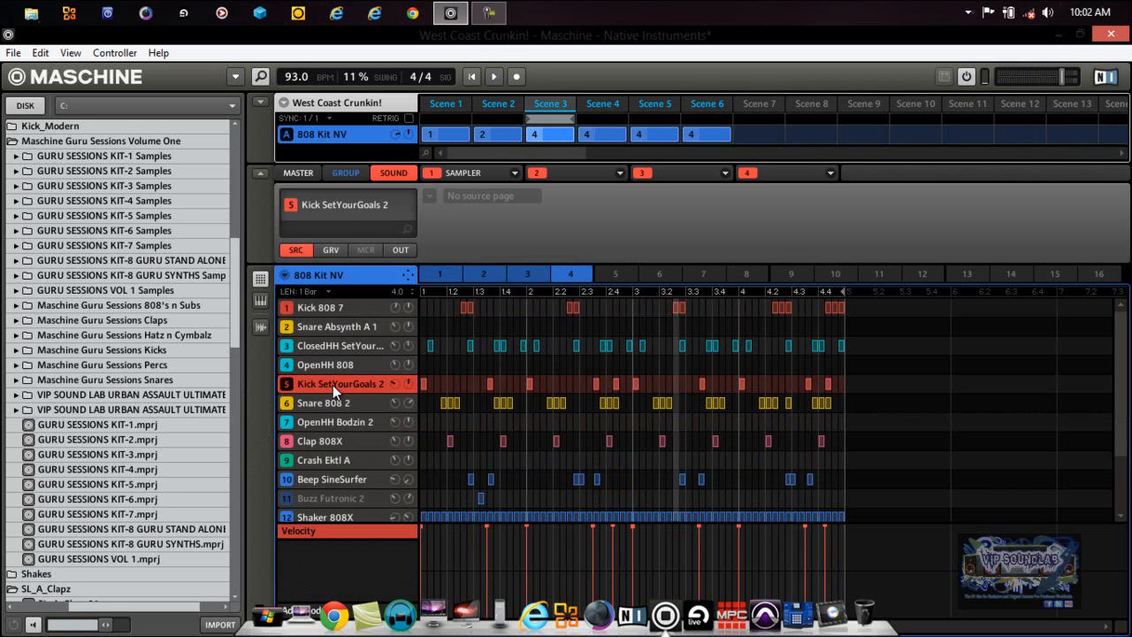
{"action": "left_click", "coordinate": [400, 249]}
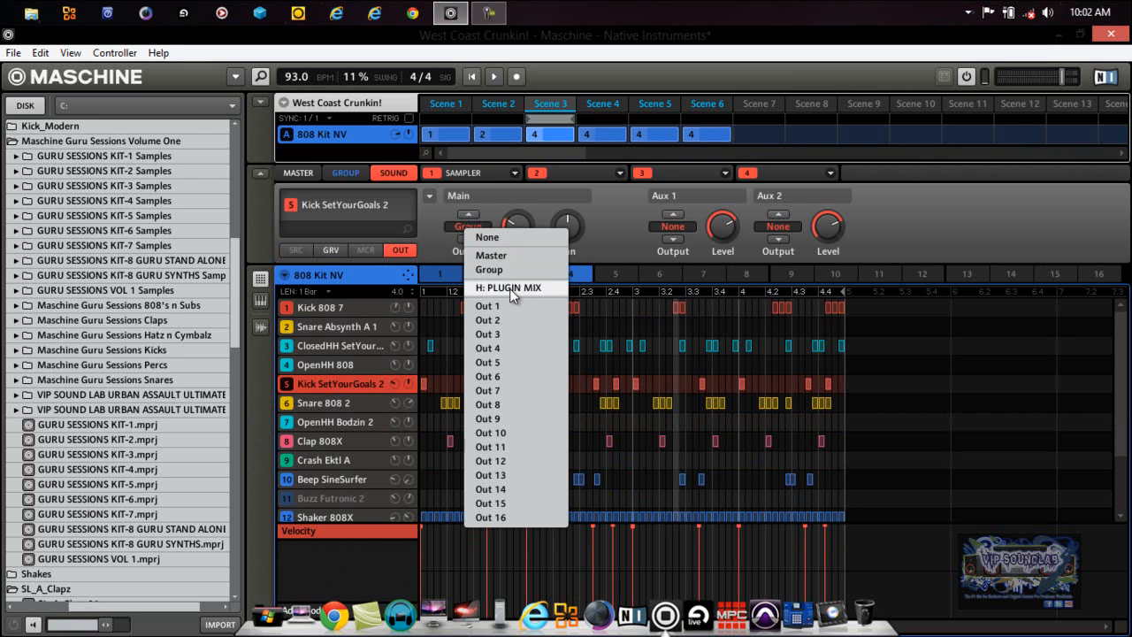
{"action": "left_click", "coordinate": [488, 270]}
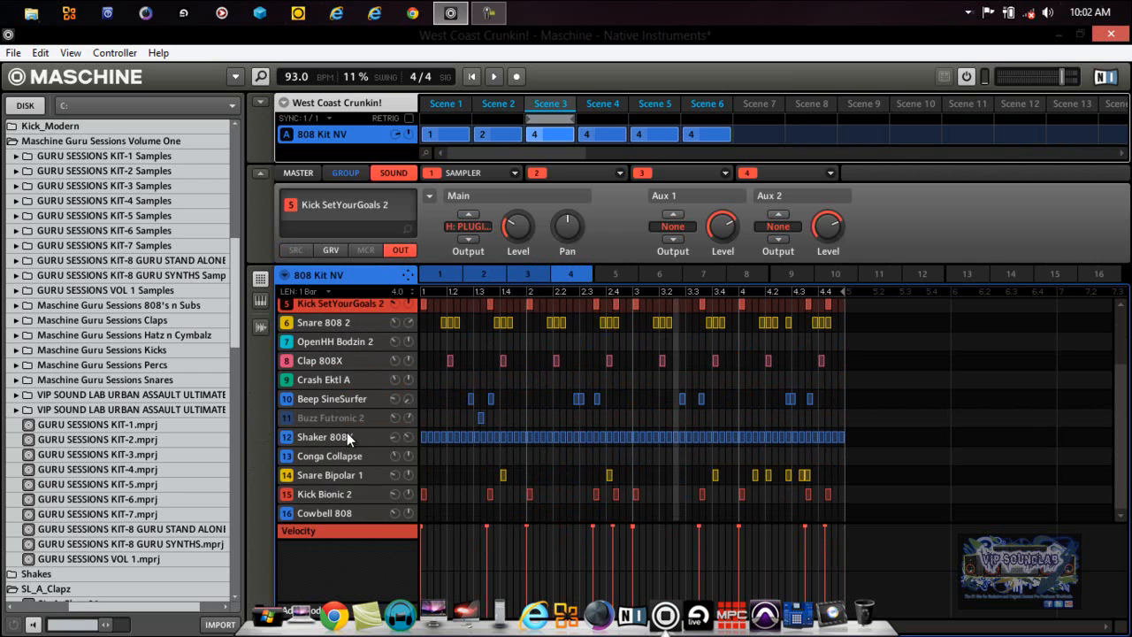
{"action": "left_click", "coordinate": [324, 493]}
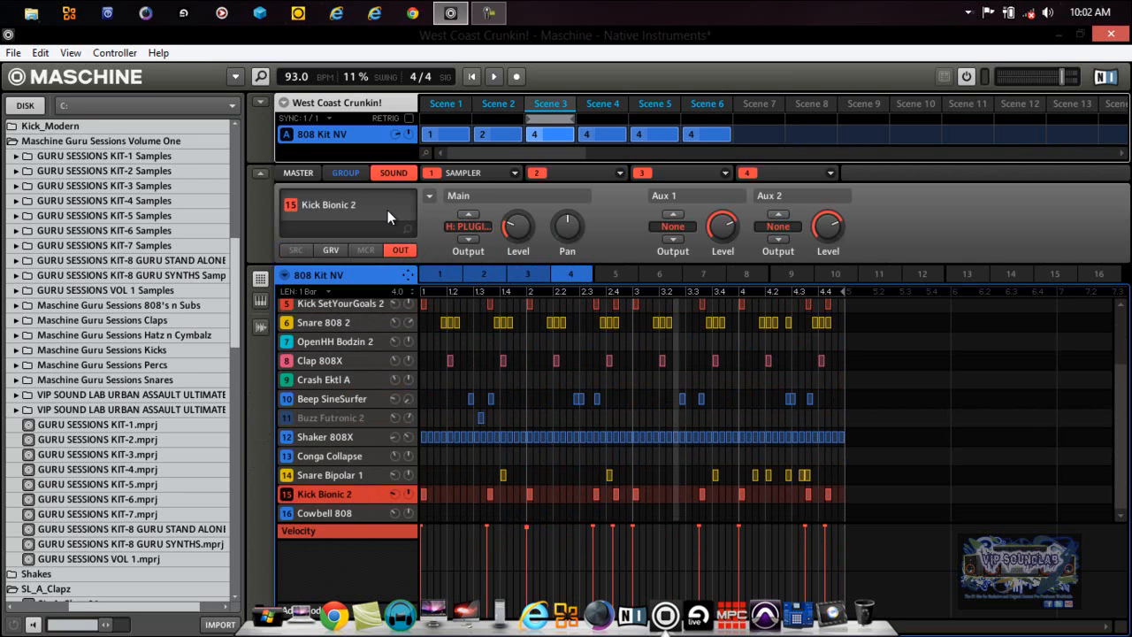
{"action": "left_click", "coordinate": [260, 104]}
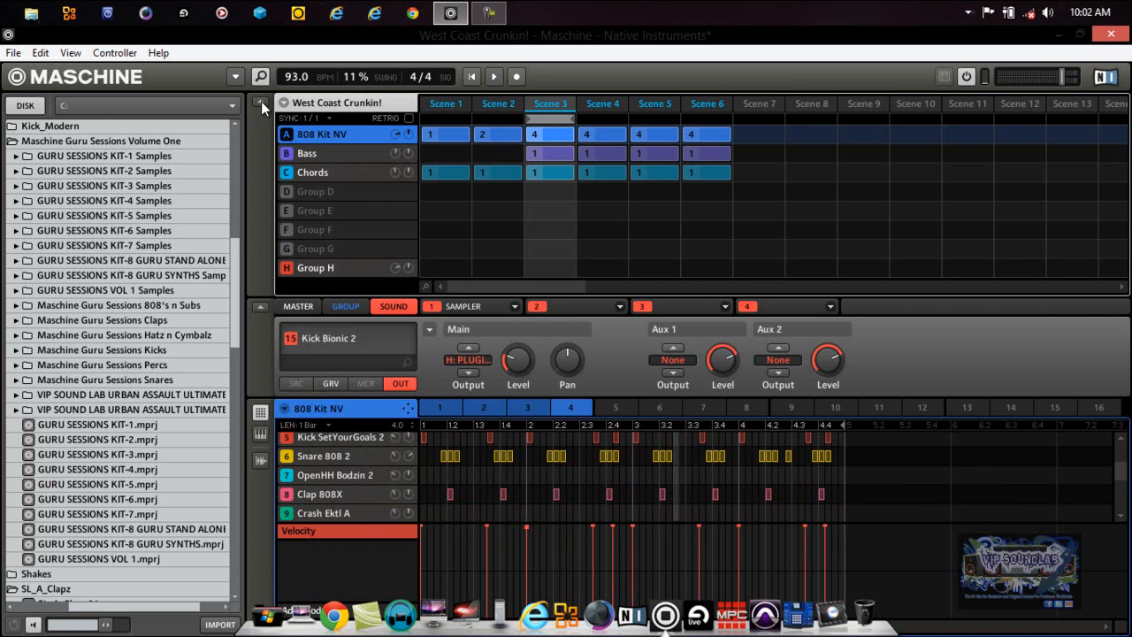
{"action": "mouse_move", "coordinate": [480, 85]}
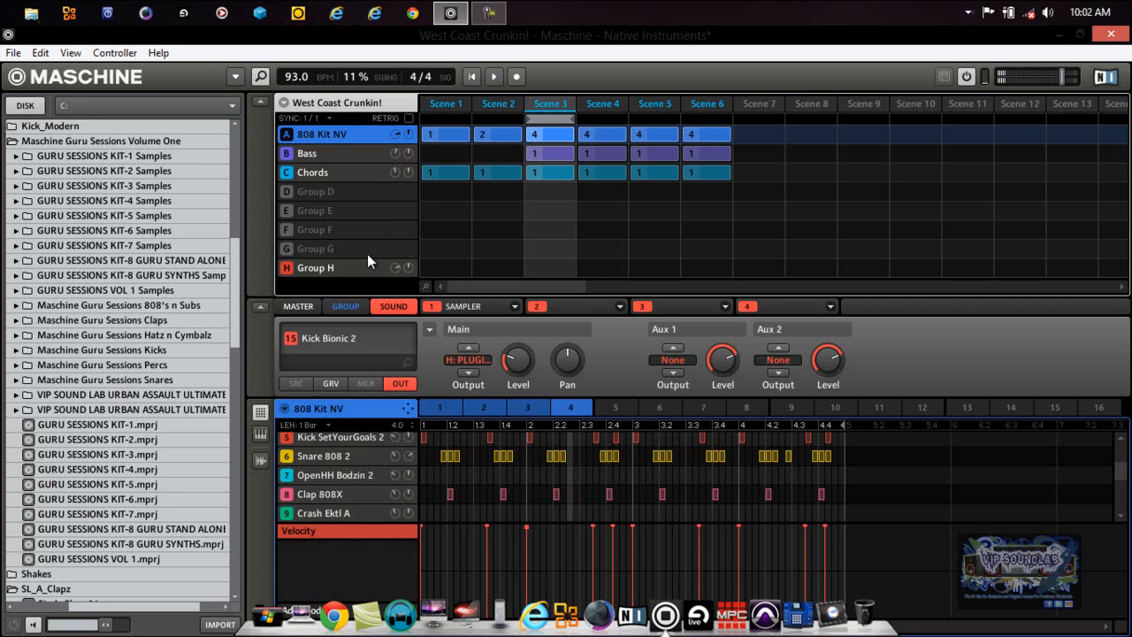
Load the Input module into Group G's Sound 1 and begin renaming it HIGH MIX.
{"action": "left_click", "coordinate": [315, 249]}
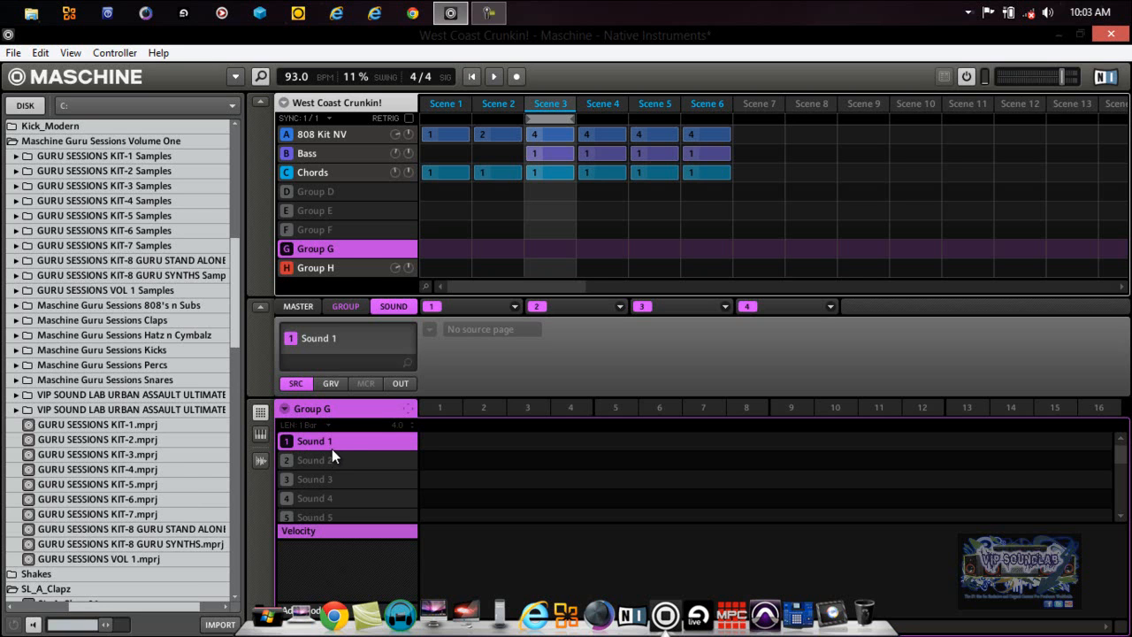
{"action": "mouse_move", "coordinate": [343, 443]}
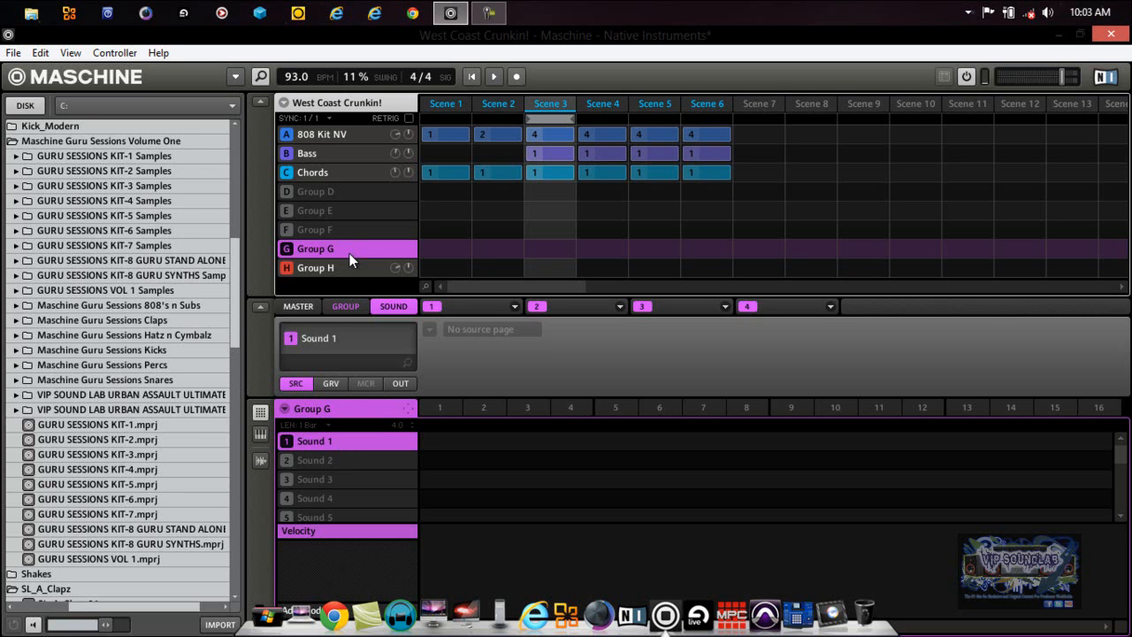
{"action": "left_click", "coordinate": [315, 441]}
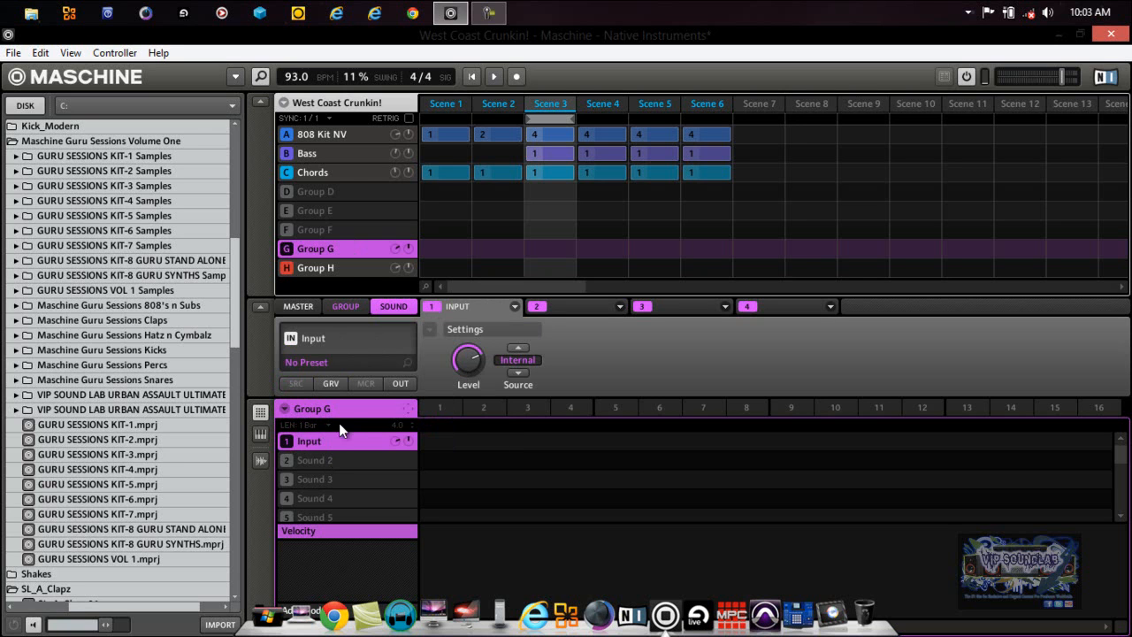
{"action": "double_click", "coordinate": [310, 440]}
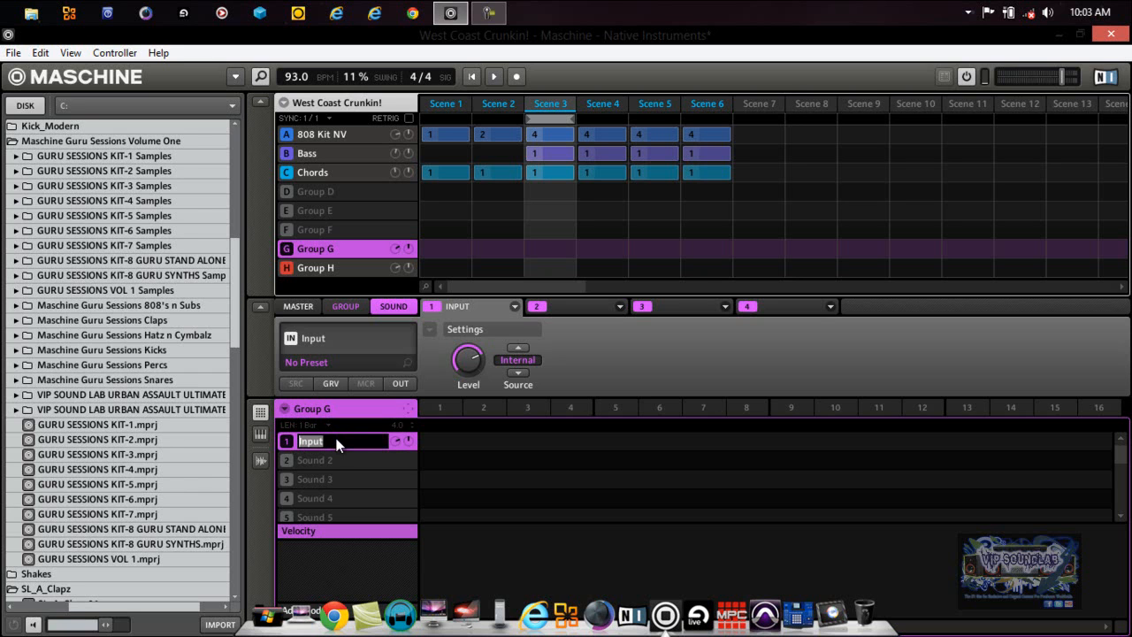
{"action": "type", "text": "HIGH MI"}
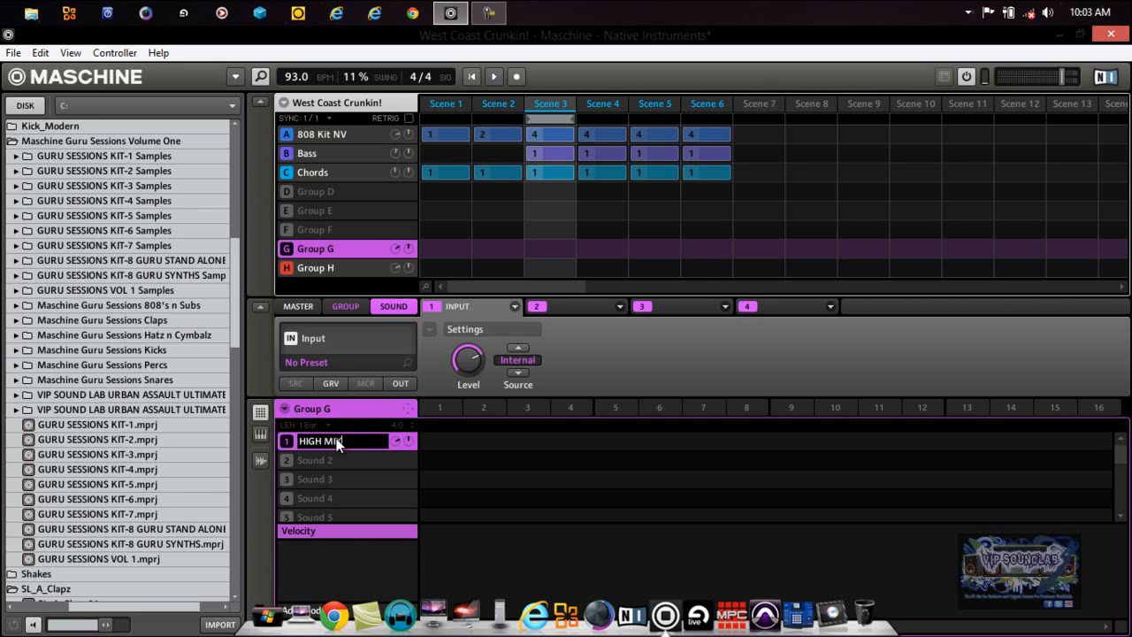
{"action": "mouse_move", "coordinate": [365, 450]}
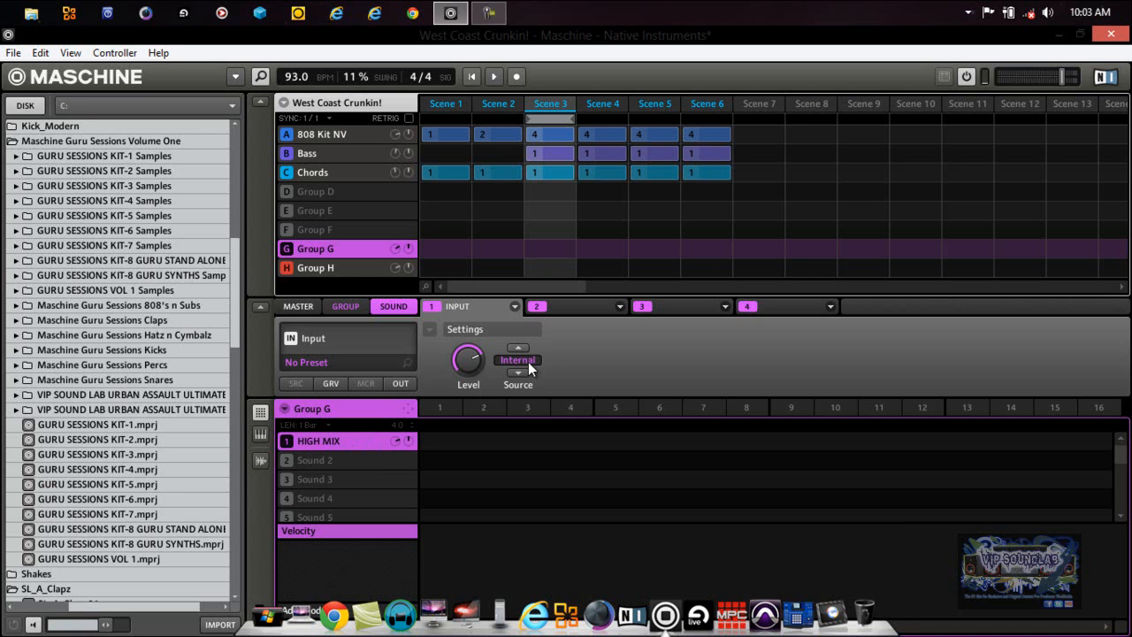
Insert an EQ in HIGH MIX's second module slot, then return to 808 Kit NV.
{"action": "left_click", "coordinate": [574, 306]}
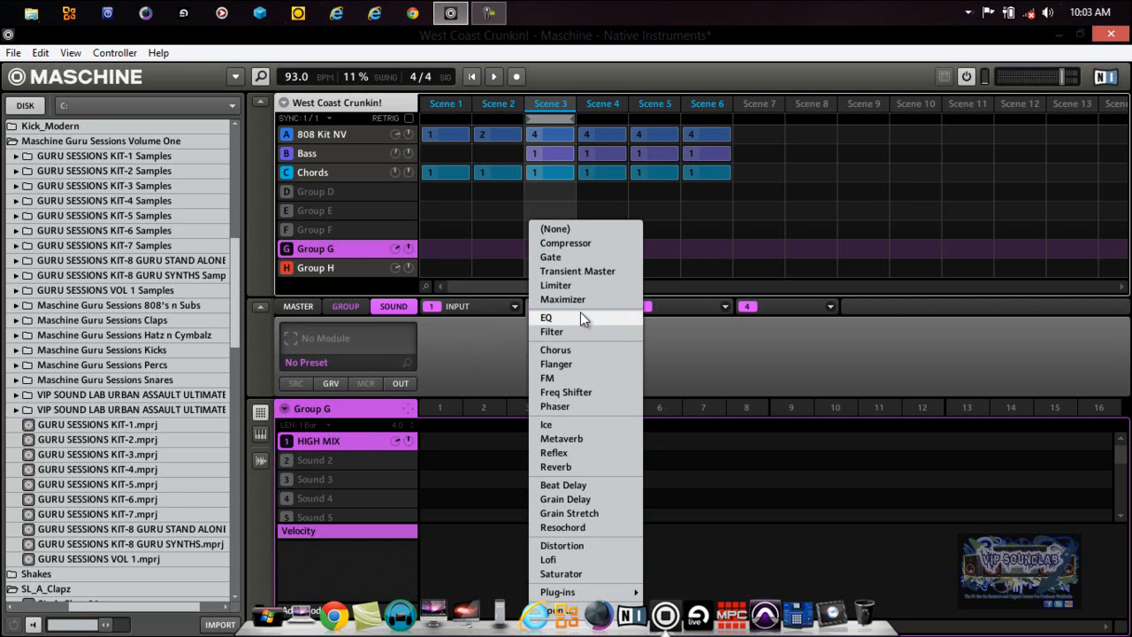
{"action": "left_click", "coordinate": [545, 316]}
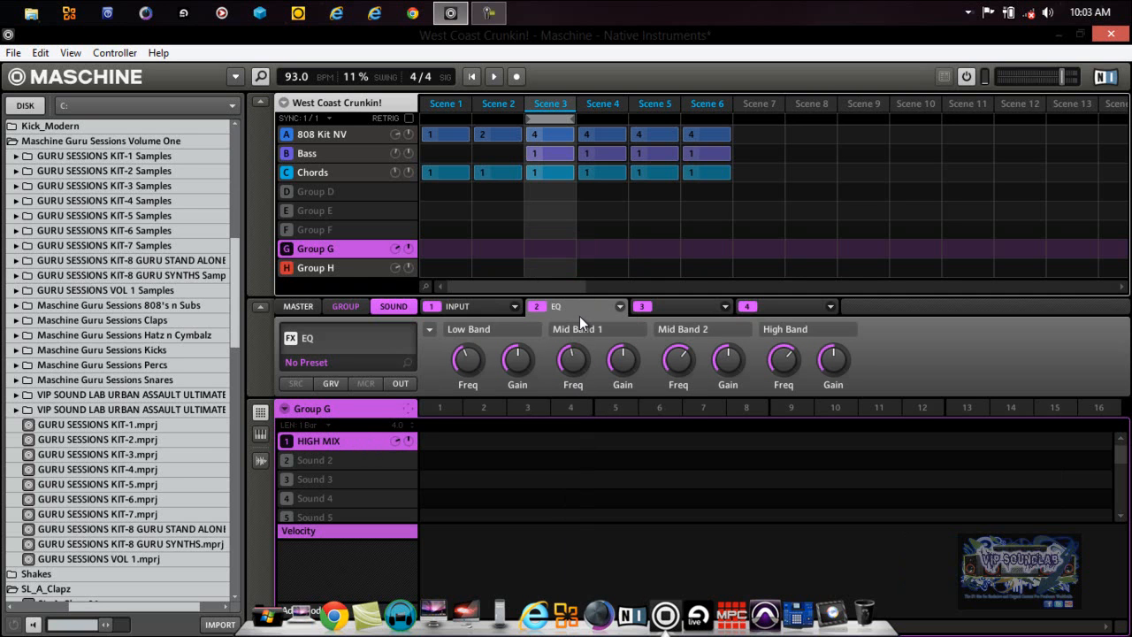
{"action": "left_click", "coordinate": [322, 134]}
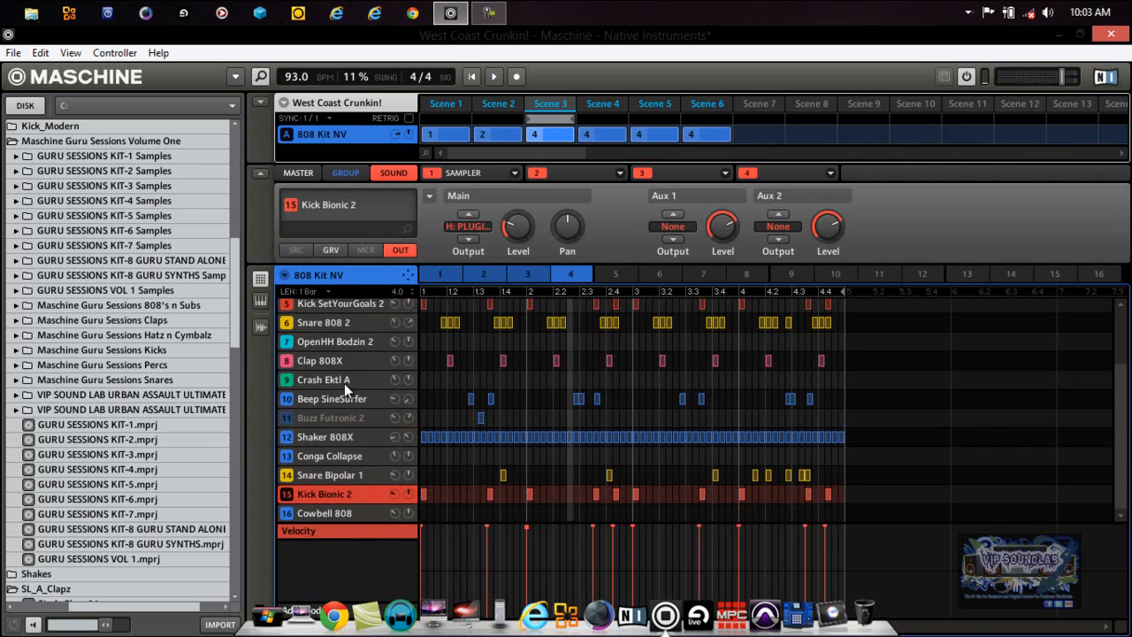
Set the Main Output of Snare 808 2 and Snare Bipolar 1 to G: HIGH MIX.
{"action": "left_click", "coordinate": [319, 360]}
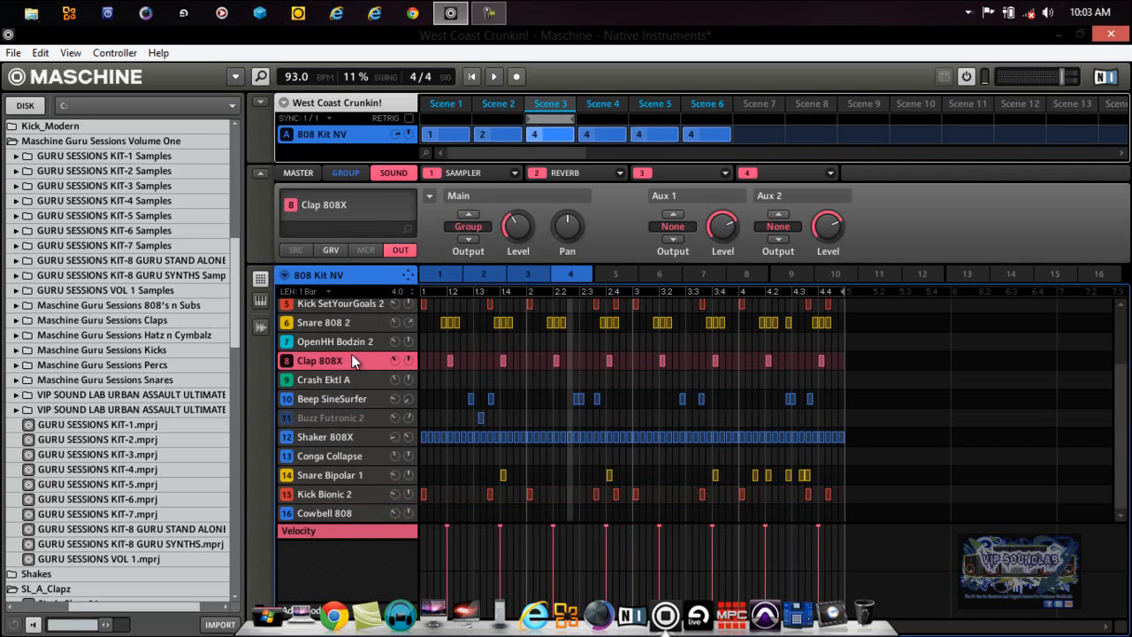
{"action": "left_click", "coordinate": [467, 226]}
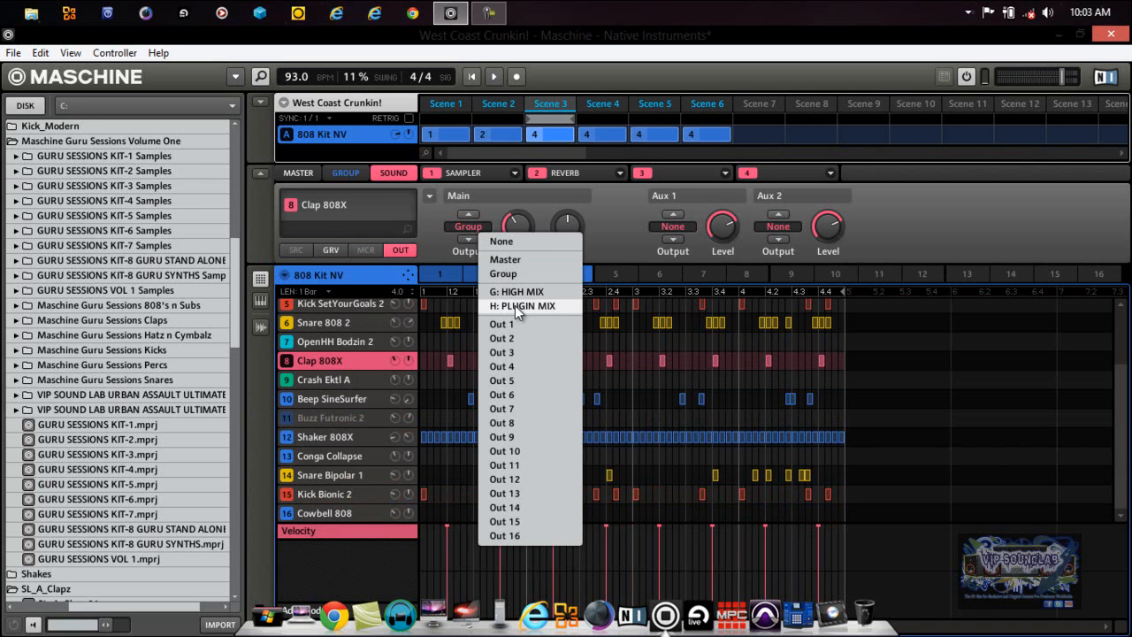
{"action": "left_click", "coordinate": [516, 291]}
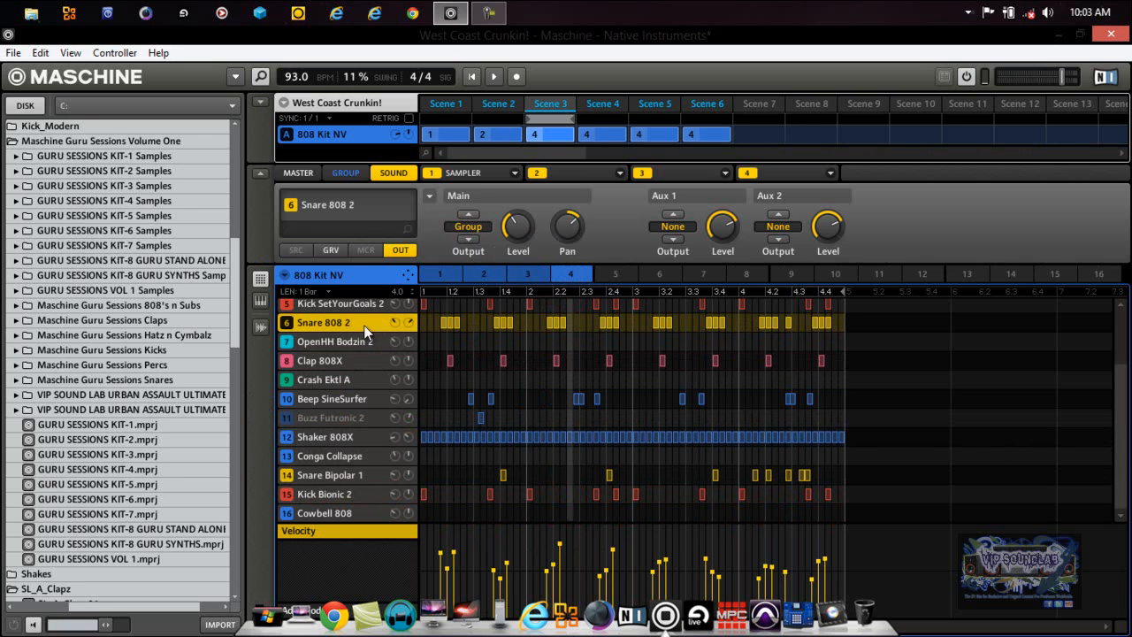
{"action": "left_click", "coordinate": [467, 225]}
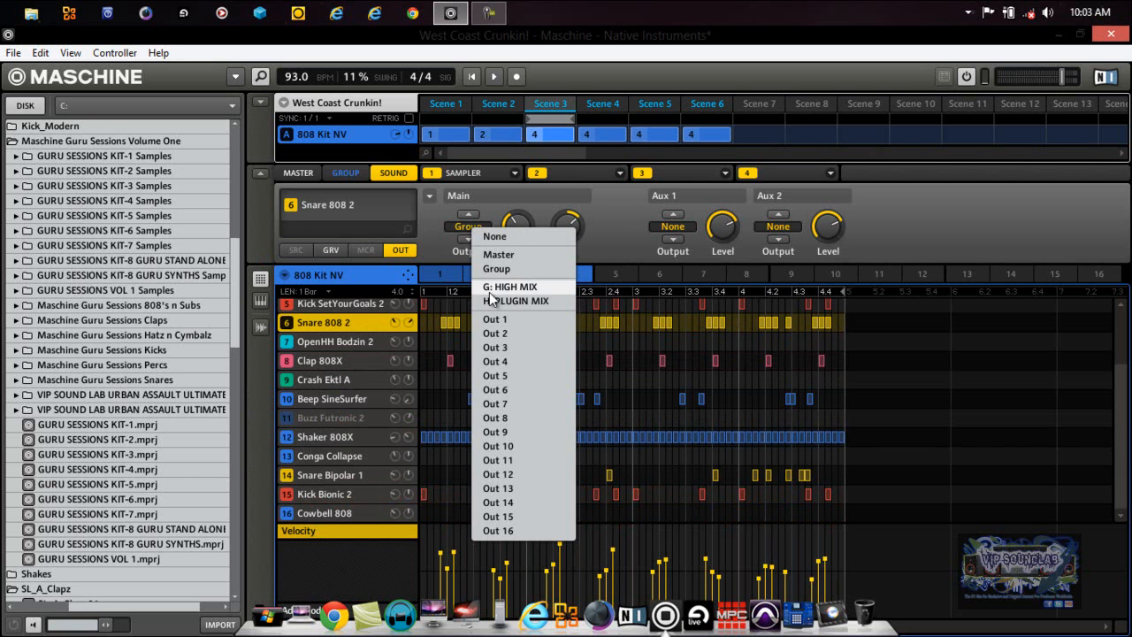
{"action": "left_click", "coordinate": [515, 286]}
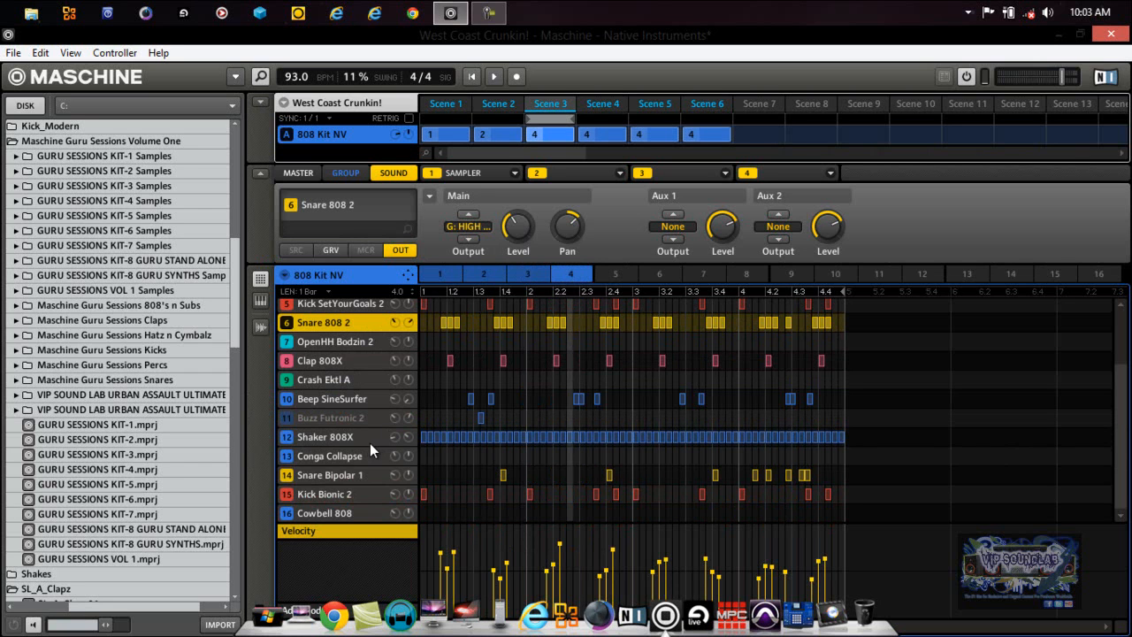
{"action": "mouse_move", "coordinate": [409, 440]}
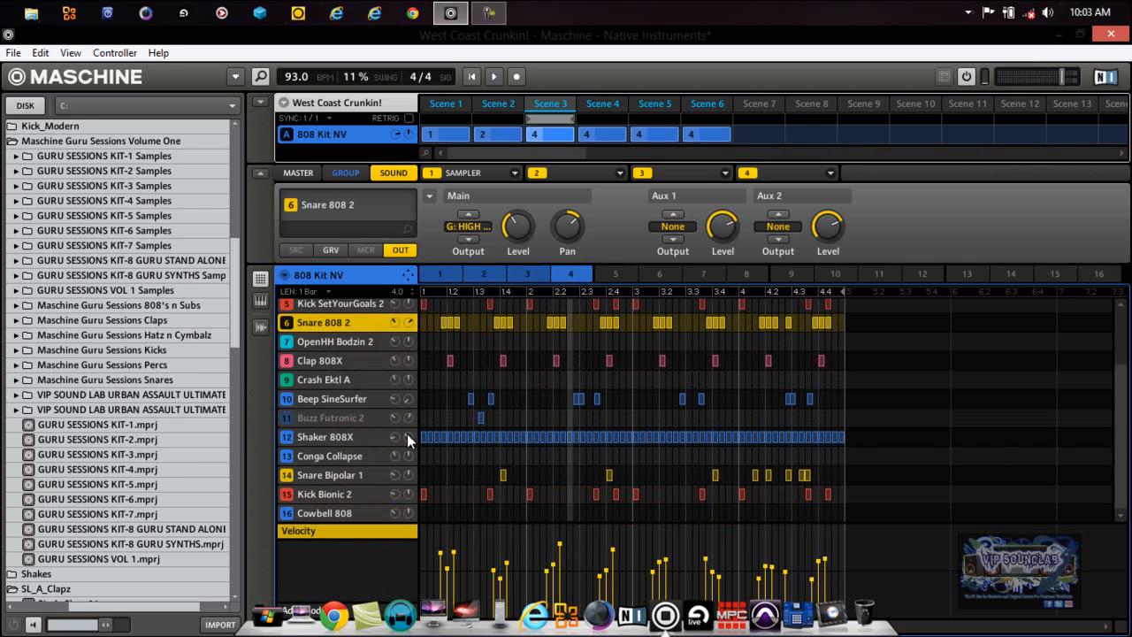
{"action": "mouse_move", "coordinate": [397, 446]}
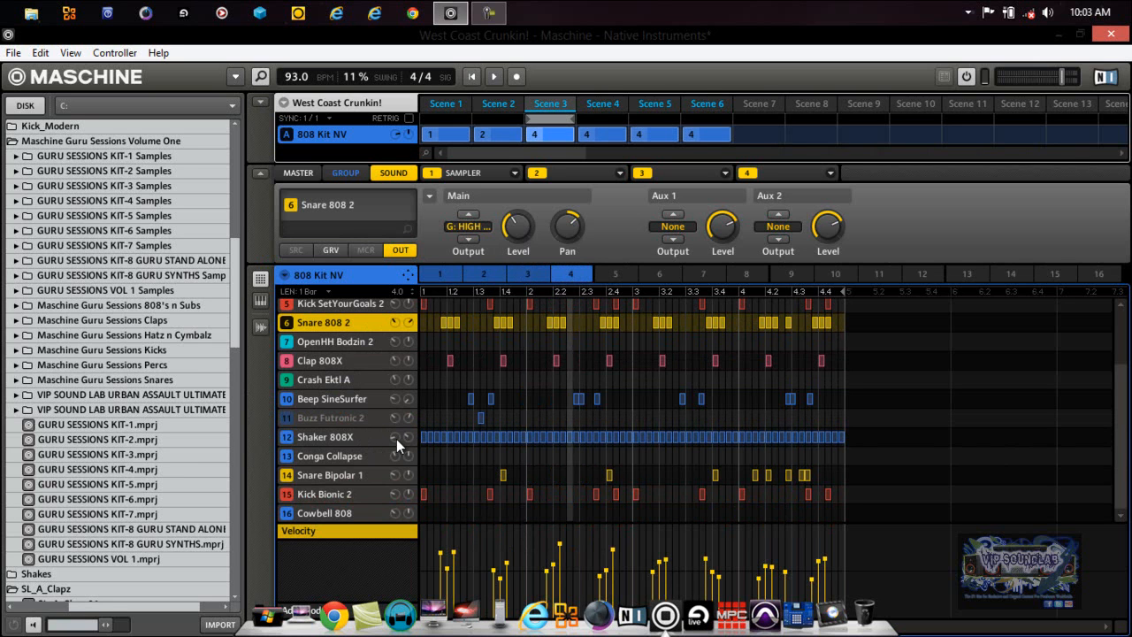
{"action": "left_click", "coordinate": [331, 475]}
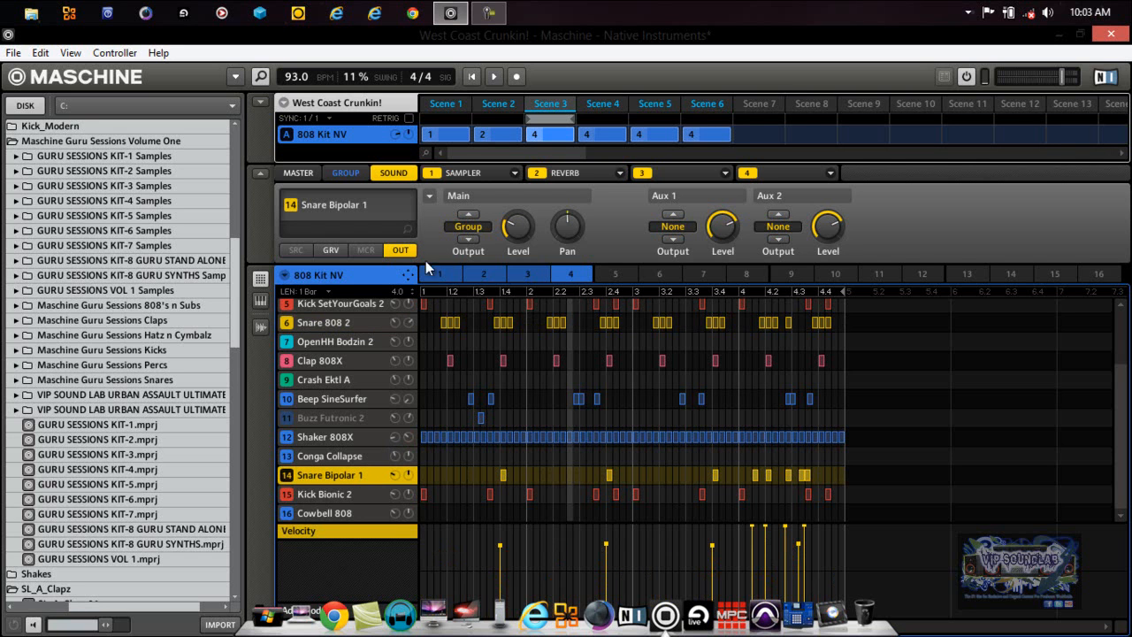
{"action": "left_click", "coordinate": [468, 226]}
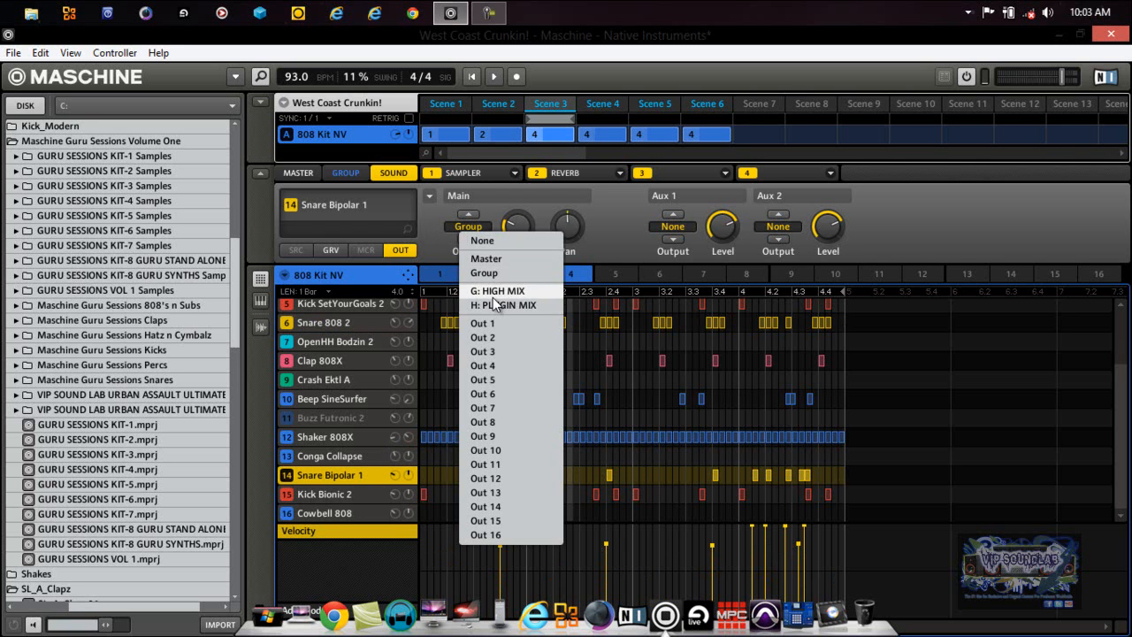
{"action": "left_click", "coordinate": [503, 290]}
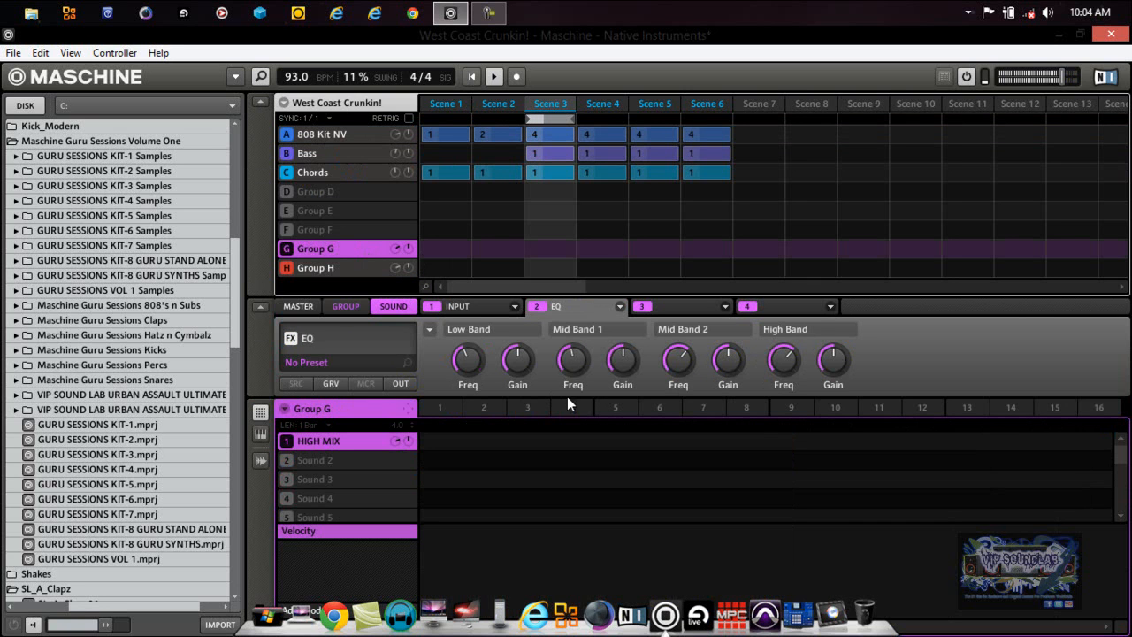
Raise the High Band Gain knob on the HIGH MIX channel's EQ module.
{"action": "left_click_drag", "start_coordinate": [832, 358], "coordinate": [832, 354]}
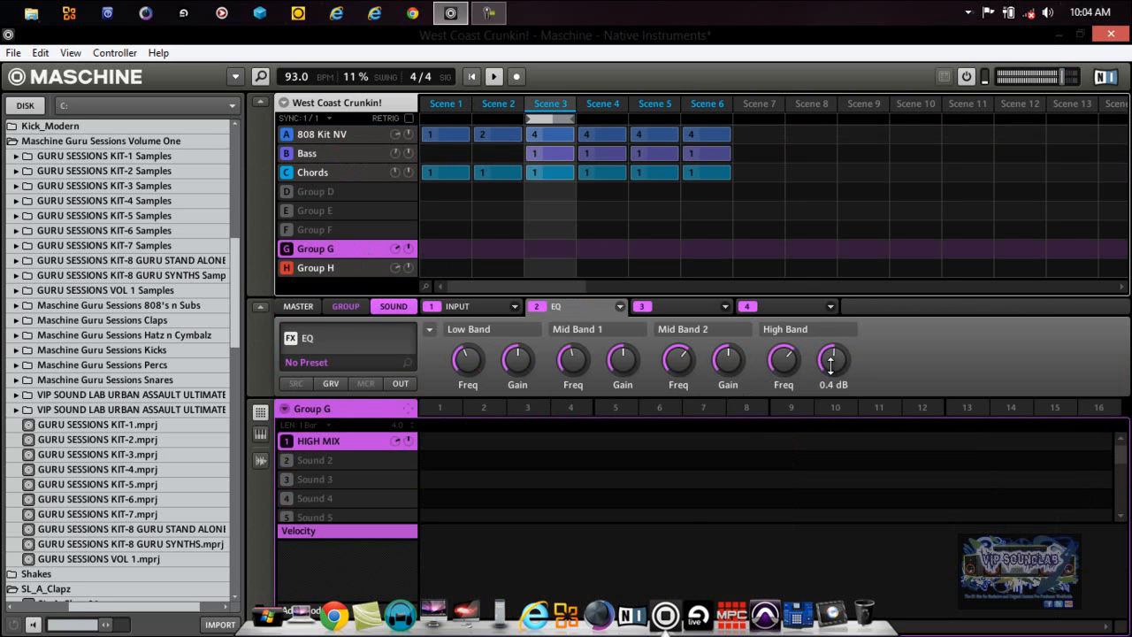
{"action": "left_click_drag", "start_coordinate": [832, 360], "coordinate": [832, 341]}
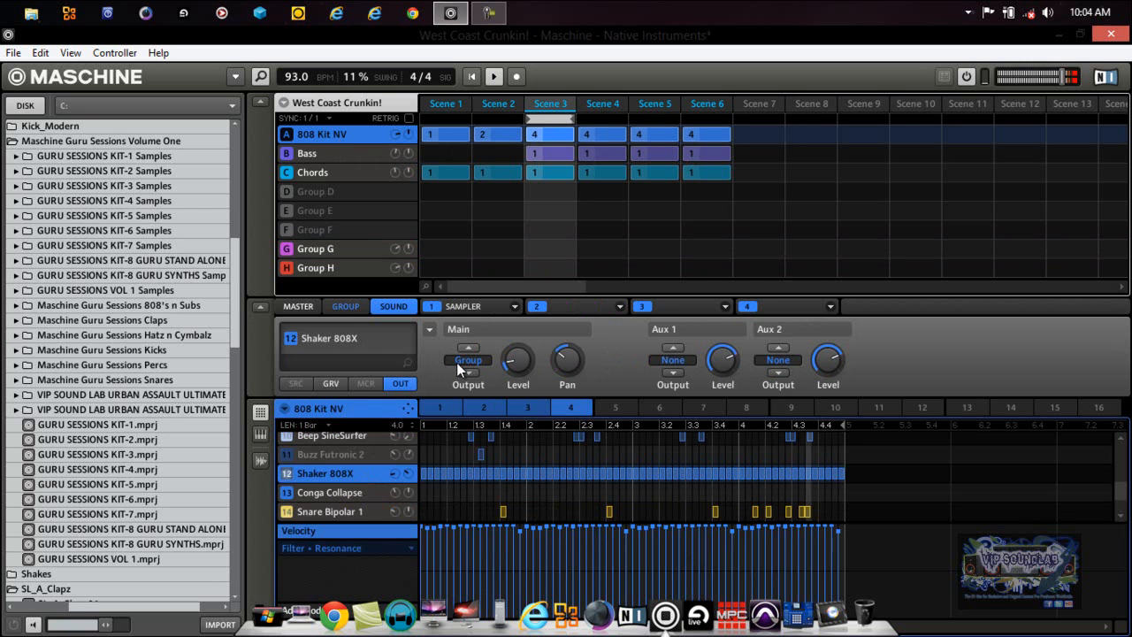
Route Shaker 808X to G: HIGH MIX and verify both snares' routing.
{"action": "left_click", "coordinate": [467, 359]}
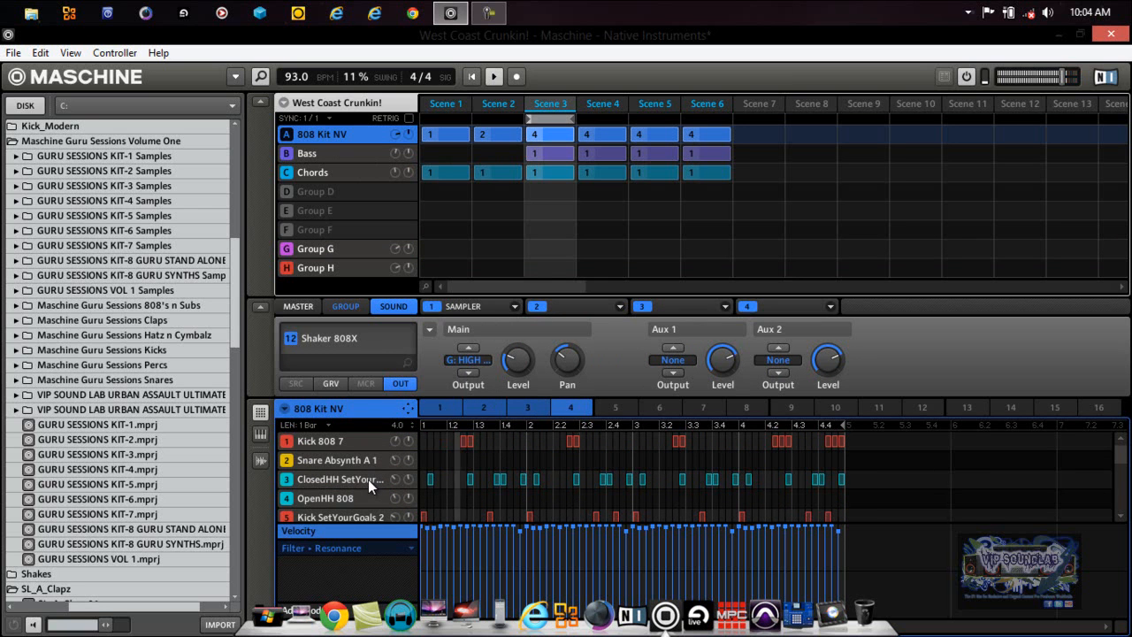
{"action": "left_click", "coordinate": [341, 478]}
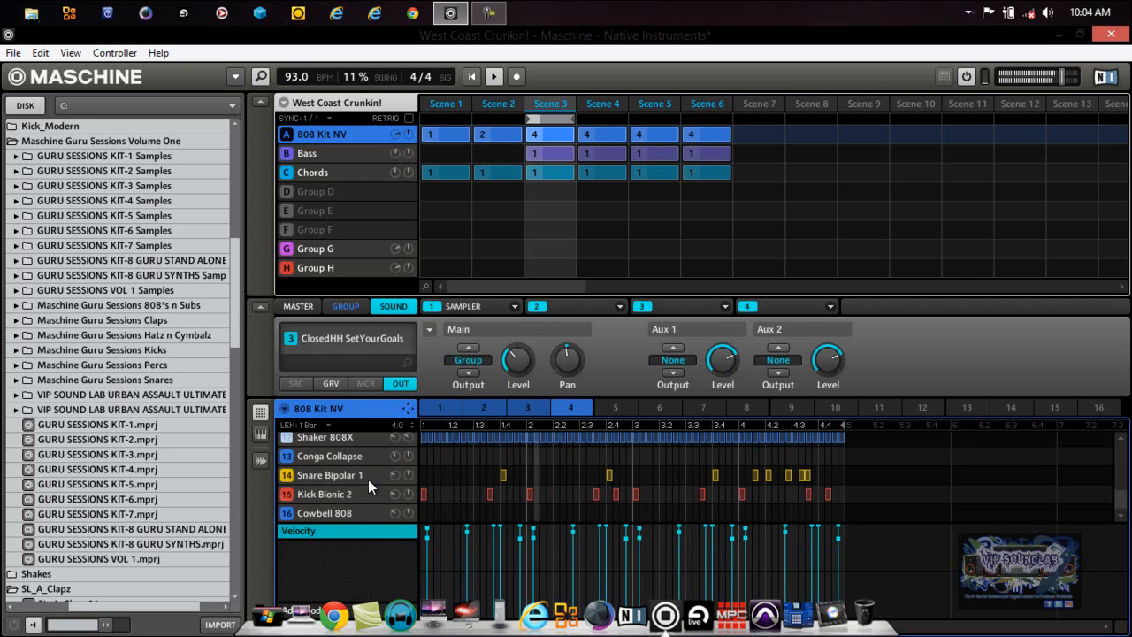
{"action": "left_click", "coordinate": [330, 475]}
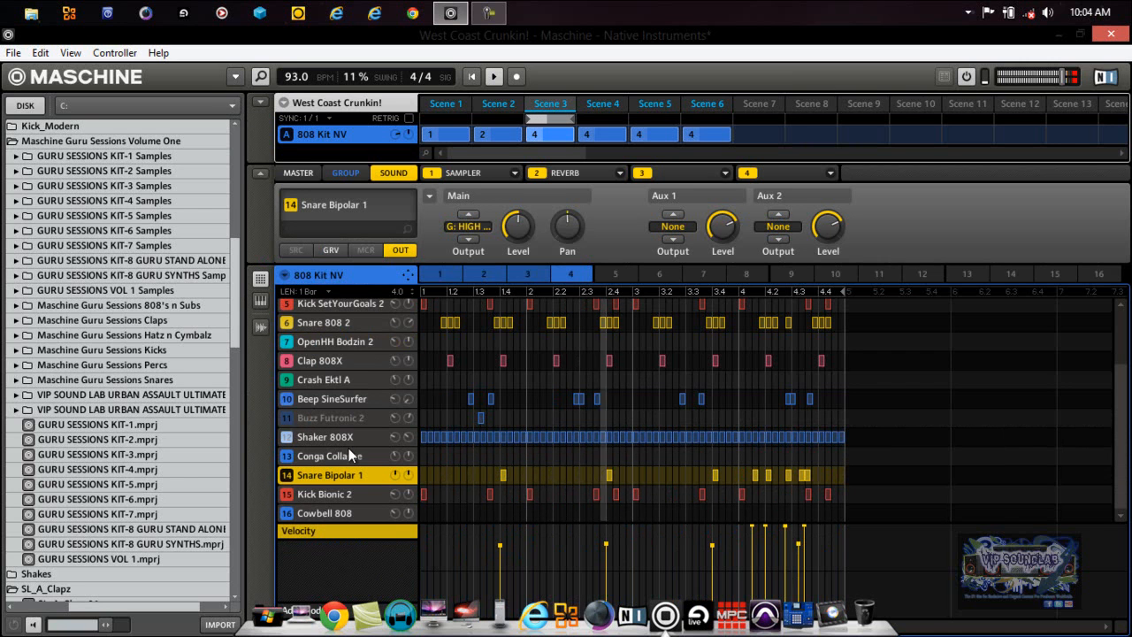
{"action": "left_click", "coordinate": [319, 360]}
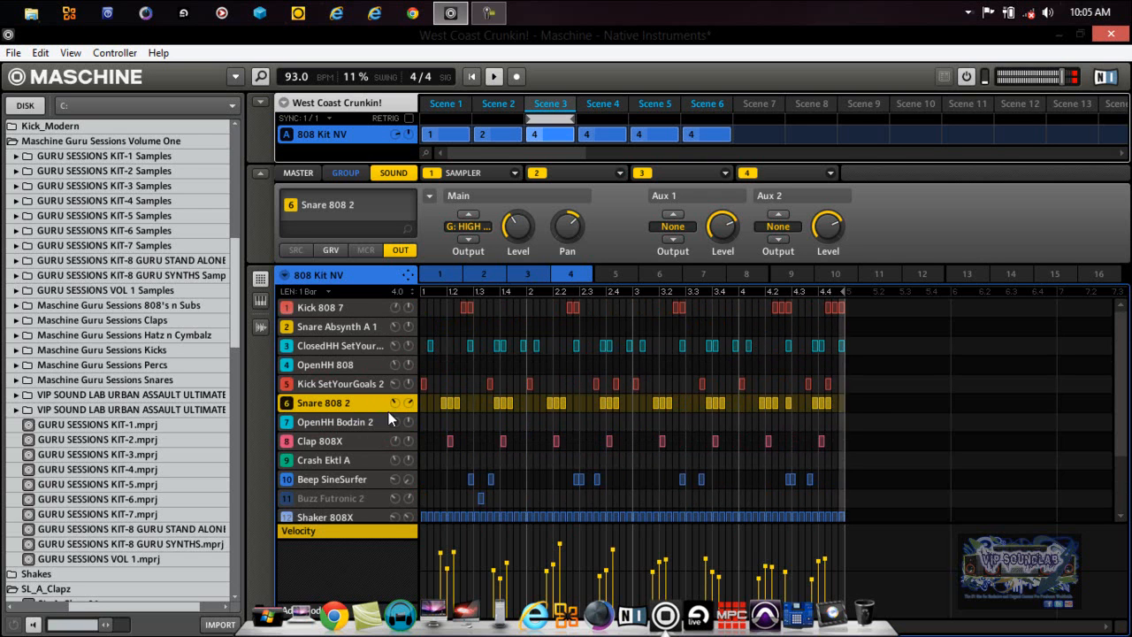
{"action": "scroll", "scroll_direction": "down", "scroll_amount": 3}
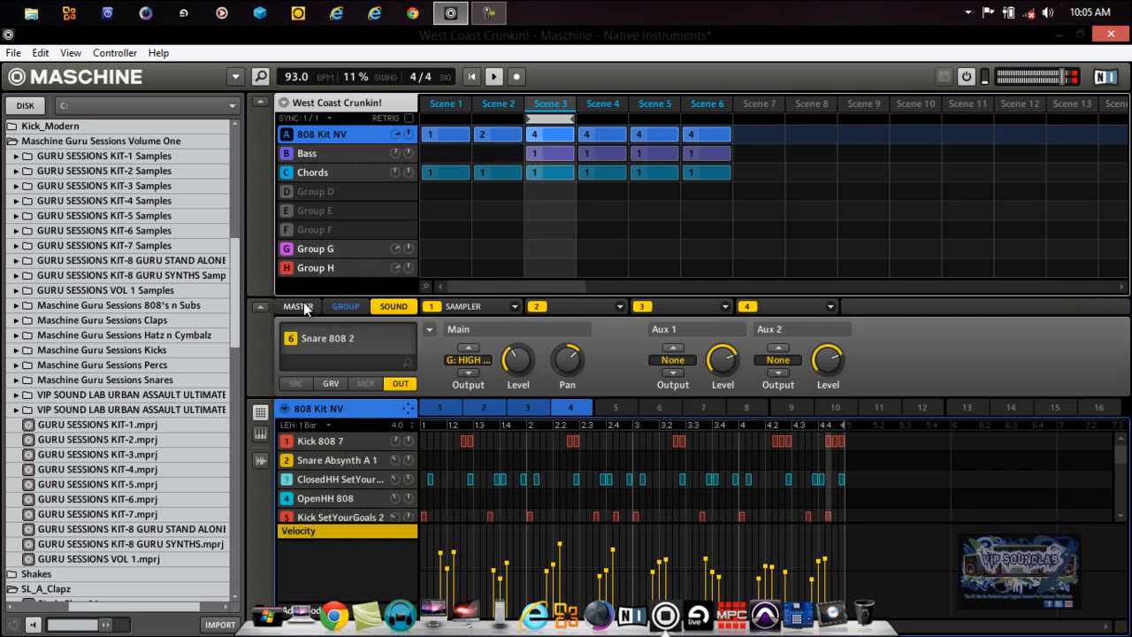
Turn knob B, the Bass group level, down to -7.2 dB on Master MIX.
{"action": "left_click", "coordinate": [298, 306]}
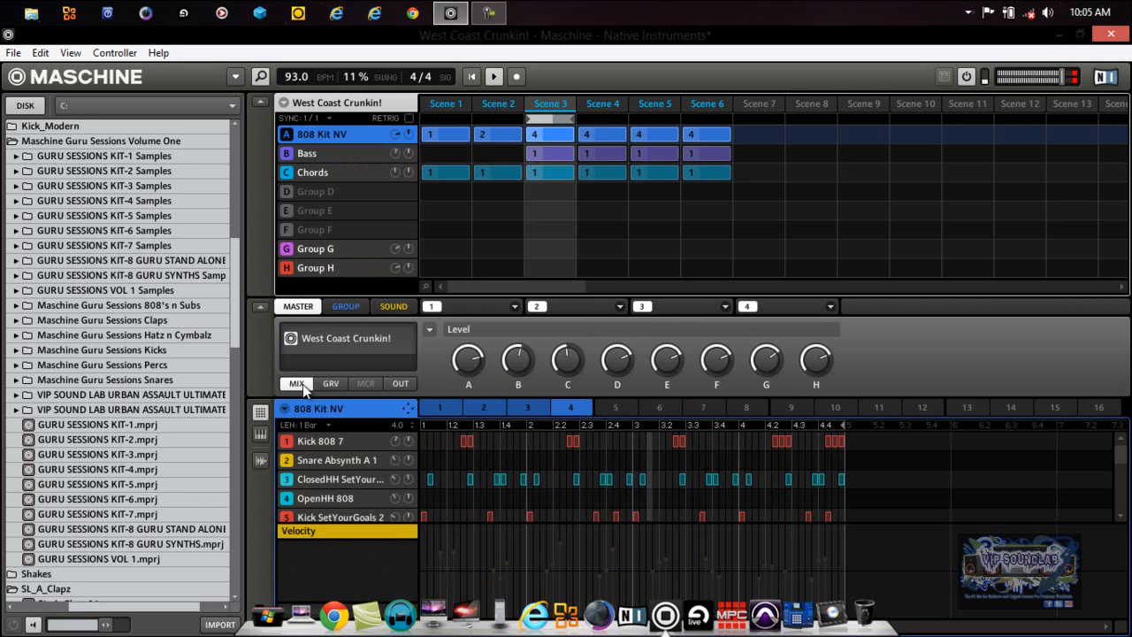
{"action": "mouse_move", "coordinate": [518, 370]}
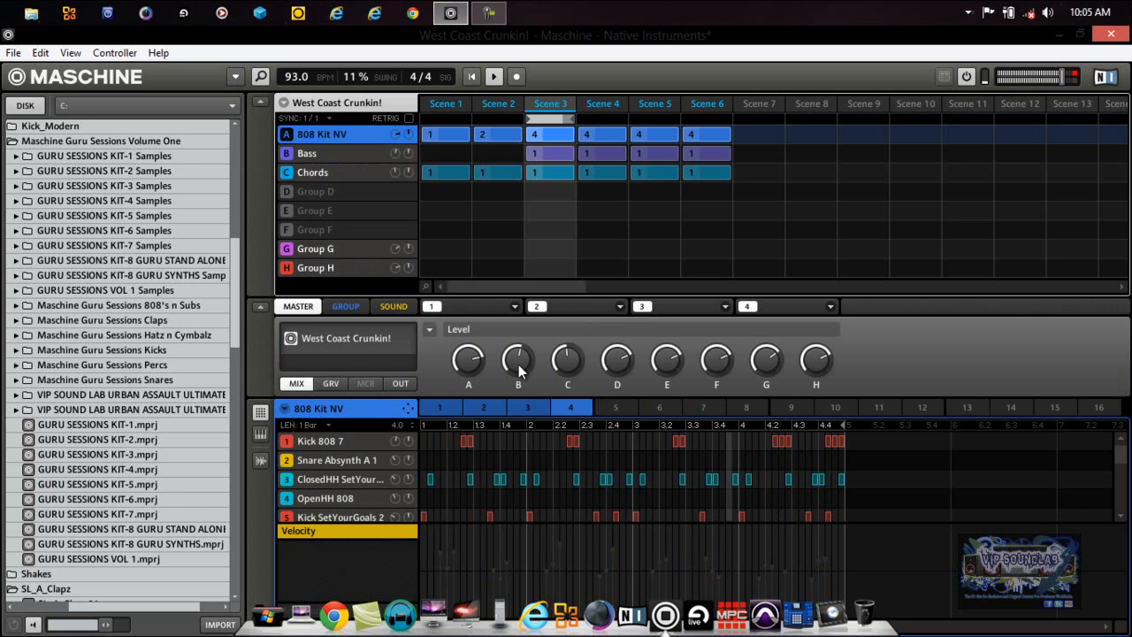
{"action": "left_click_drag", "start_coordinate": [517, 360], "coordinate": [517, 371]}
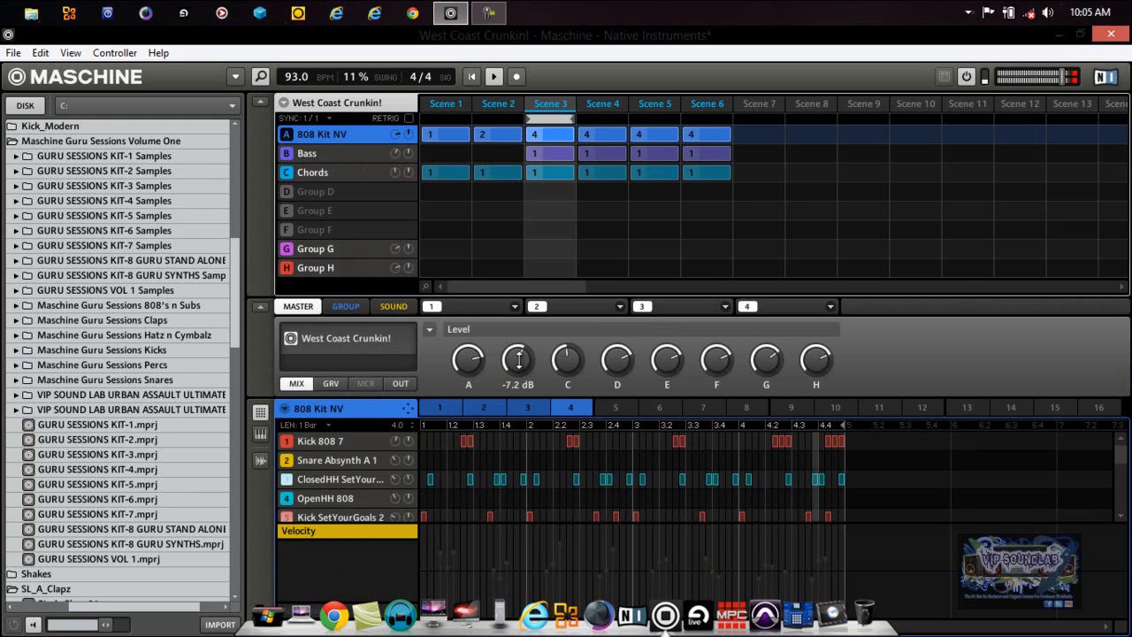
{"action": "left_click_drag", "start_coordinate": [518, 360], "coordinate": [517, 350]}
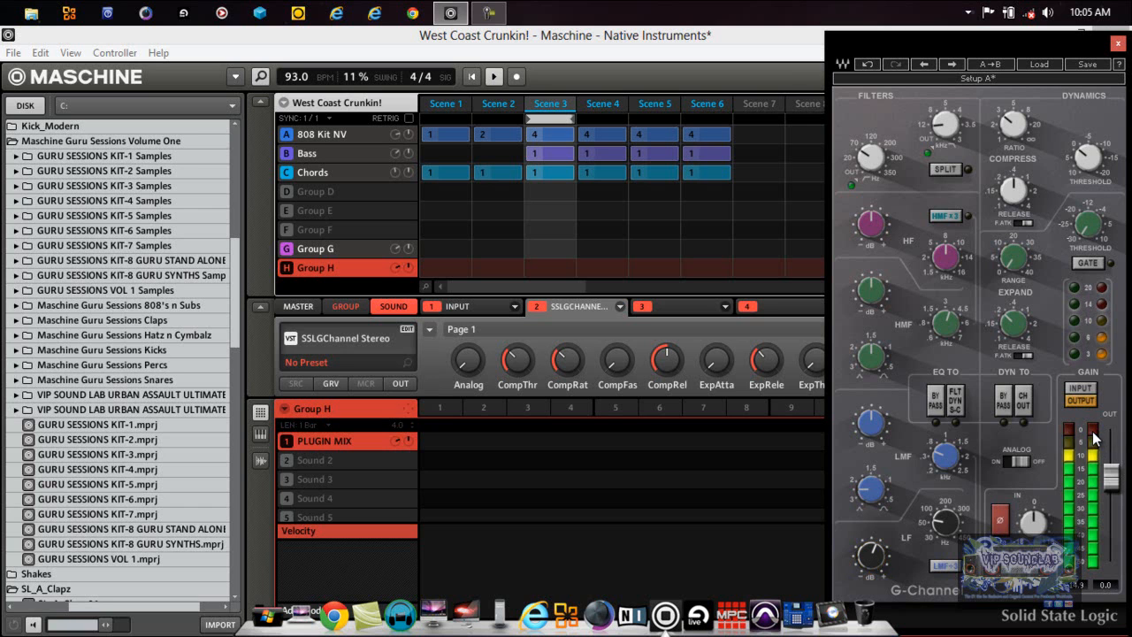
{"action": "mouse_move", "coordinate": [1121, 447]}
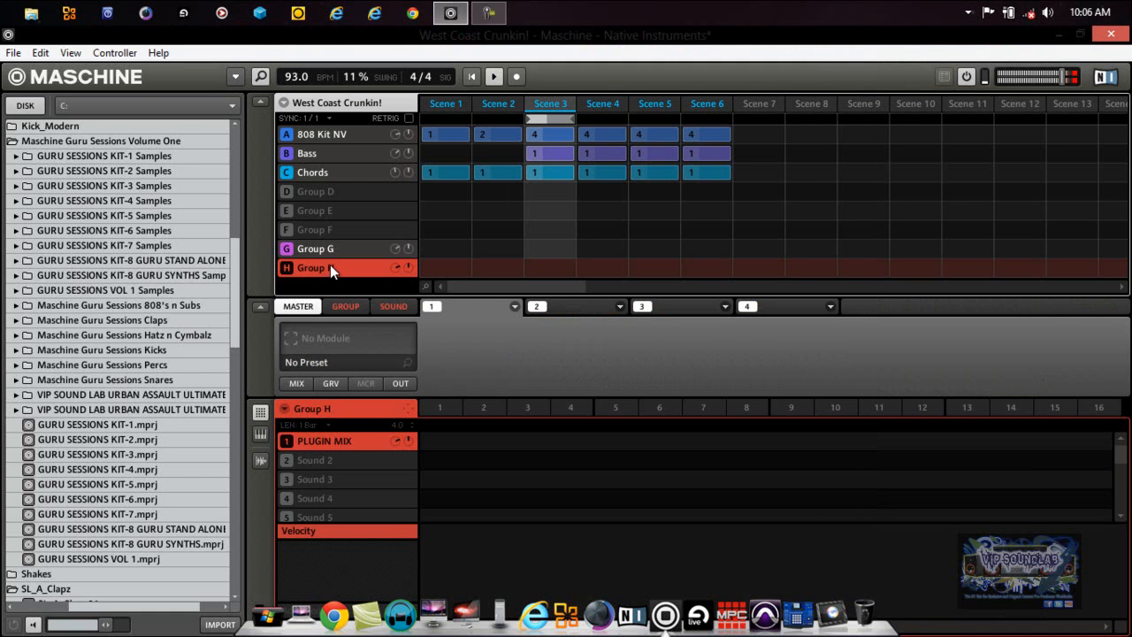
Load Reverb into slot 3 of Group G's HIGH MIX and lower its Size to 11%.
{"action": "left_click", "coordinate": [315, 248]}
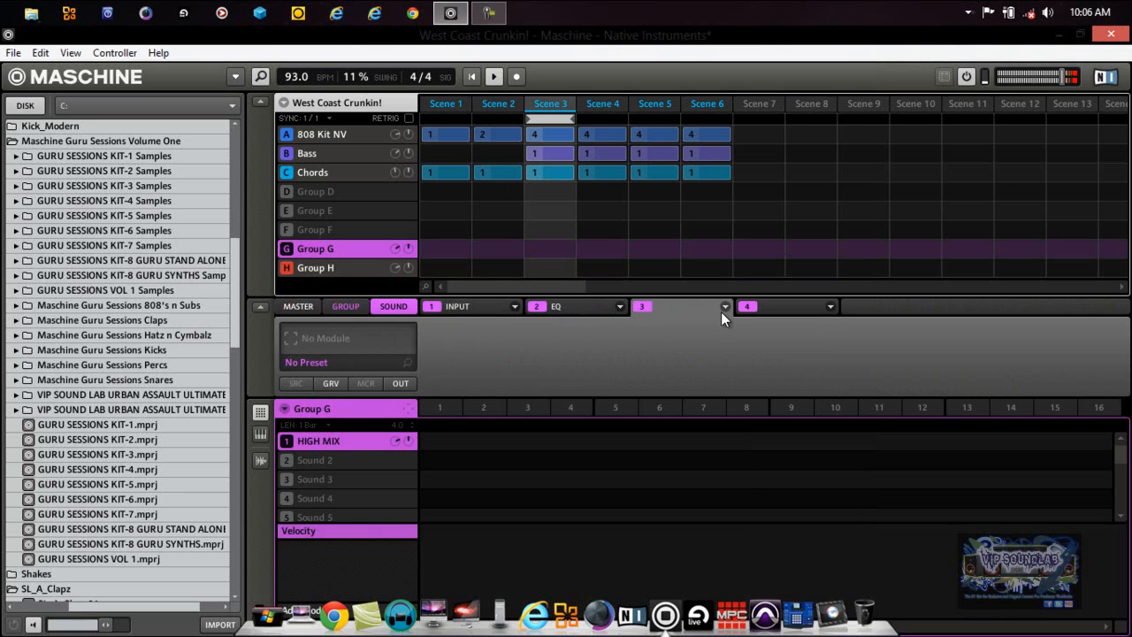
{"action": "left_click", "coordinate": [619, 306]}
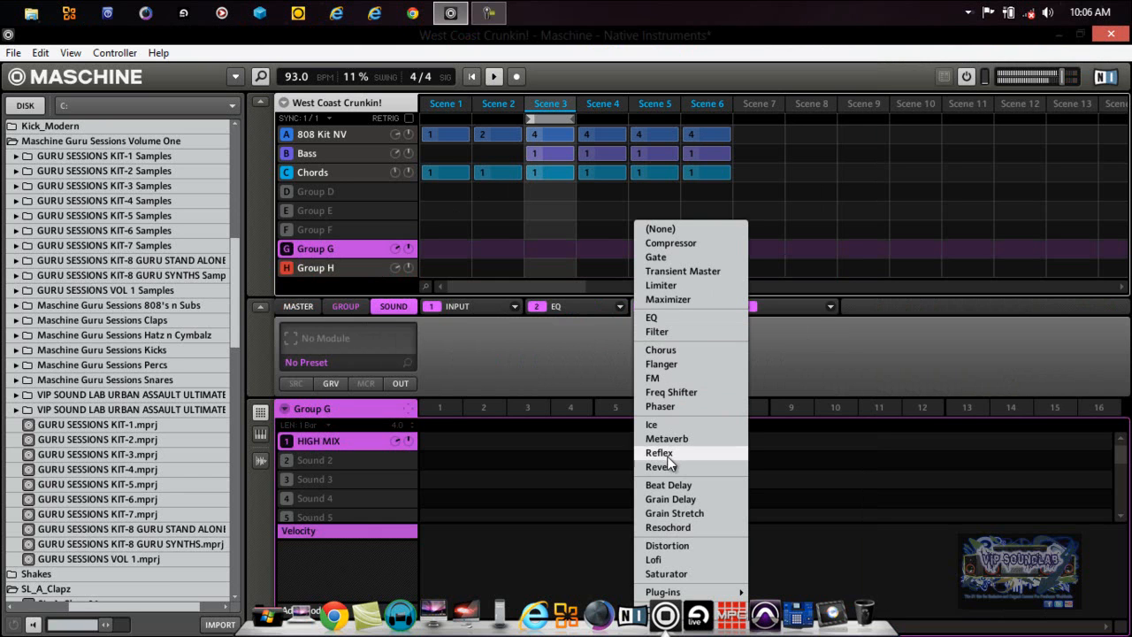
{"action": "left_click", "coordinate": [662, 466]}
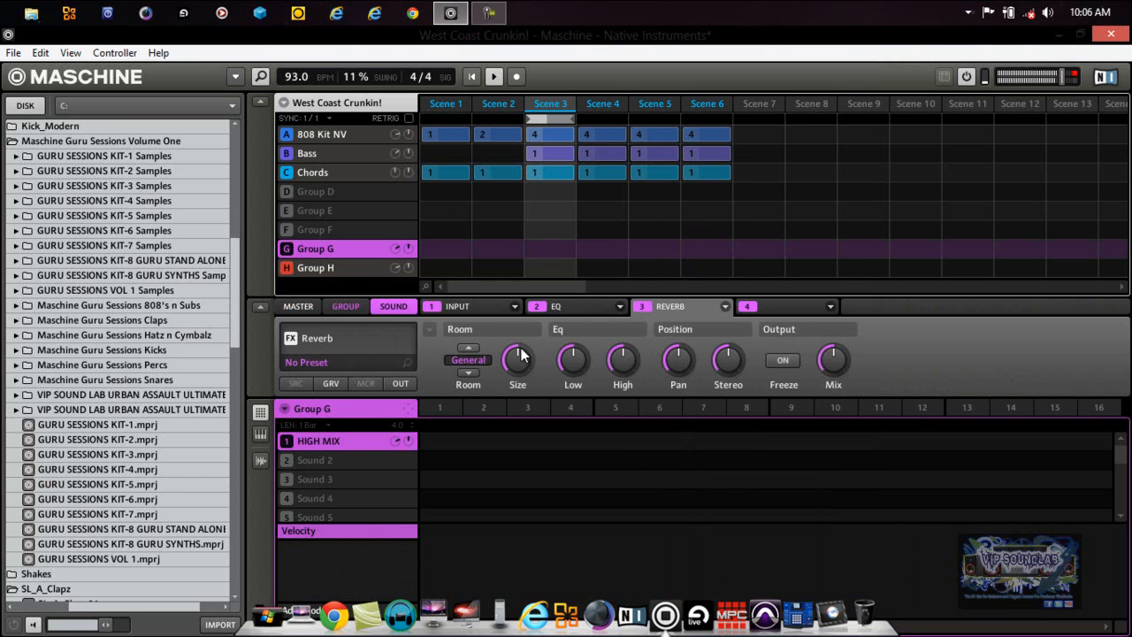
{"action": "left_click_drag", "start_coordinate": [517, 360], "coordinate": [517, 349]}
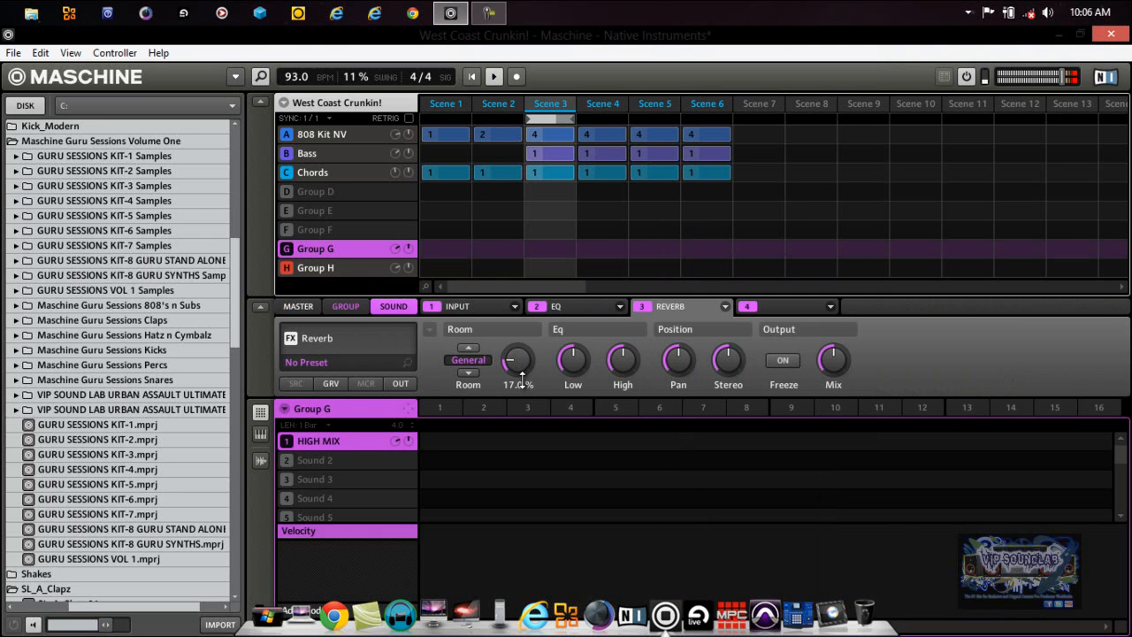
{"action": "left_click_drag", "start_coordinate": [517, 361], "coordinate": [517, 381]}
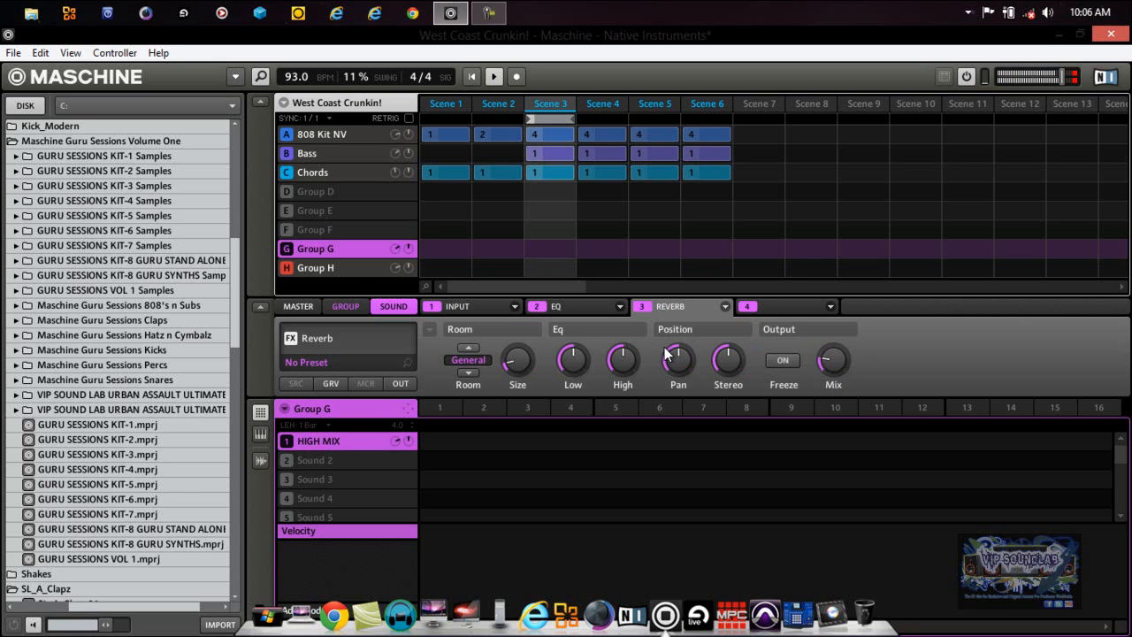
{"action": "left_click_drag", "start_coordinate": [622, 360], "coordinate": [622, 350]}
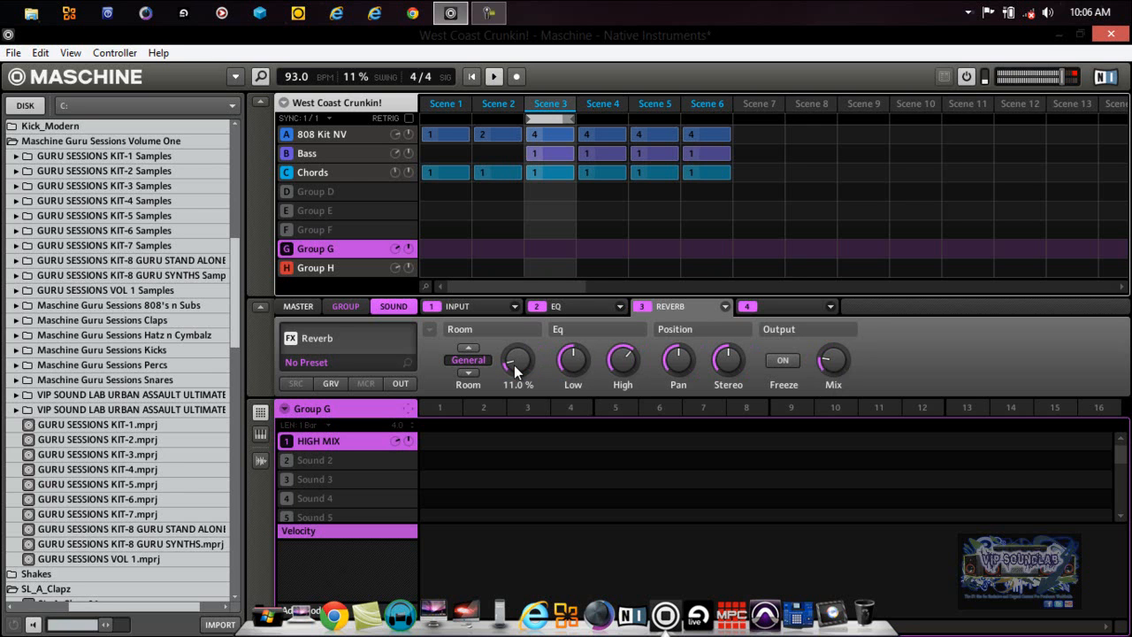
{"action": "mouse_move", "coordinate": [520, 370]}
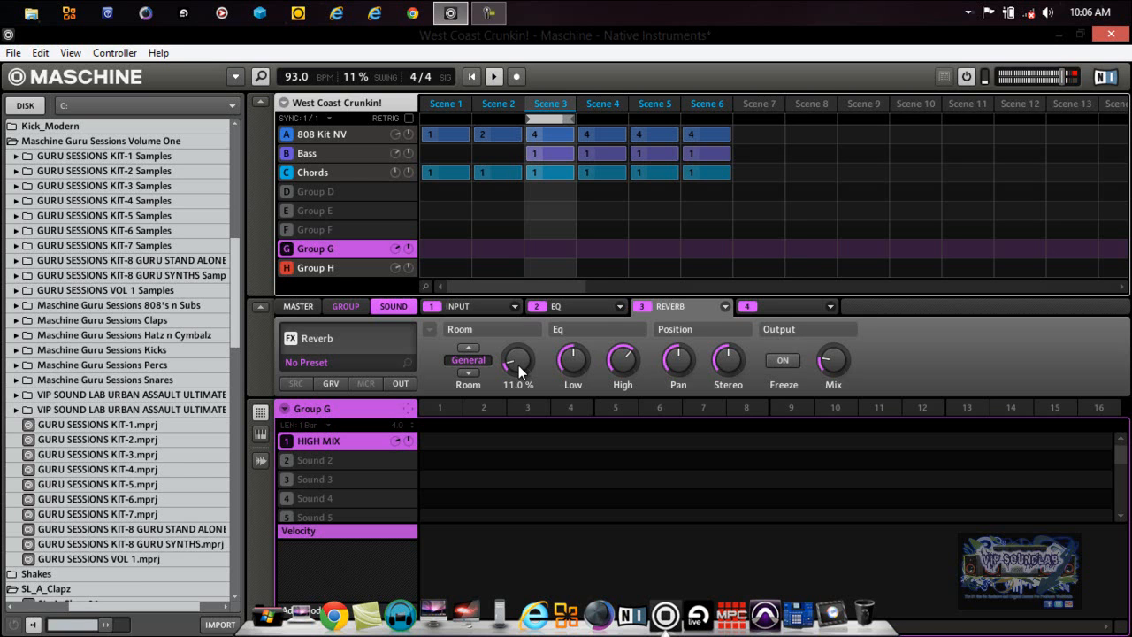
{"action": "mouse_move", "coordinate": [567, 118]}
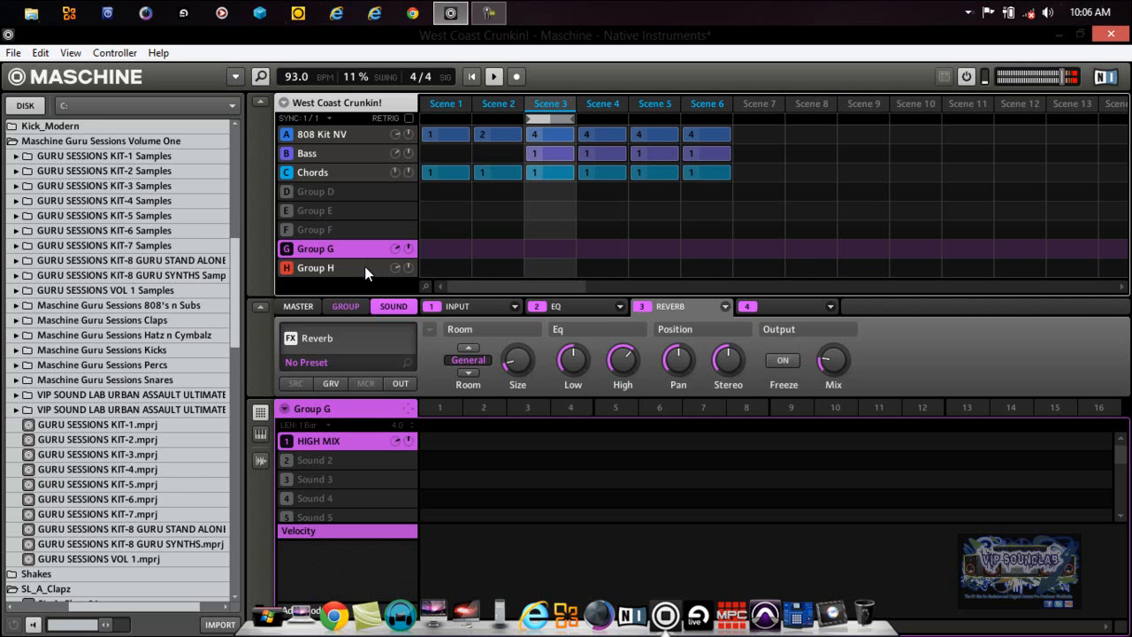
Select Group H and bring up the SSLGChannel Stereo plugin window on PLUGIN MIX.
{"action": "left_click", "coordinate": [315, 267]}
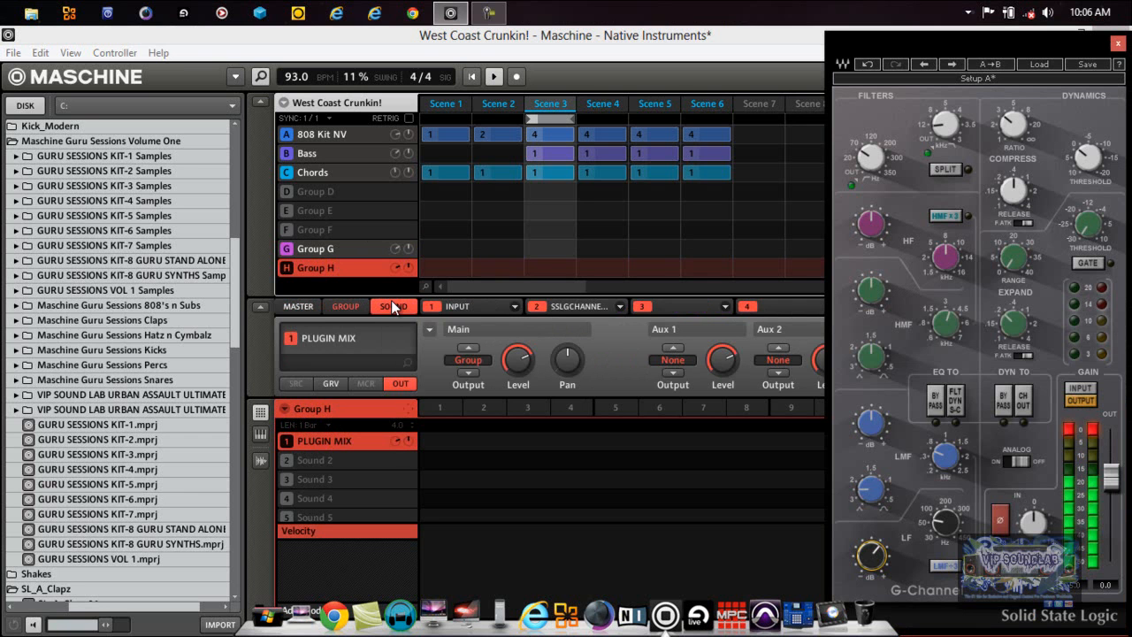
{"action": "mouse_move", "coordinate": [917, 406]}
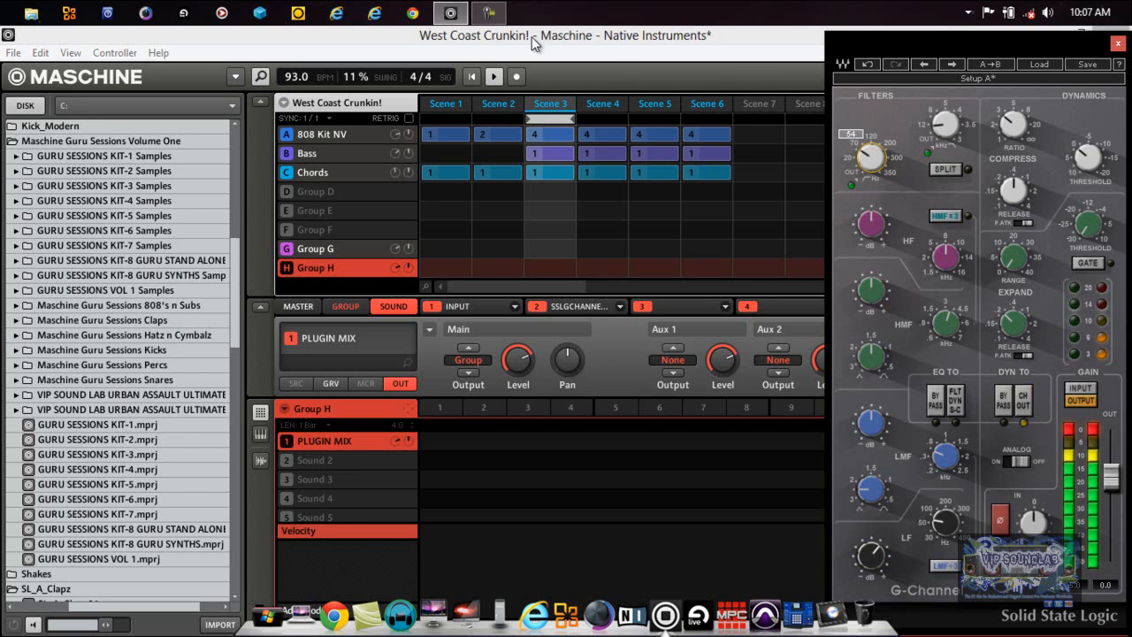
{"action": "left_click", "coordinate": [494, 76]}
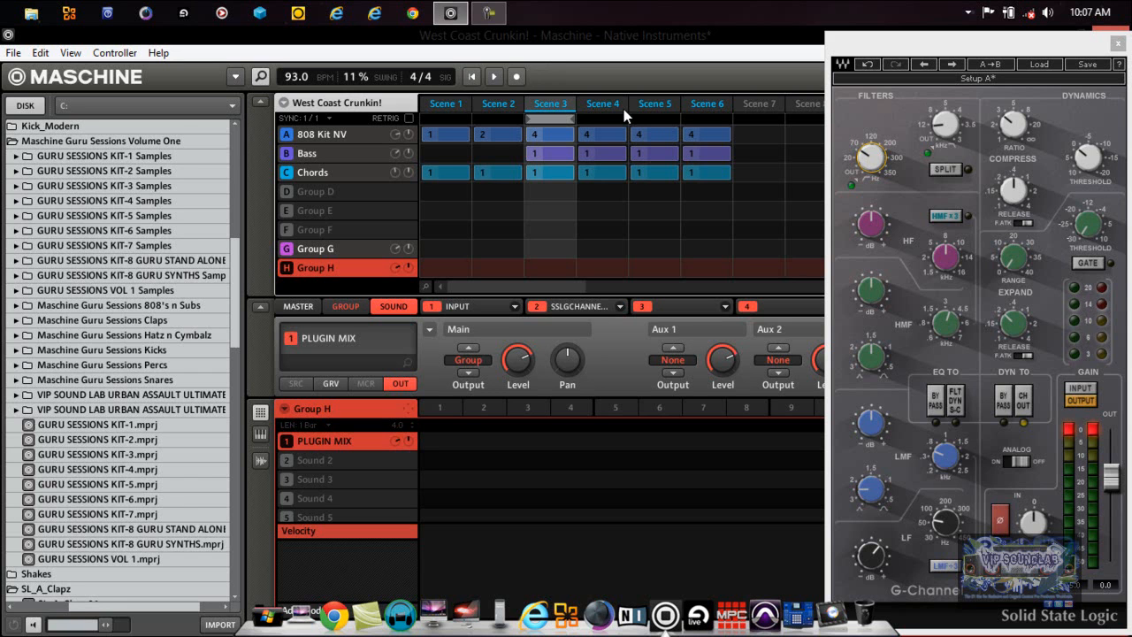
{"action": "mouse_move", "coordinate": [595, 348]}
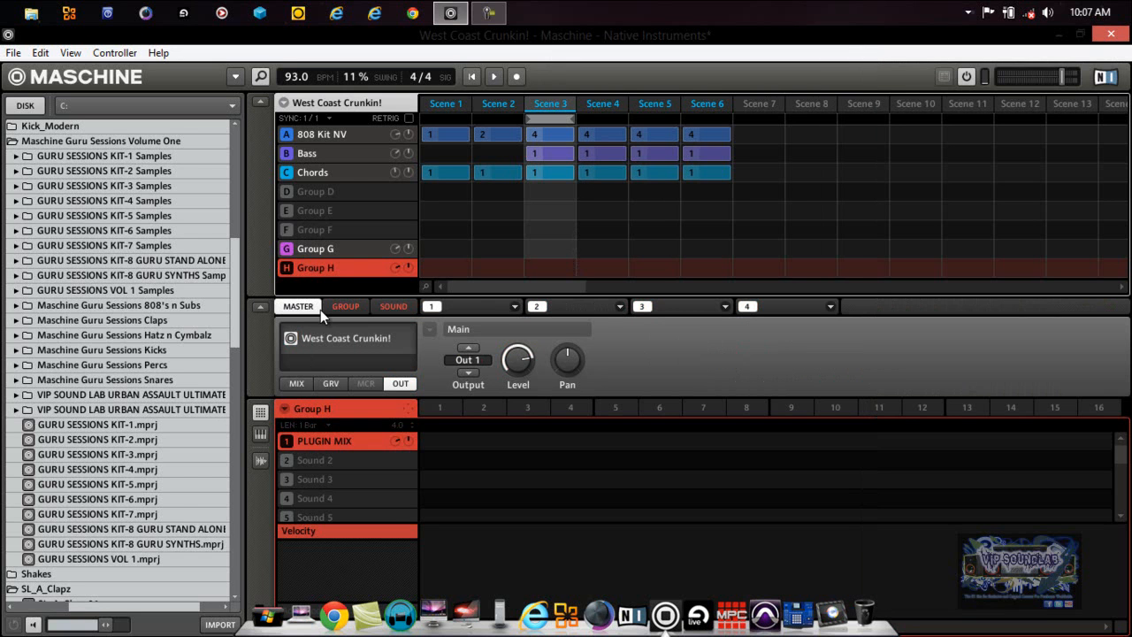
Show the master MIX view with level knobs for groups A–H.
{"action": "left_click", "coordinate": [297, 383]}
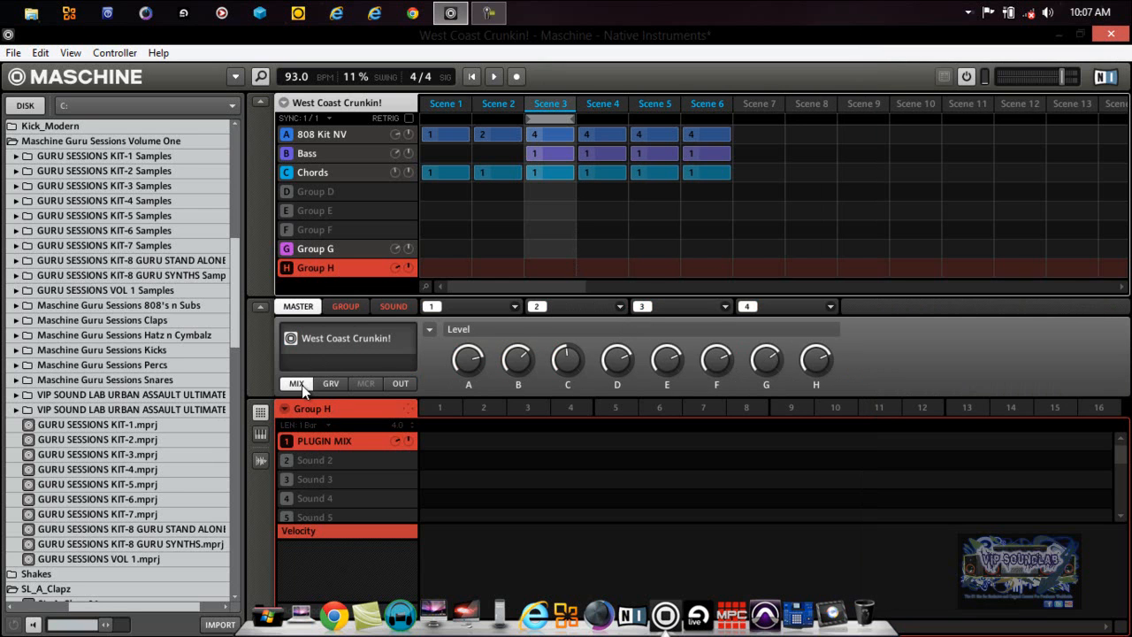
{"action": "left_click", "coordinate": [394, 306]}
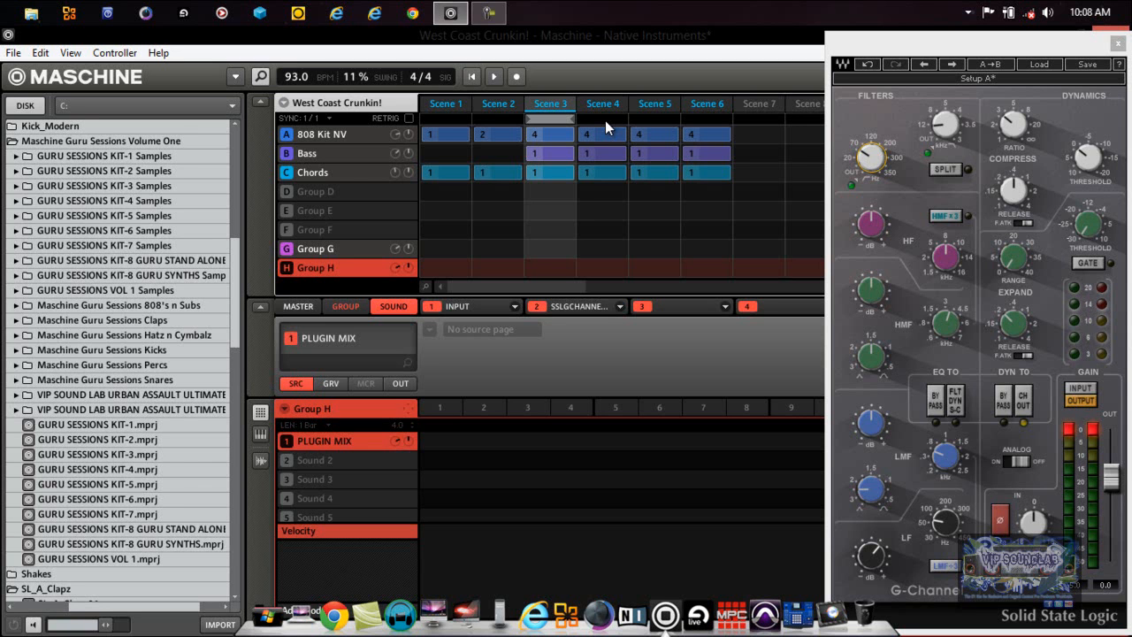
{"action": "mouse_move", "coordinate": [913, 198]}
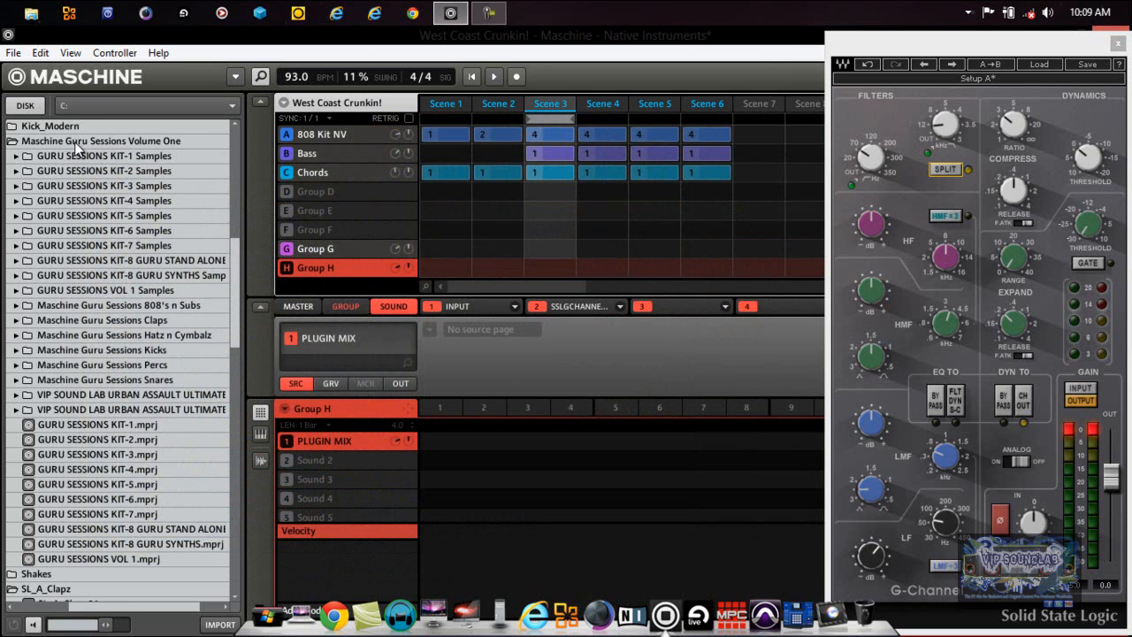
{"action": "mouse_move", "coordinate": [97, 236]}
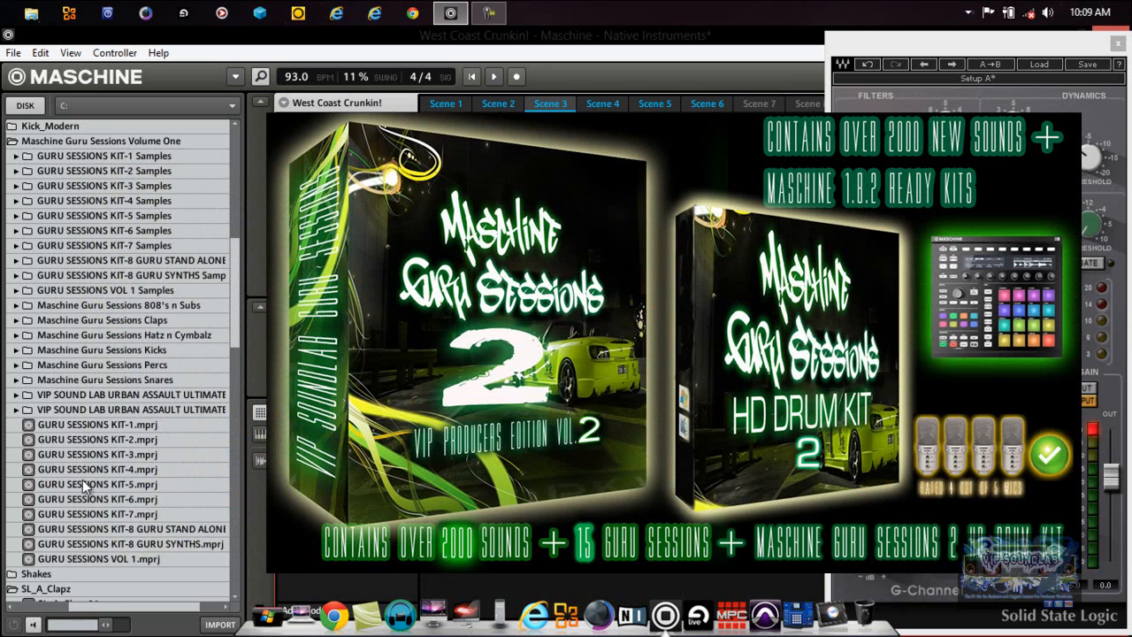
{"action": "mouse_move", "coordinate": [61, 364]}
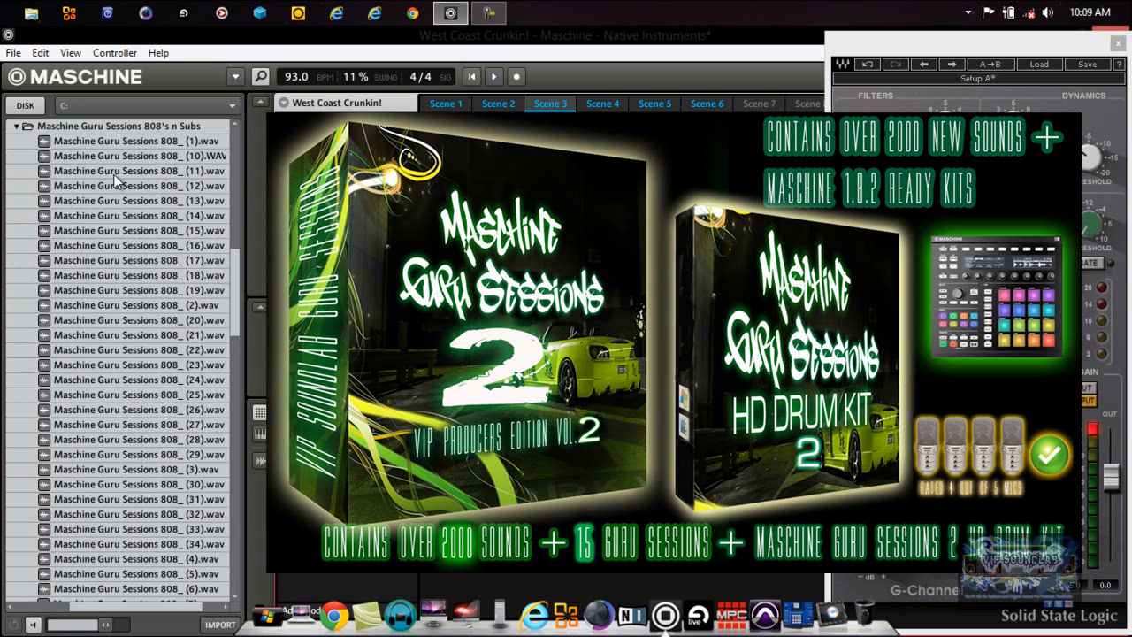
Preview three 808 sub .wav samples, then collapse the 808's n Subs folder.
{"action": "left_click", "coordinate": [137, 215]}
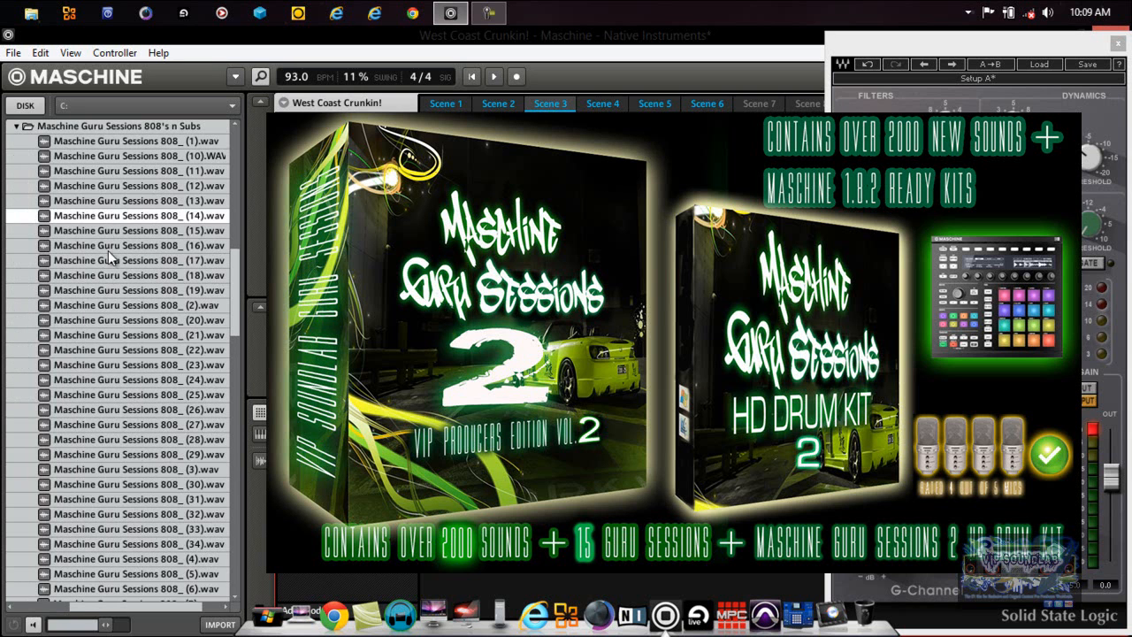
{"action": "left_click", "coordinate": [138, 230]}
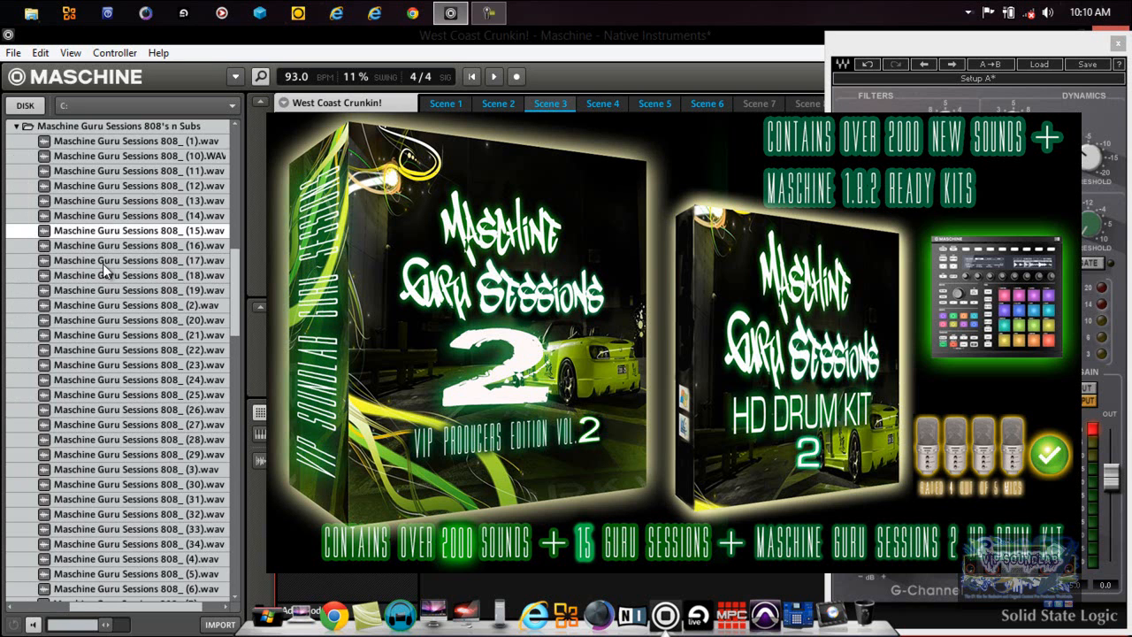
{"action": "left_click", "coordinate": [138, 394]}
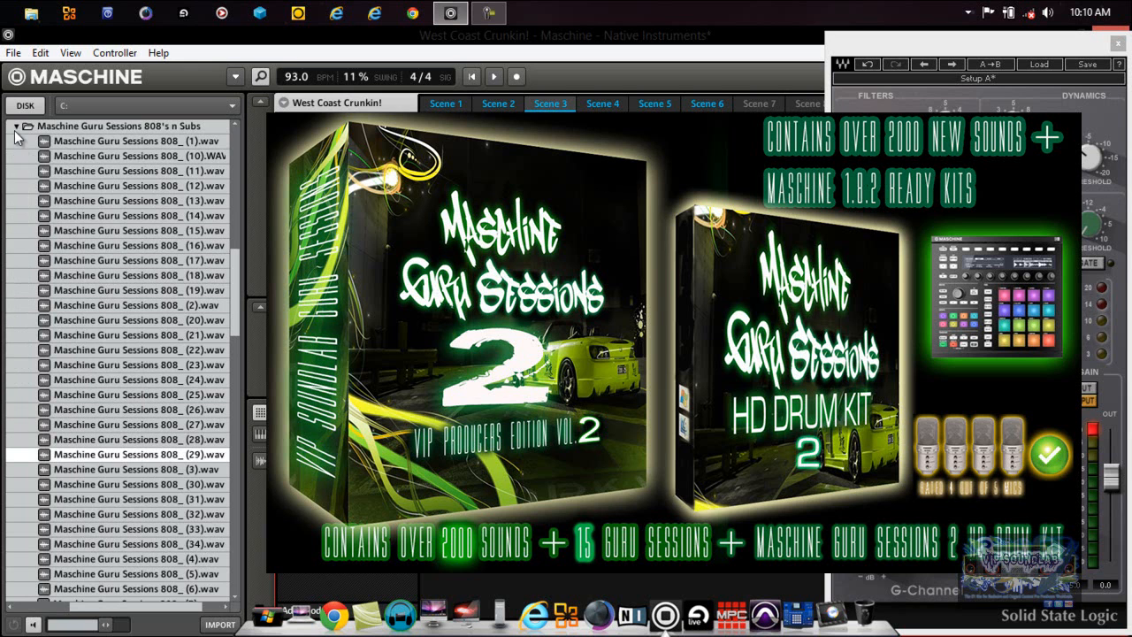
{"action": "left_click", "coordinate": [16, 125]}
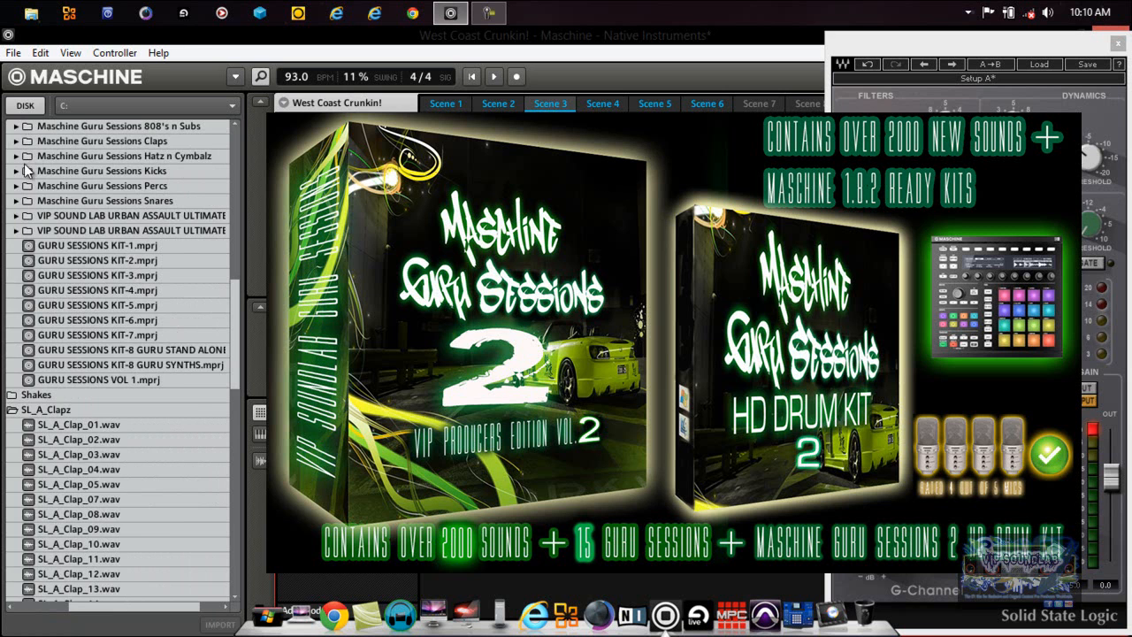